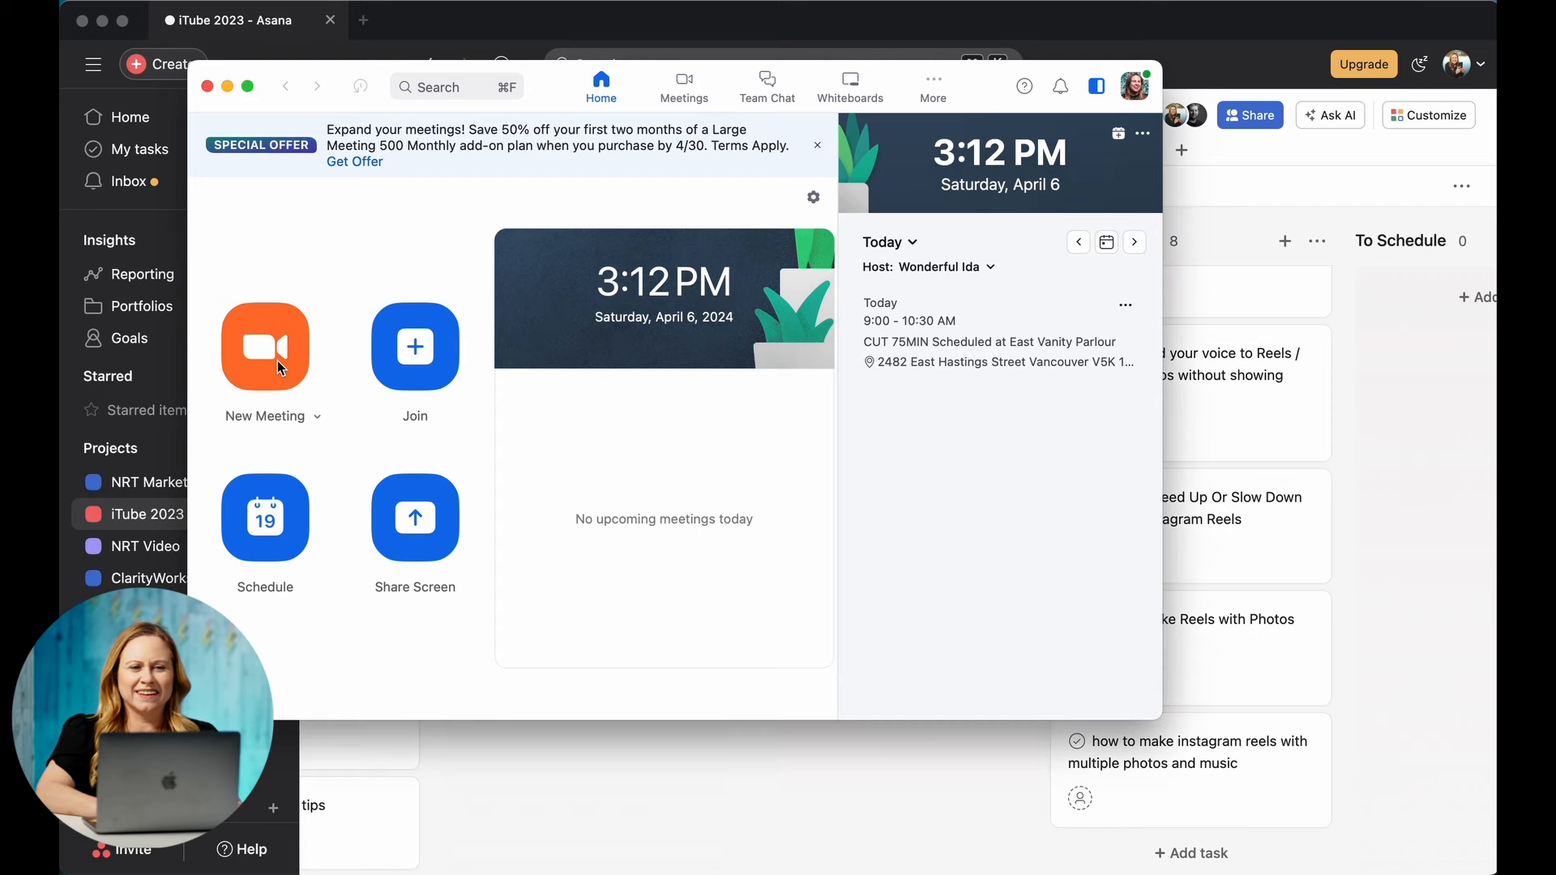
- Start a new meeting, preview the virtual background choices, then open Video Settings
{"action": "left_click", "coordinate": [265, 346]}
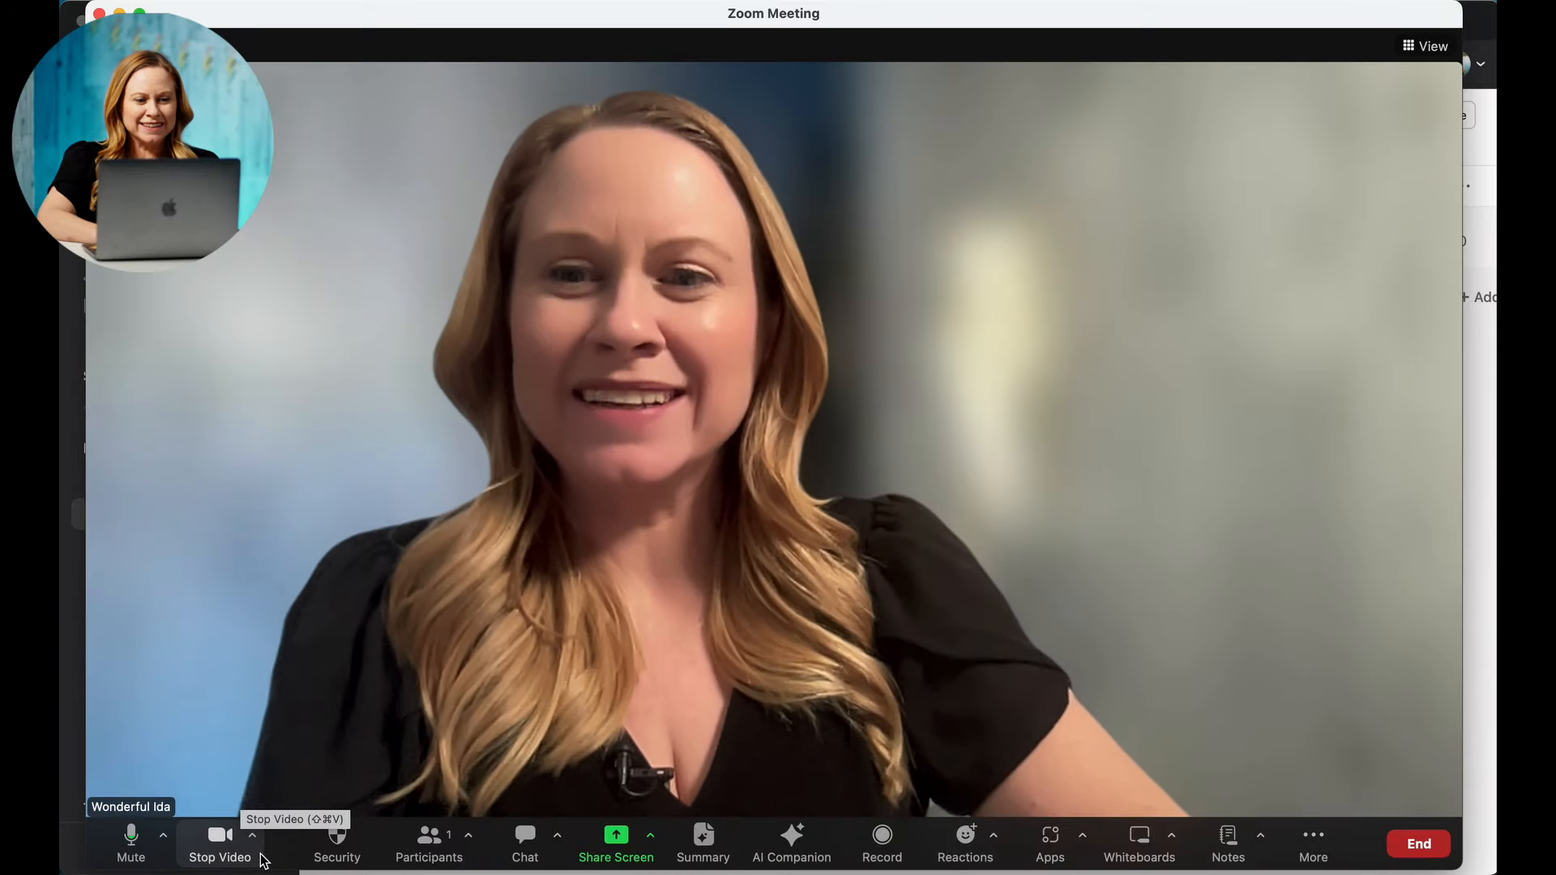
{"action": "left_click", "coordinate": [252, 834]}
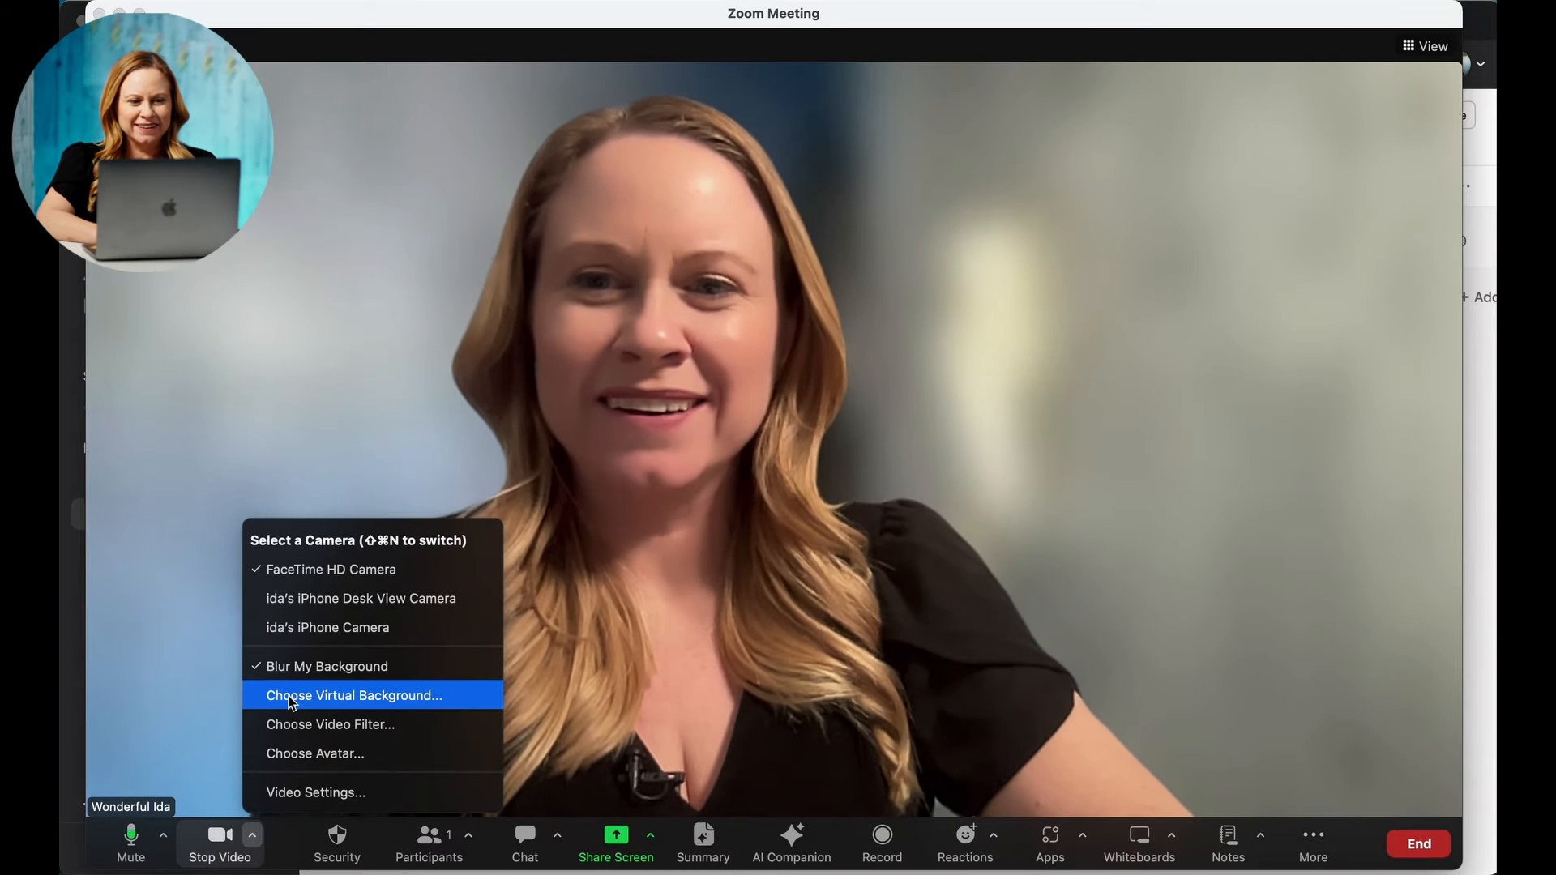
{"action": "left_click", "coordinate": [353, 695]}
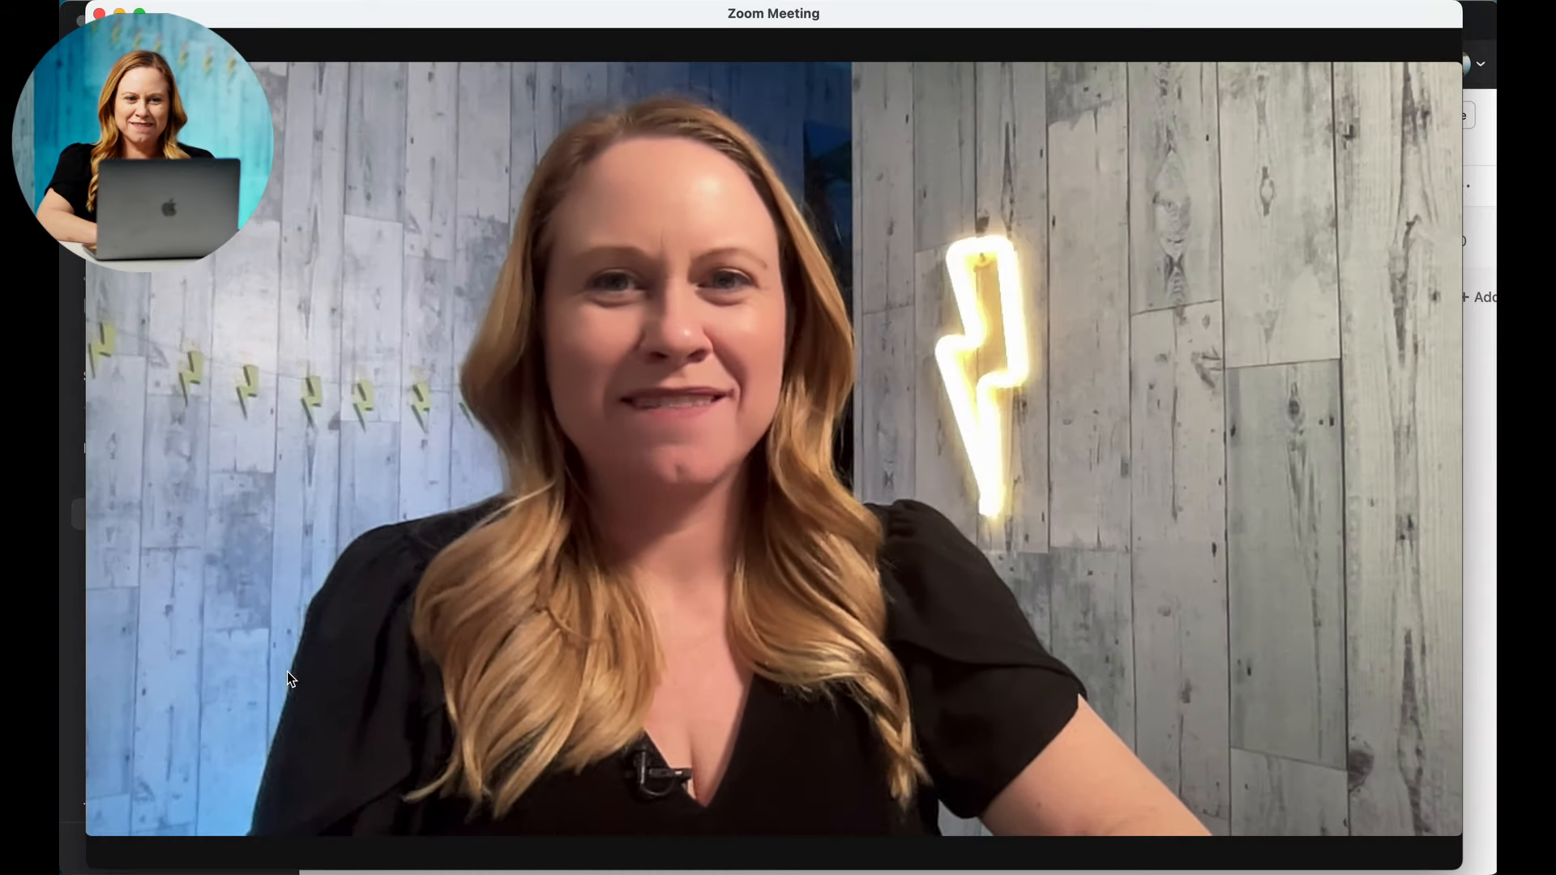
{"action": "left_click", "coordinate": [252, 835]}
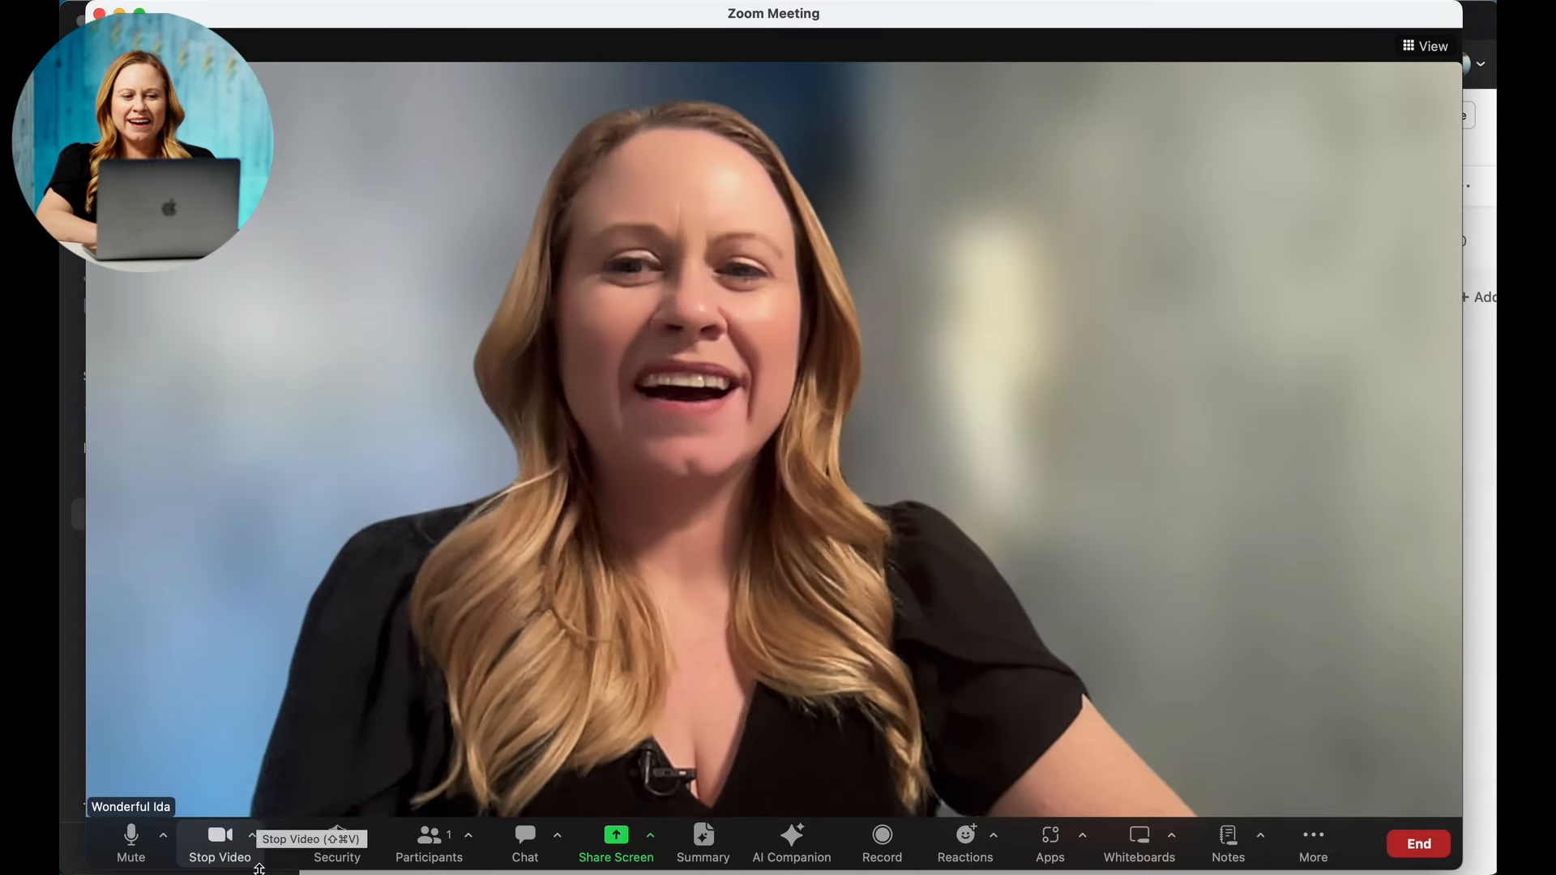
{"action": "left_click", "coordinate": [252, 835]}
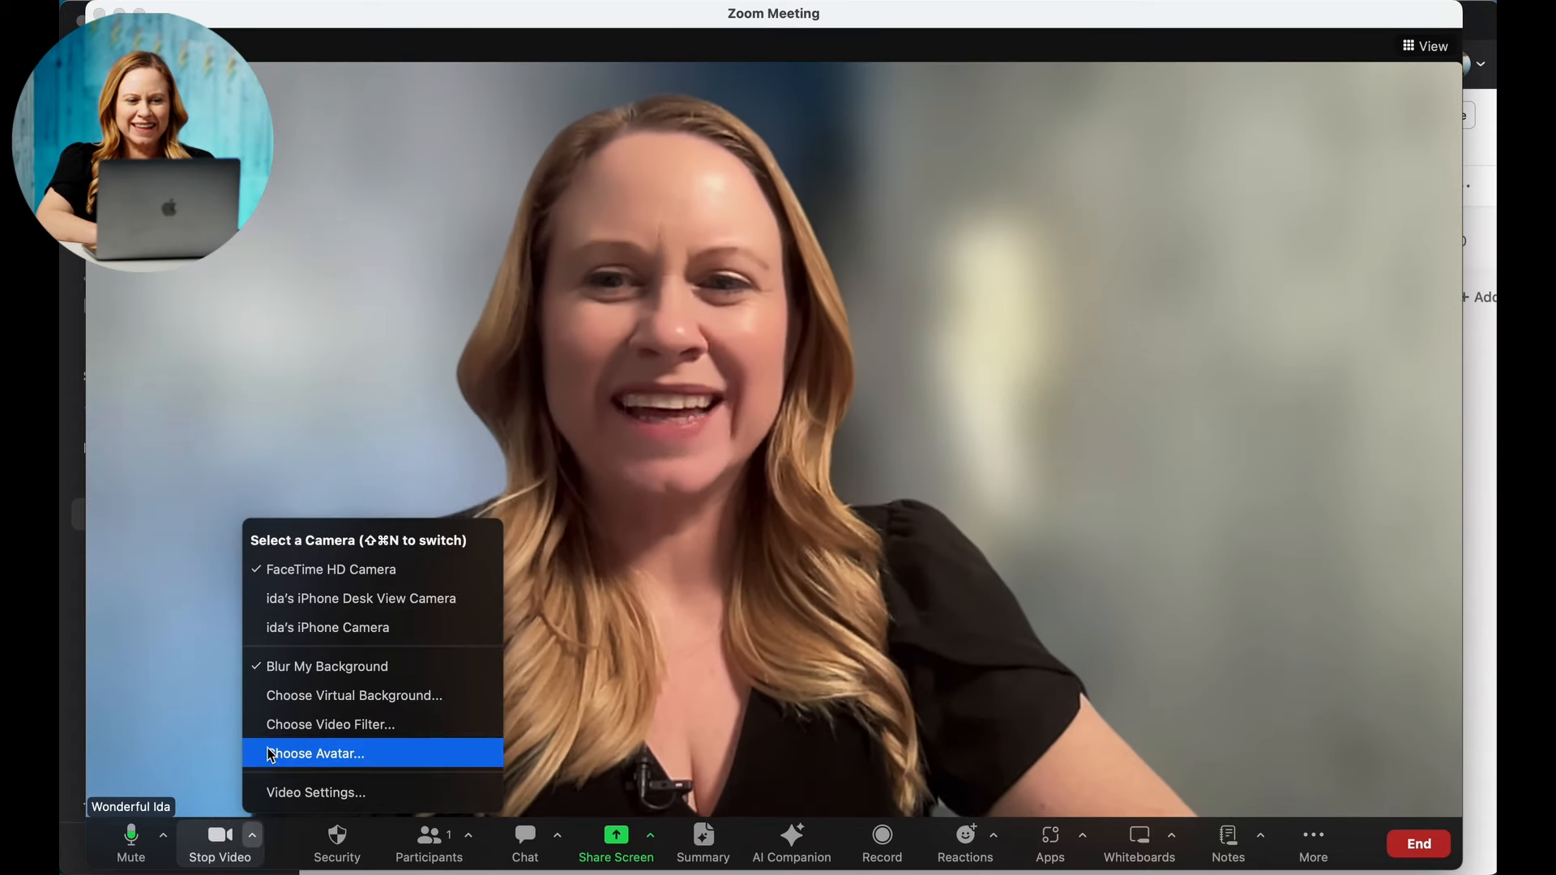
{"action": "left_click", "coordinate": [316, 792]}
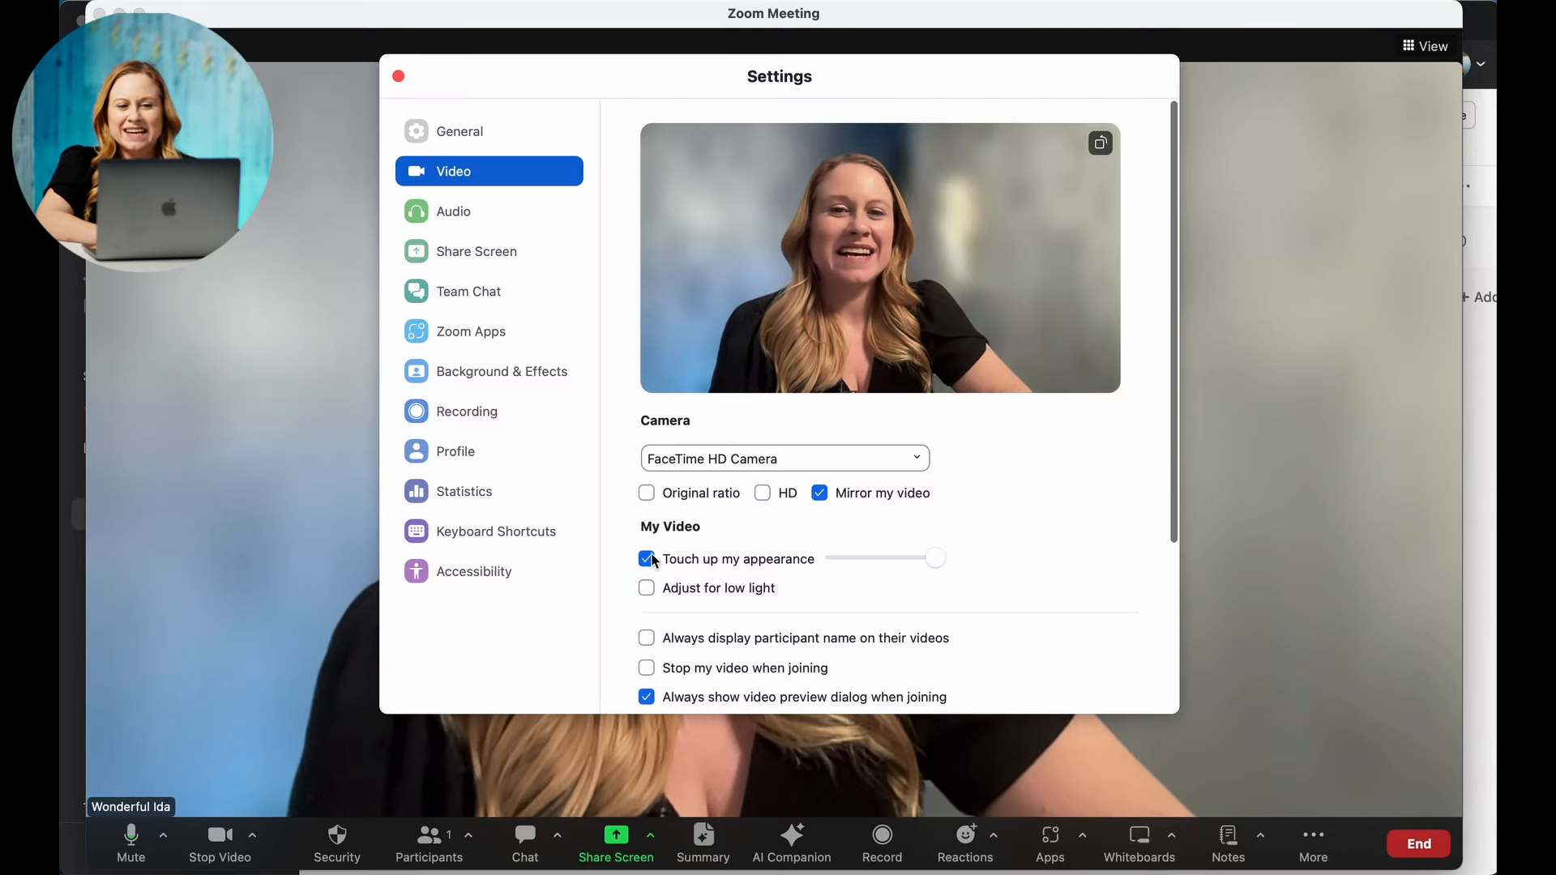
- Toggle Touch up my appearance and Mirror my video off and back on, then return to the meeting
{"action": "left_click", "coordinate": [645, 558]}
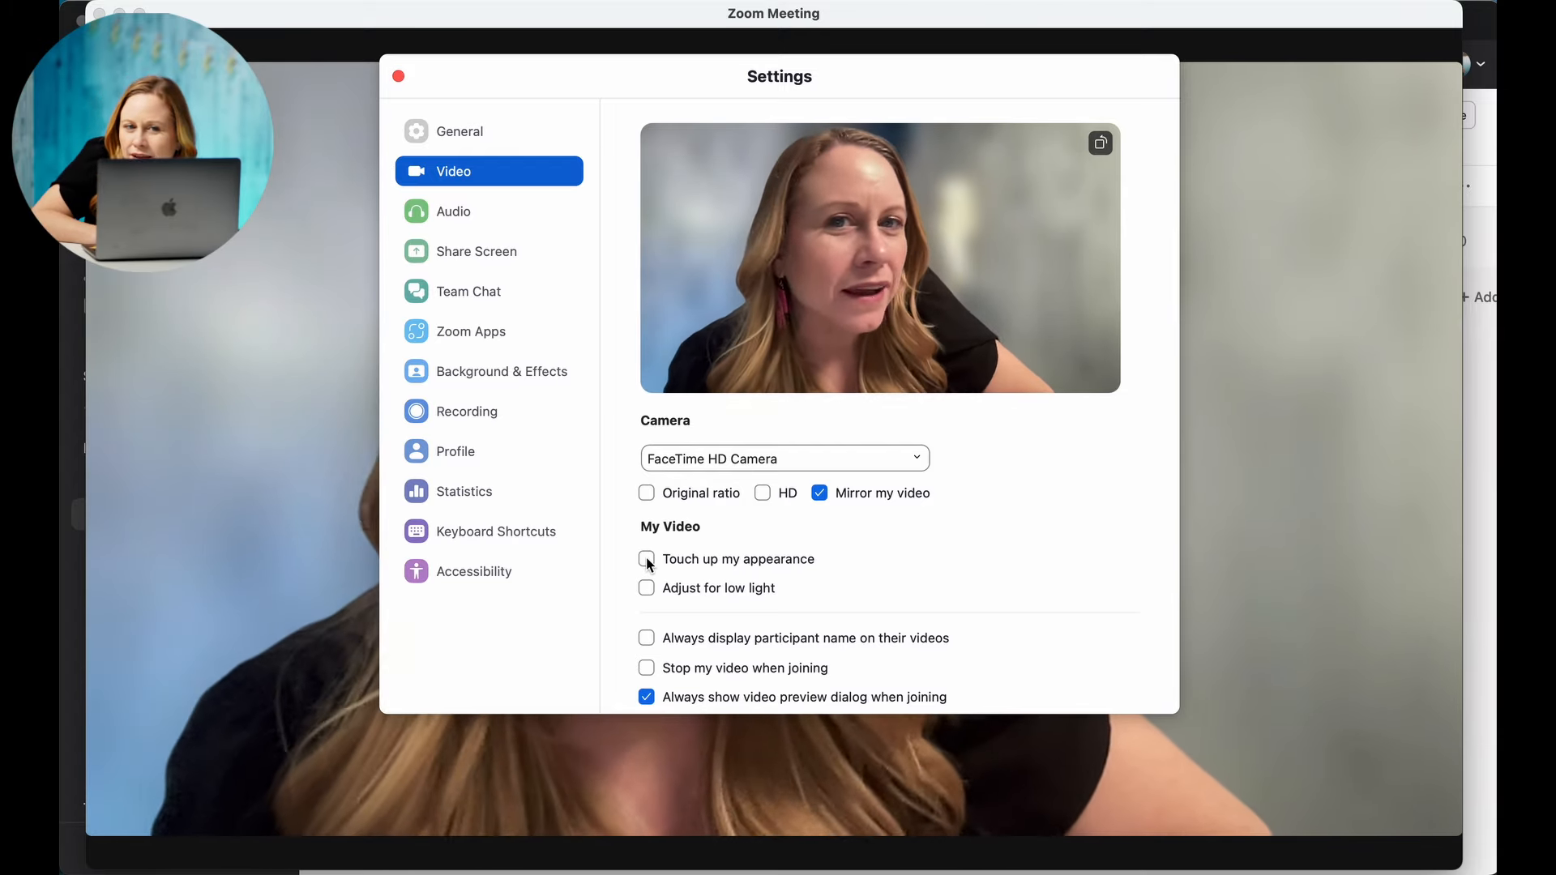
{"action": "left_click", "coordinate": [646, 558]}
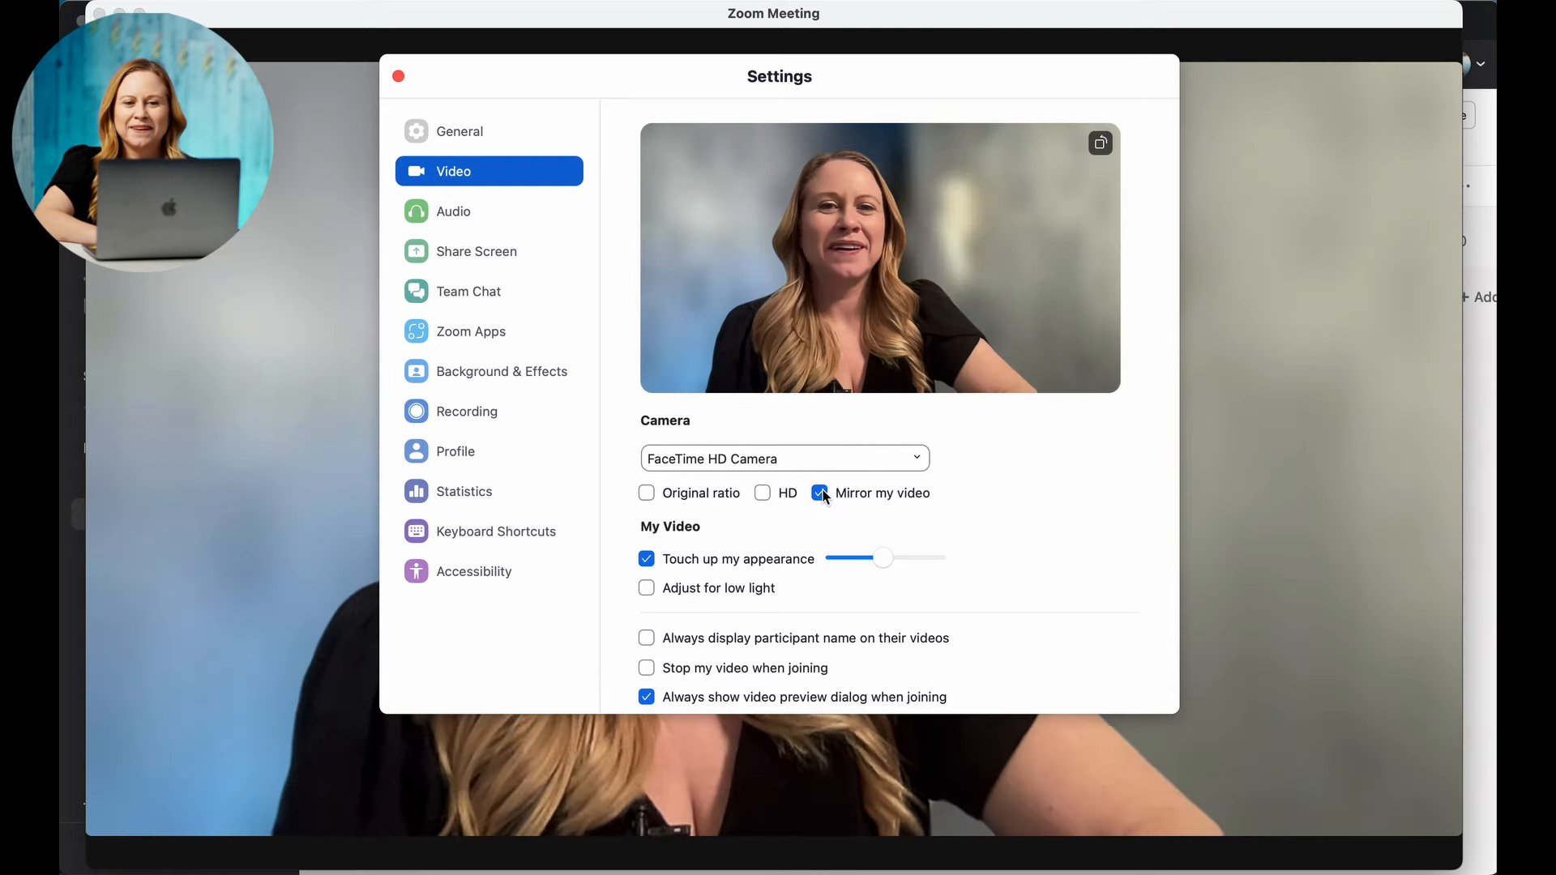
{"action": "left_click", "coordinate": [821, 493]}
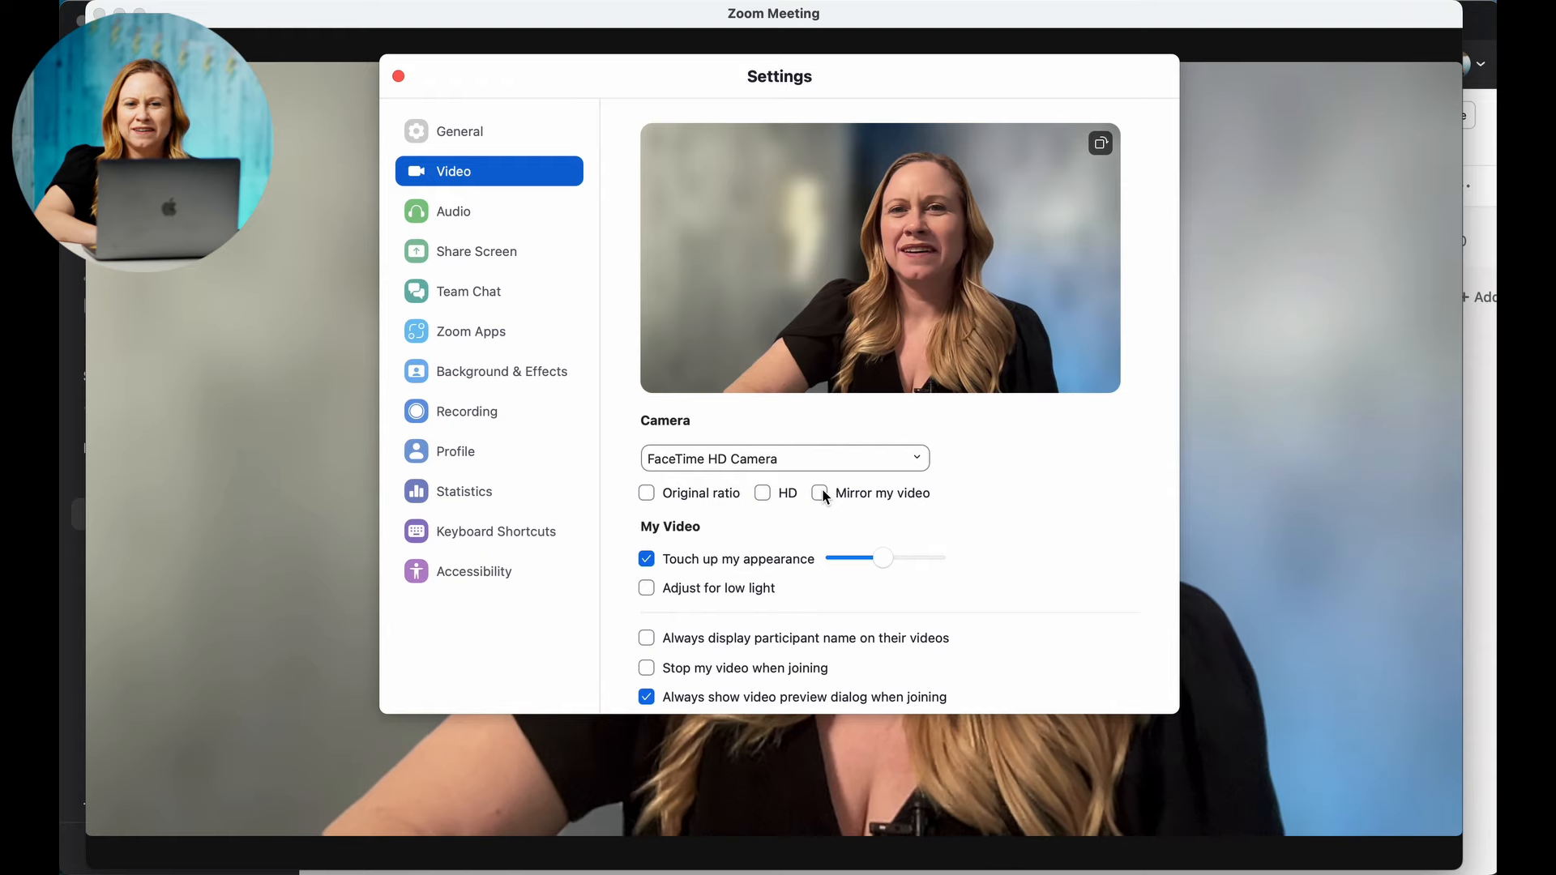
{"action": "left_click", "coordinate": [819, 493]}
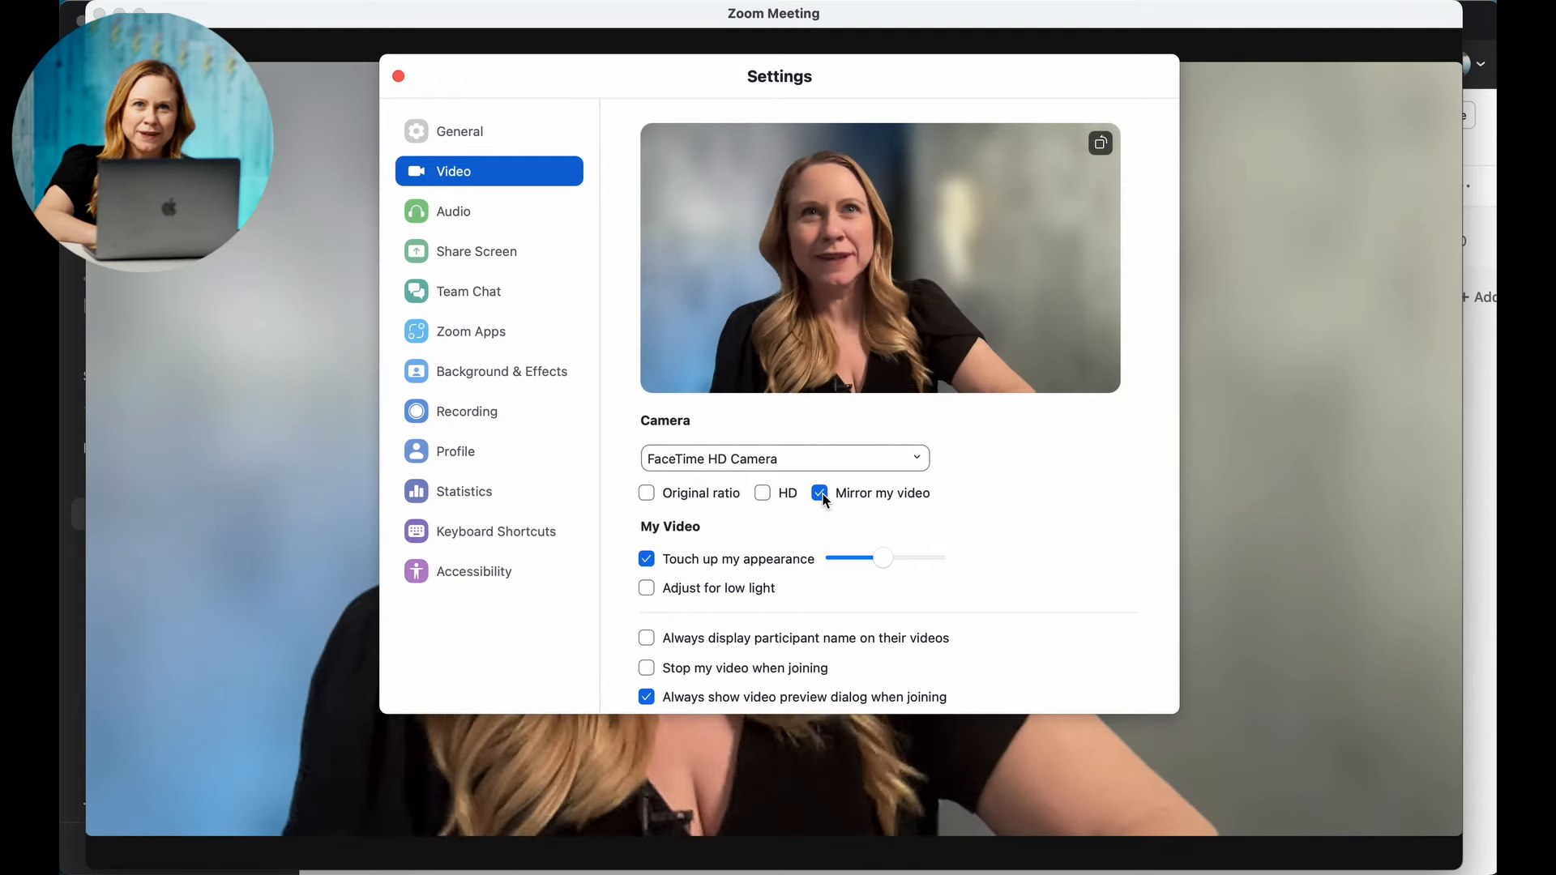
{"action": "left_click", "coordinate": [398, 76]}
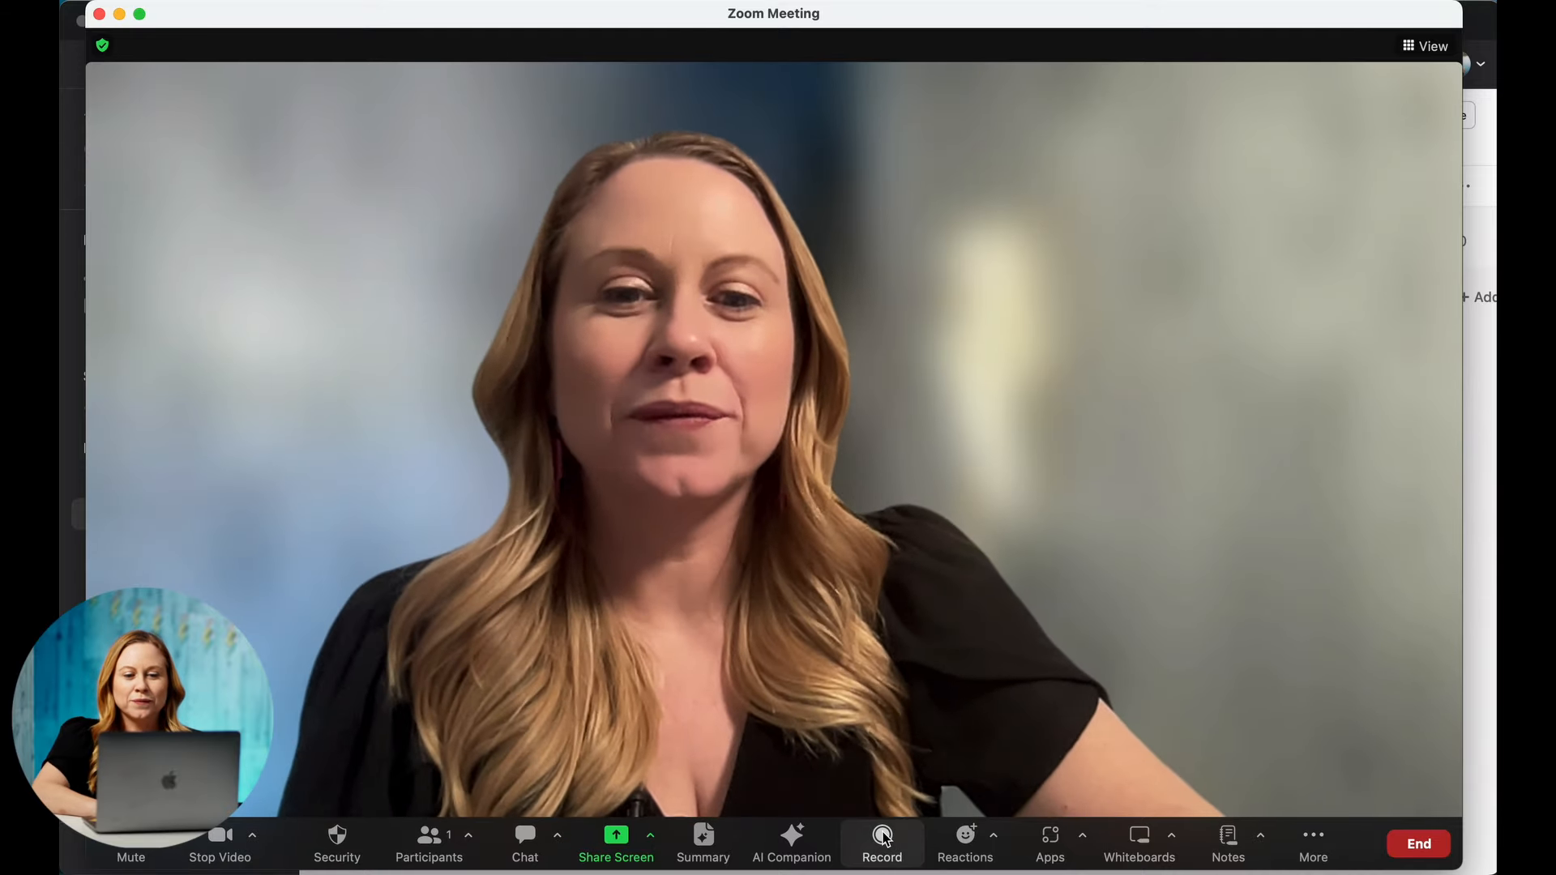
- Choose Record on this Computer from the meeting's Record menu
{"action": "left_click", "coordinate": [881, 844]}
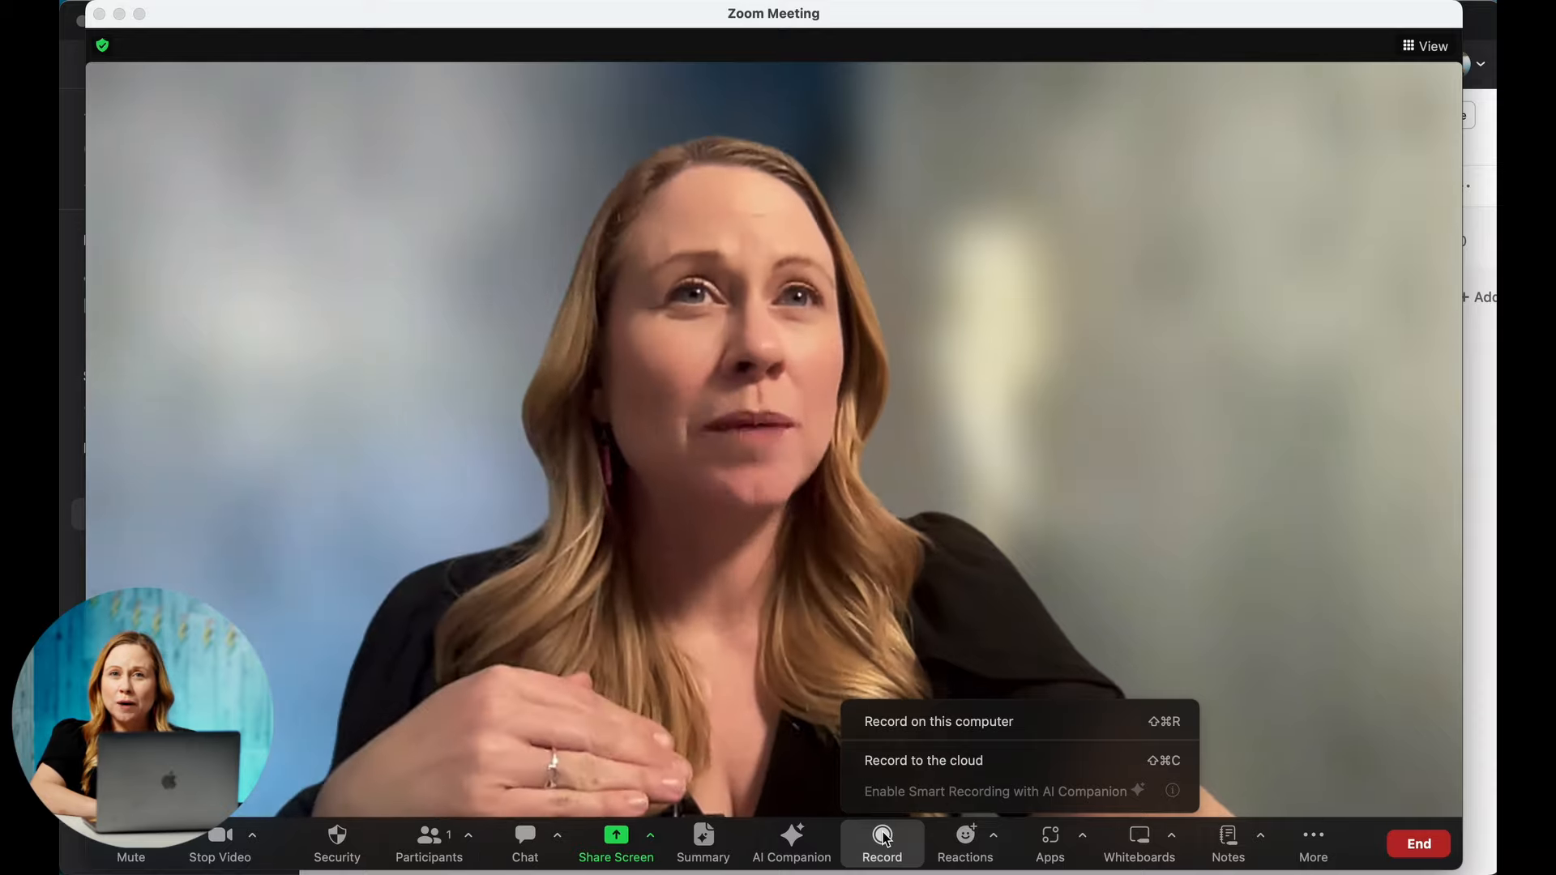
{"action": "mouse_move", "coordinate": [1047, 722]}
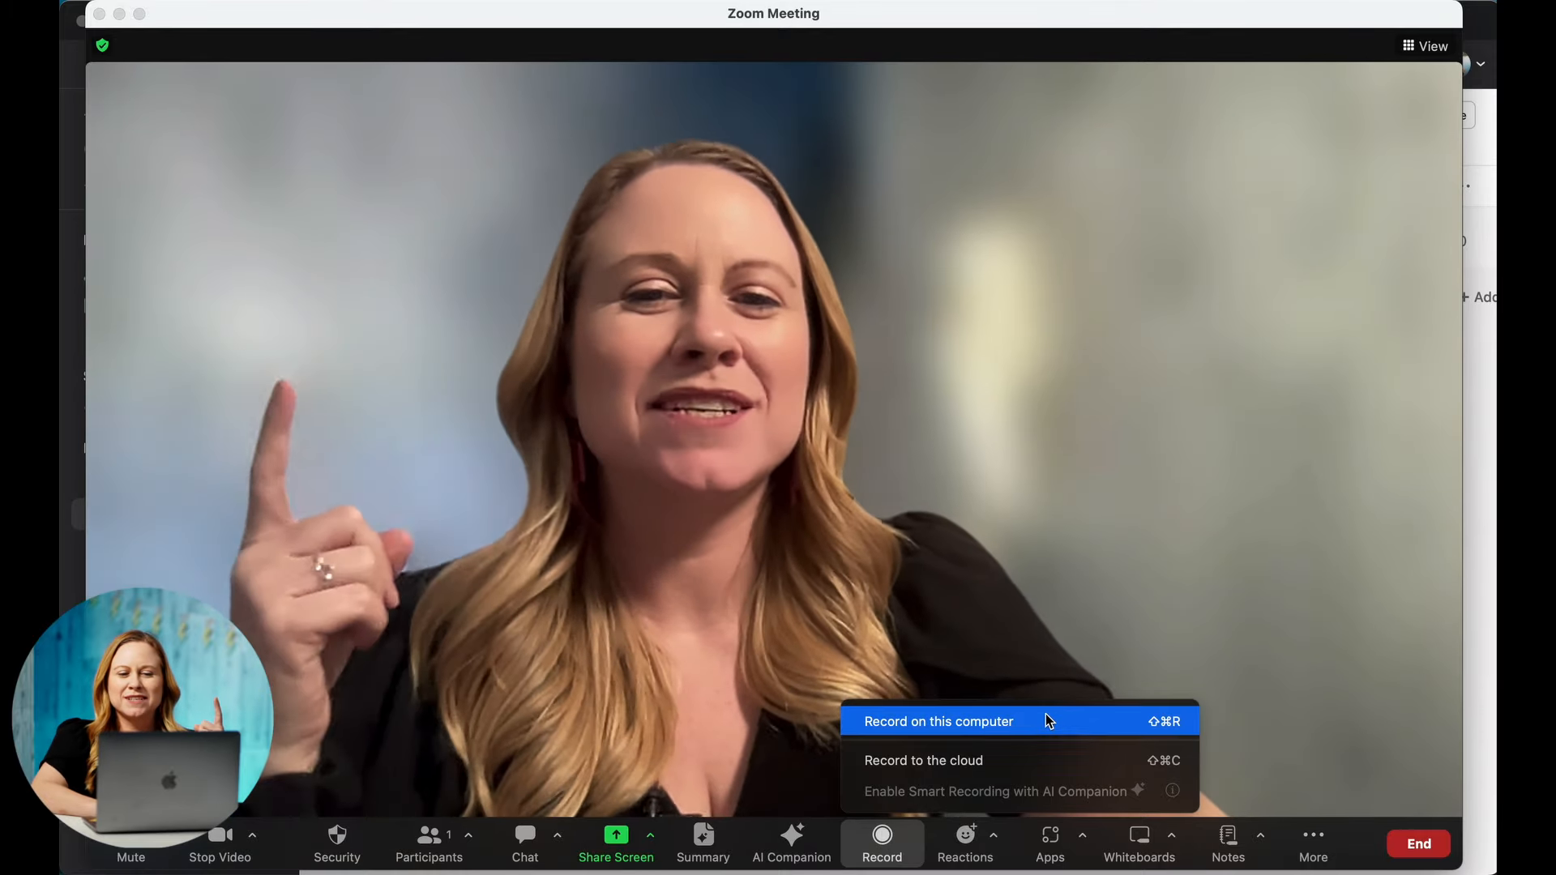
{"action": "mouse_move", "coordinate": [1042, 760]}
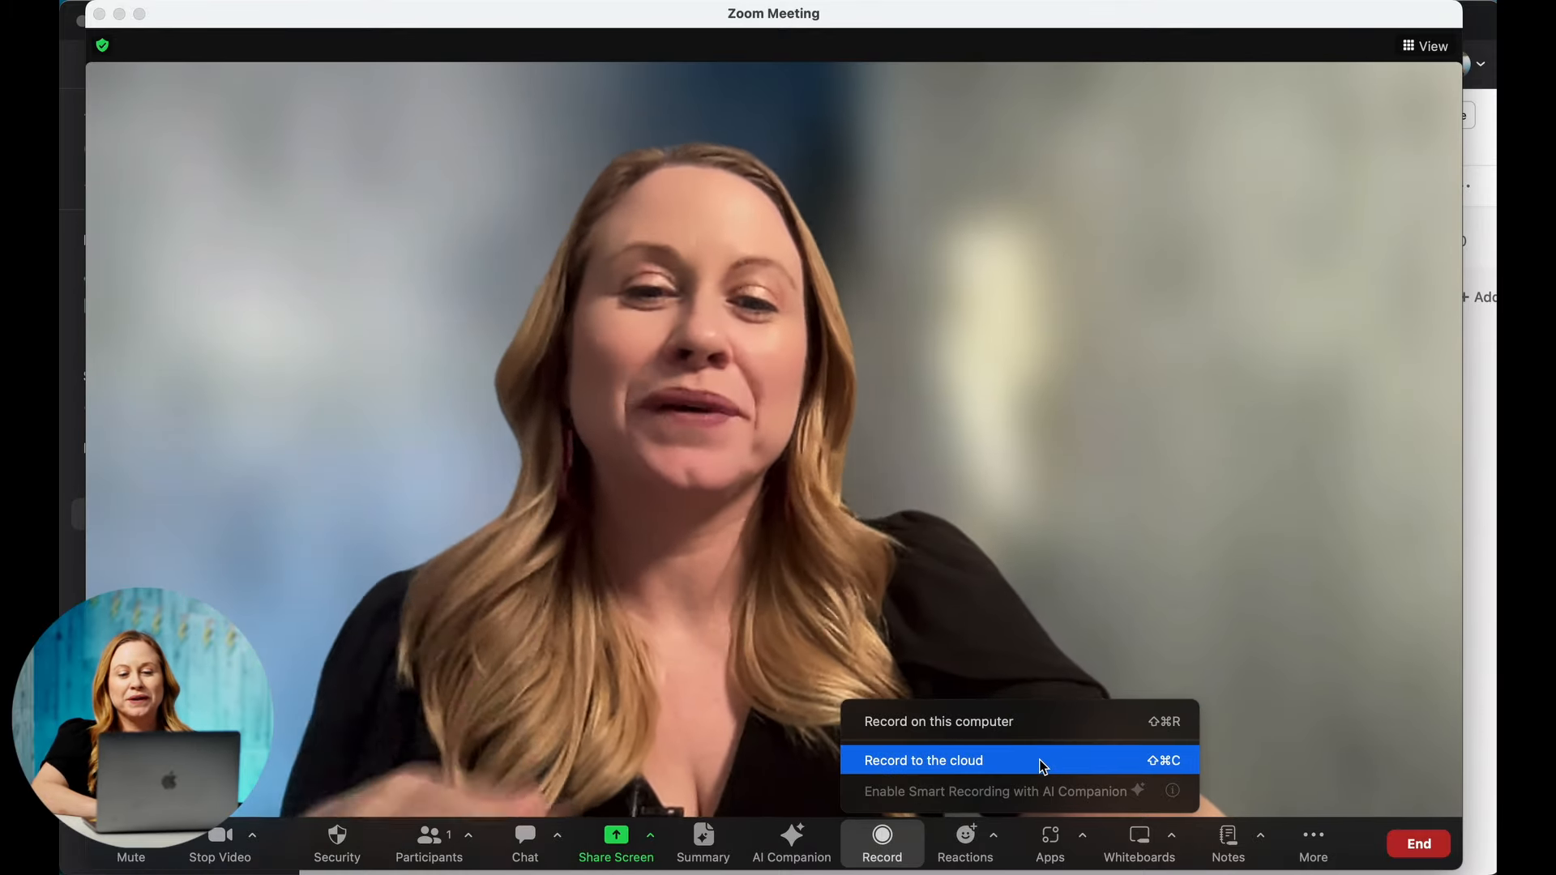
{"action": "mouse_move", "coordinate": [1040, 738]}
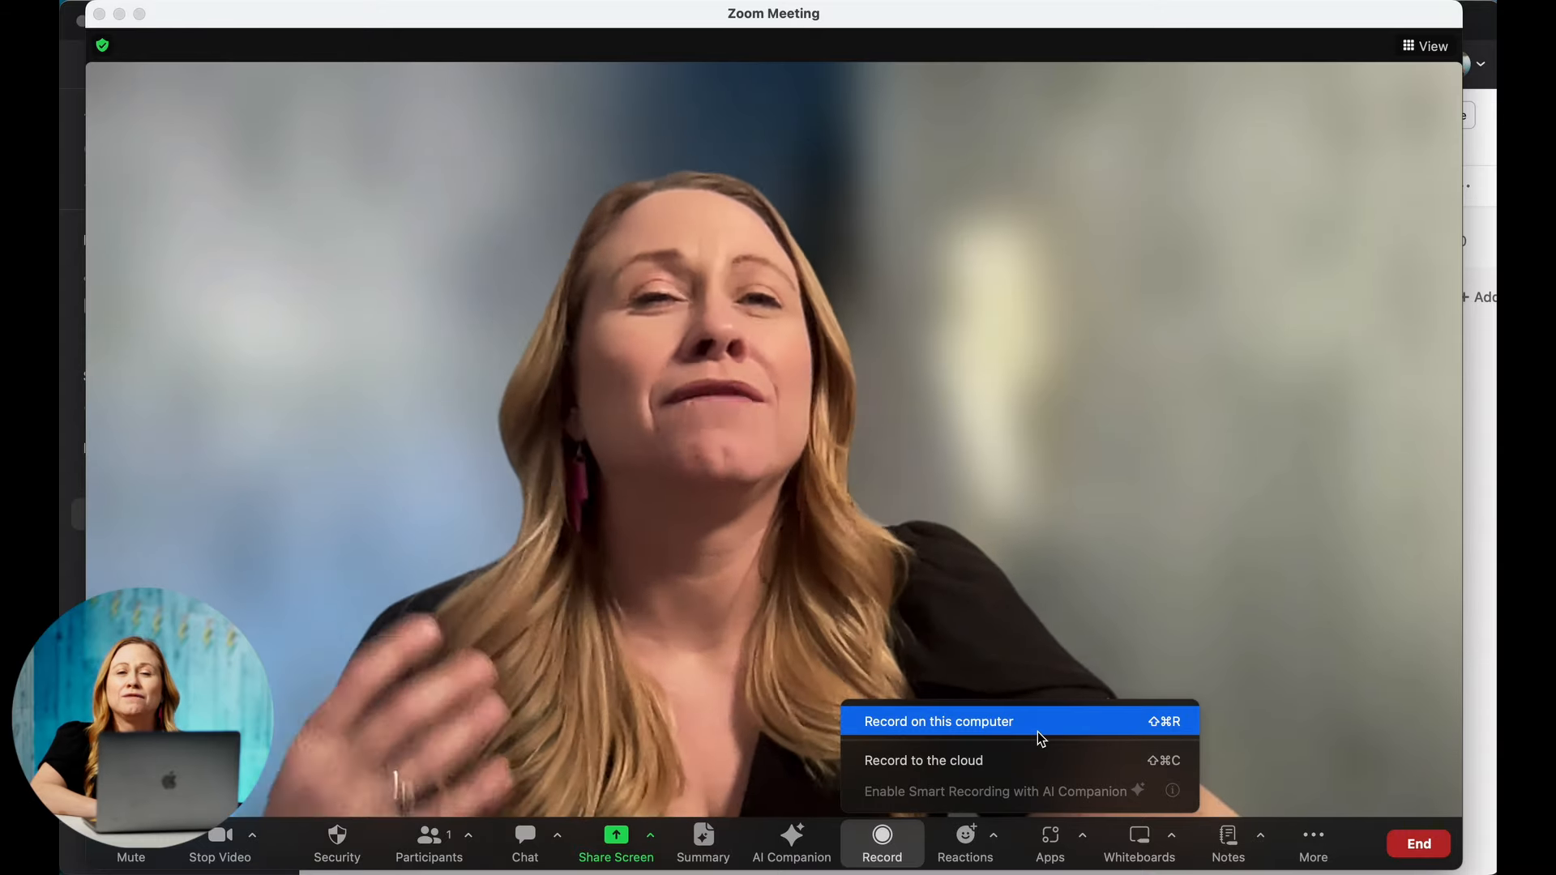
{"action": "left_click", "coordinate": [938, 722]}
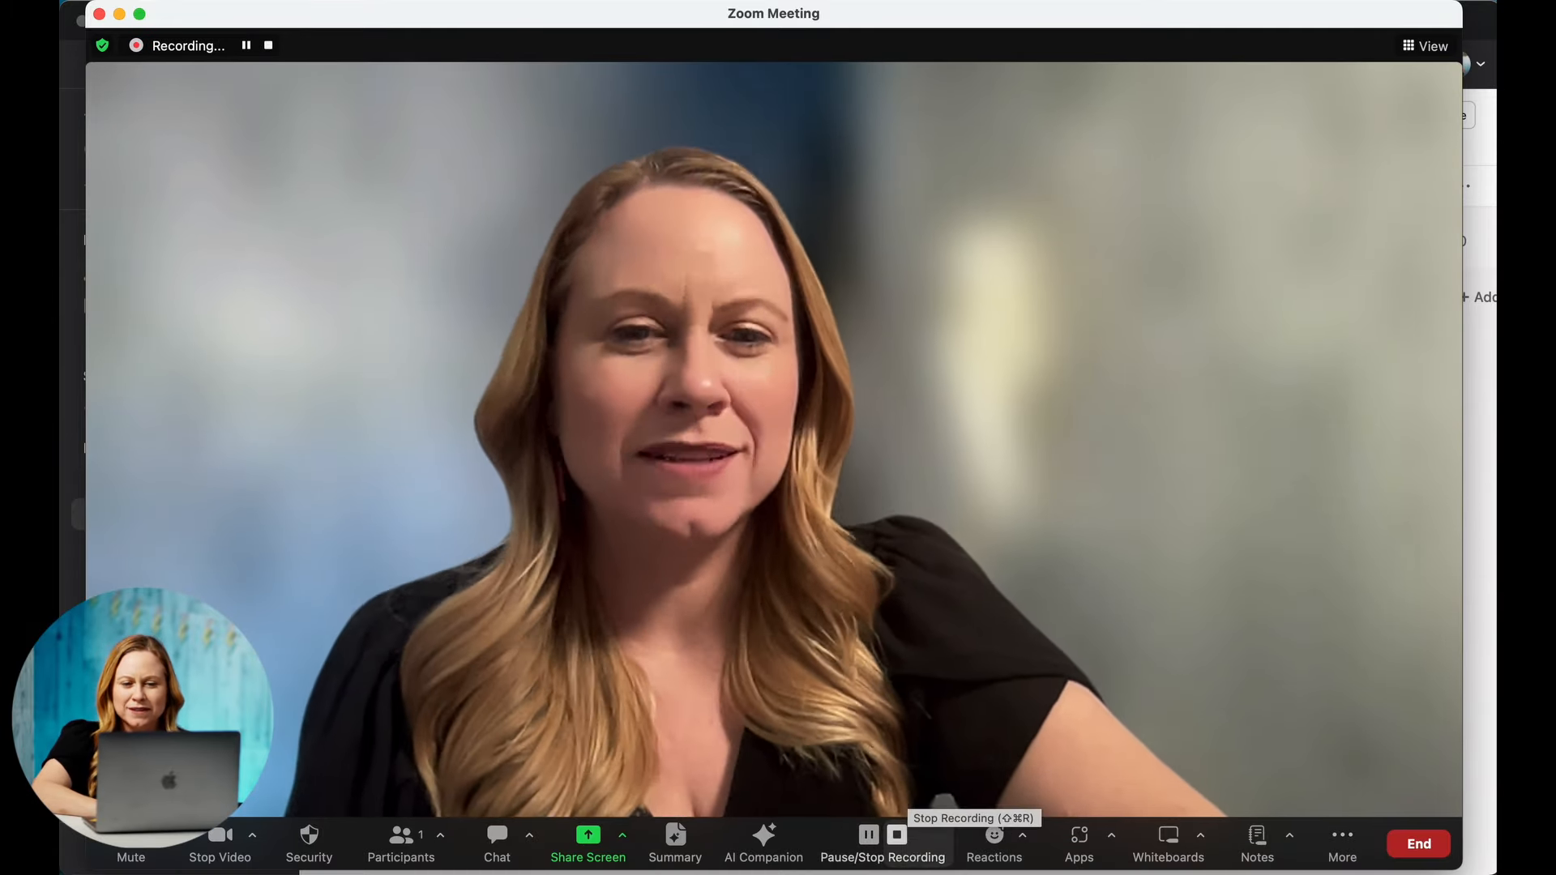
{"action": "mouse_move", "coordinate": [868, 813]}
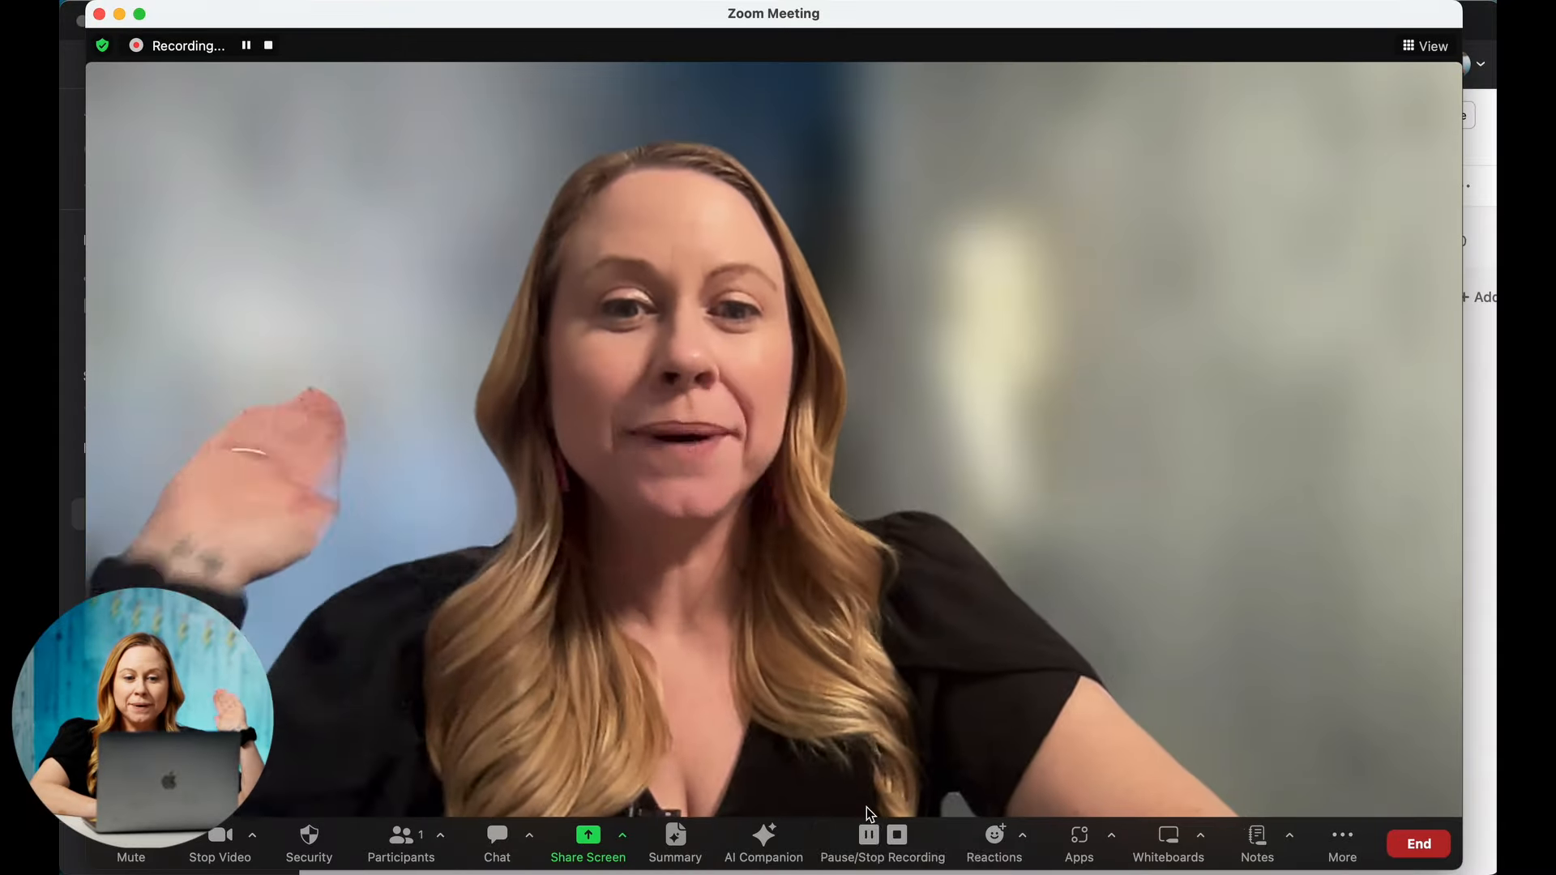
- Pause the local recording from the Pause/Stop Recording control
{"action": "left_click", "coordinate": [867, 833]}
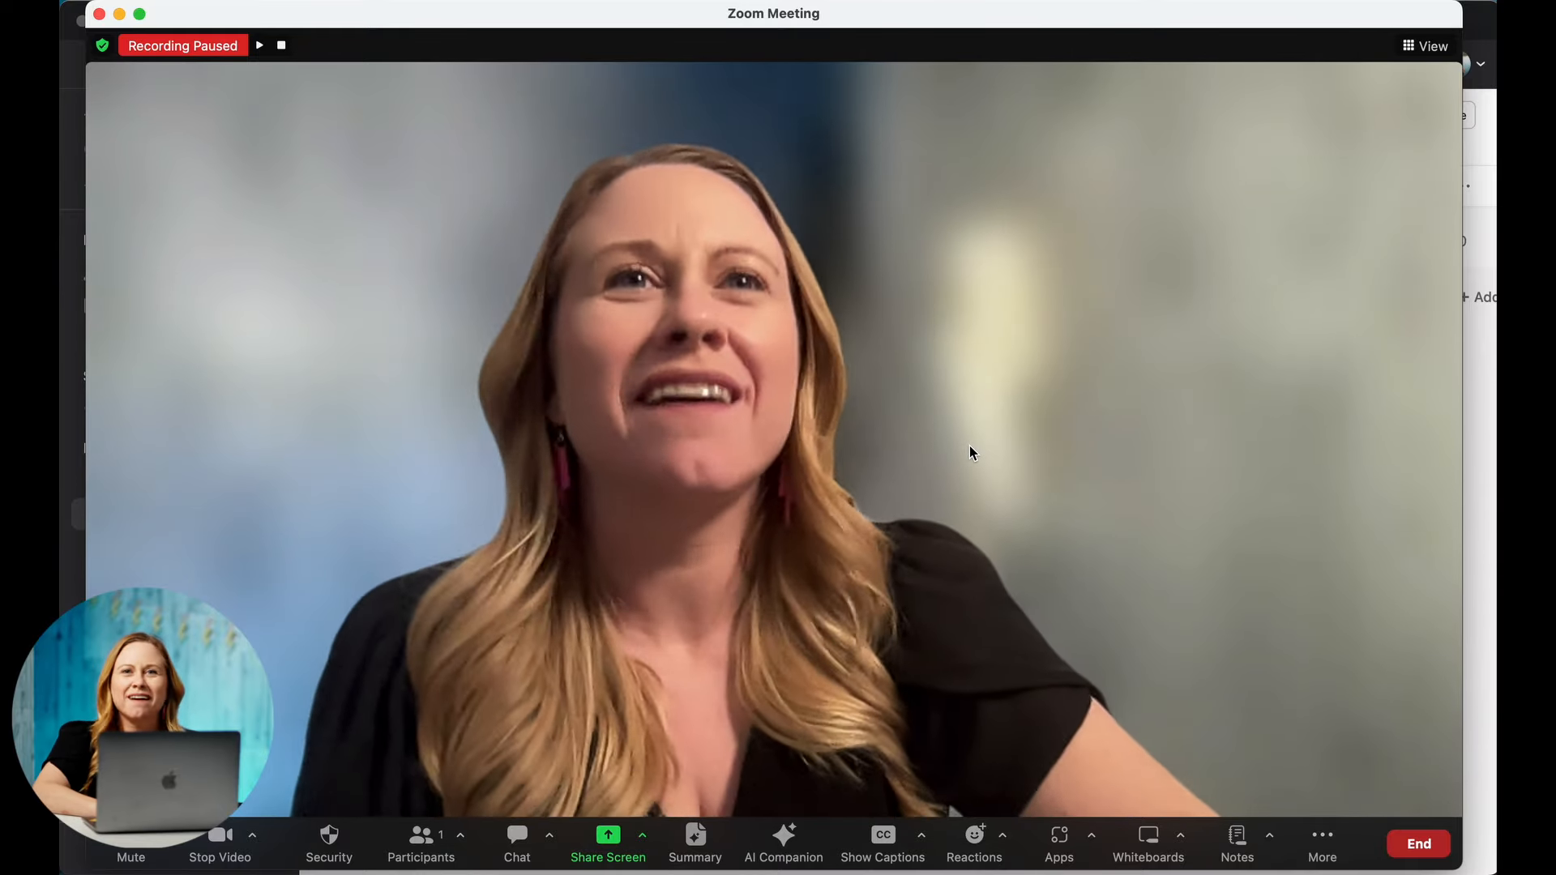
{"action": "mouse_move", "coordinate": [606, 844]}
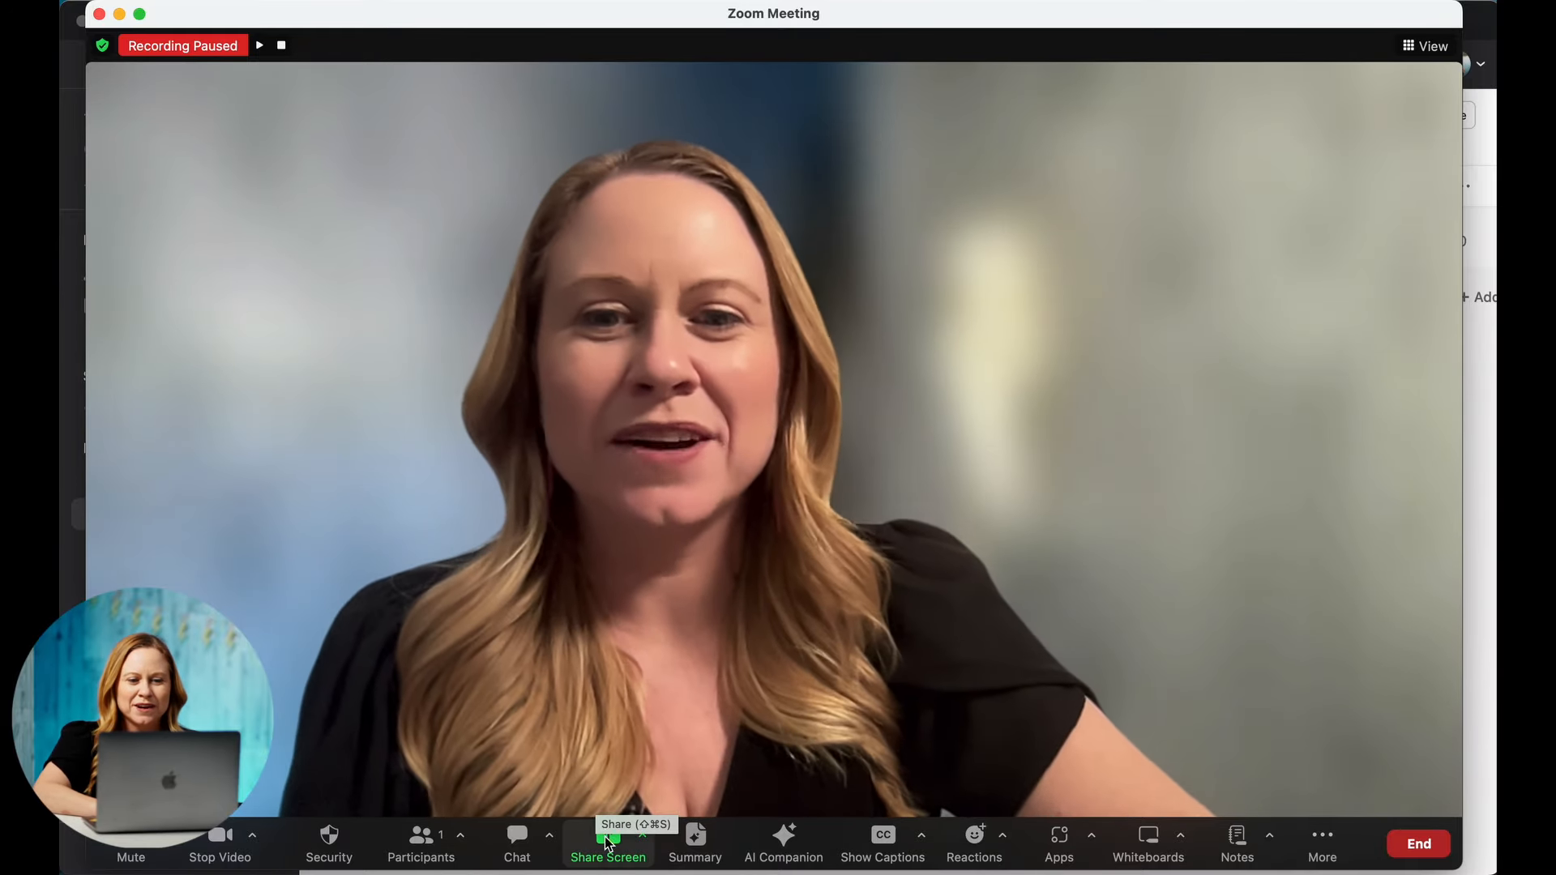
- Bring up the Share Screen picker with its Basic tab of desktops and windows
{"action": "left_click", "coordinate": [607, 843]}
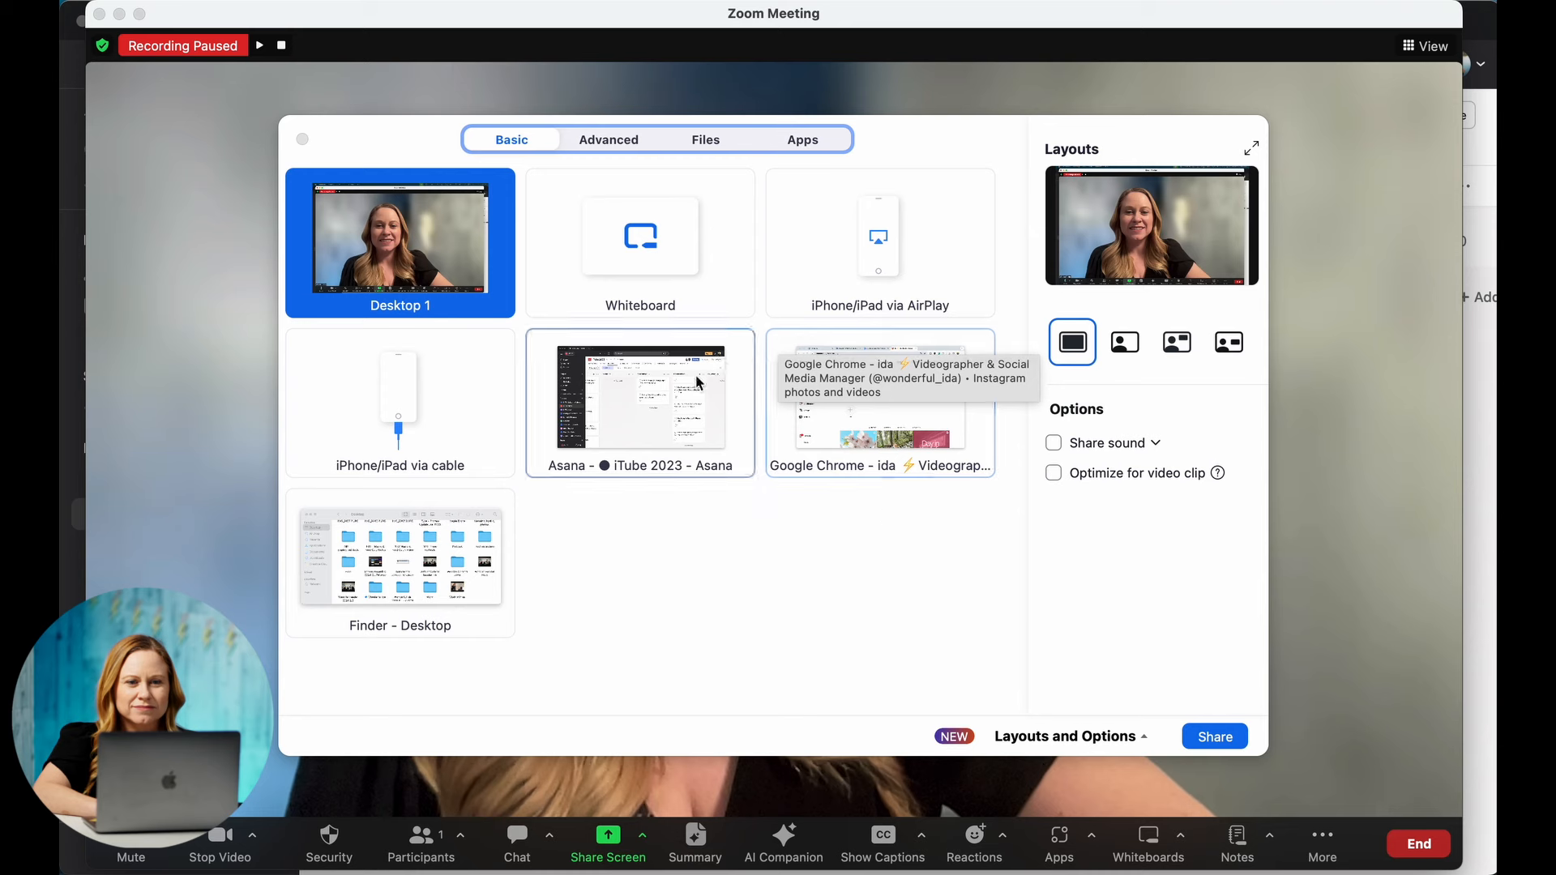
{"action": "mouse_move", "coordinate": [995, 454]}
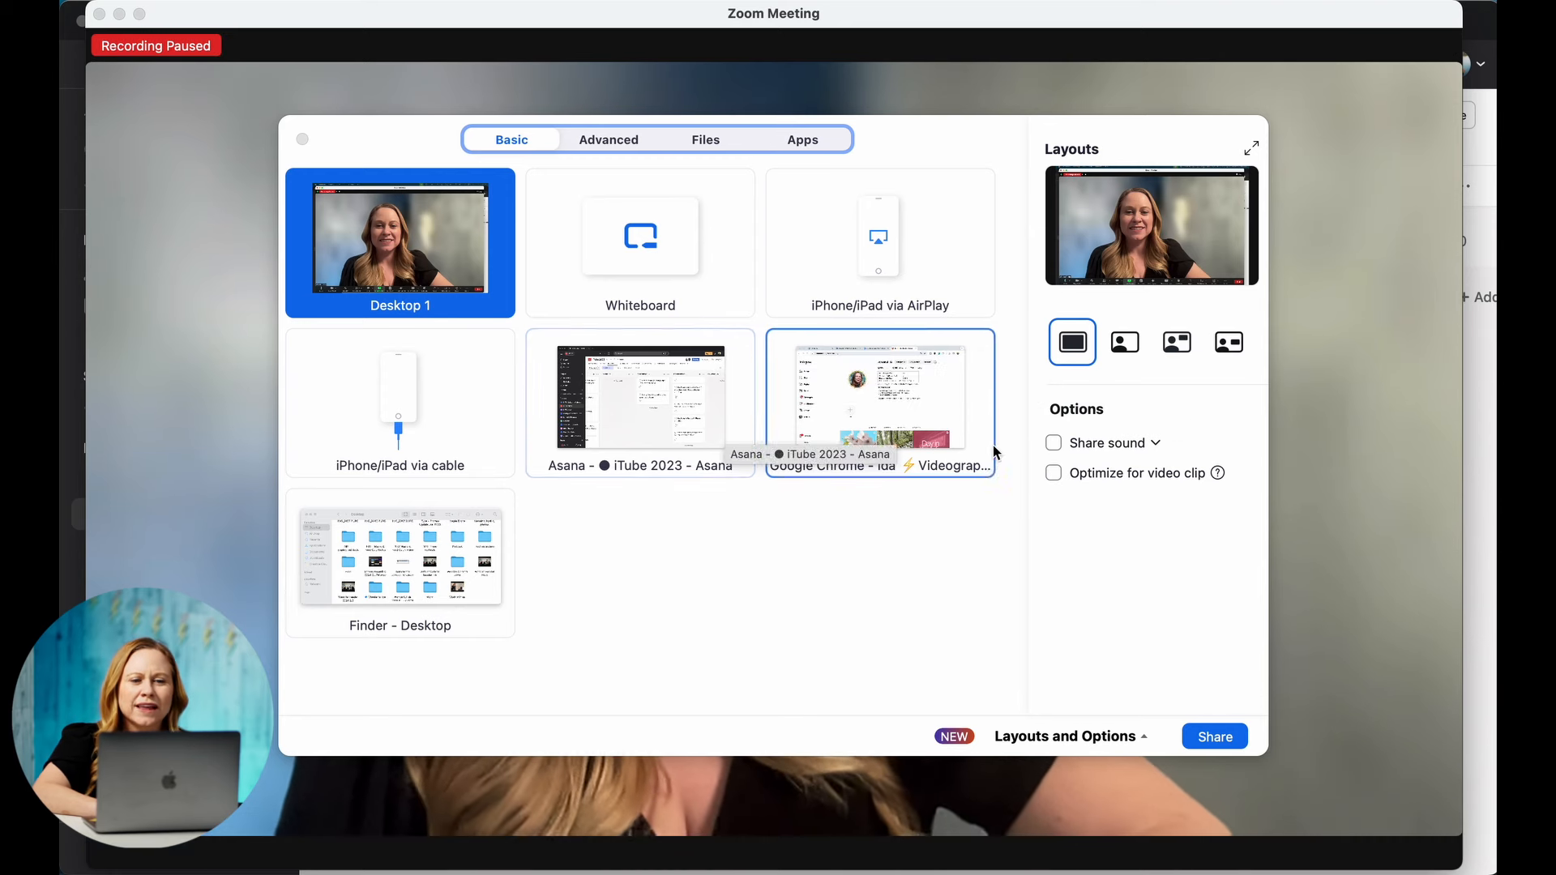
{"action": "mouse_move", "coordinate": [469, 441]}
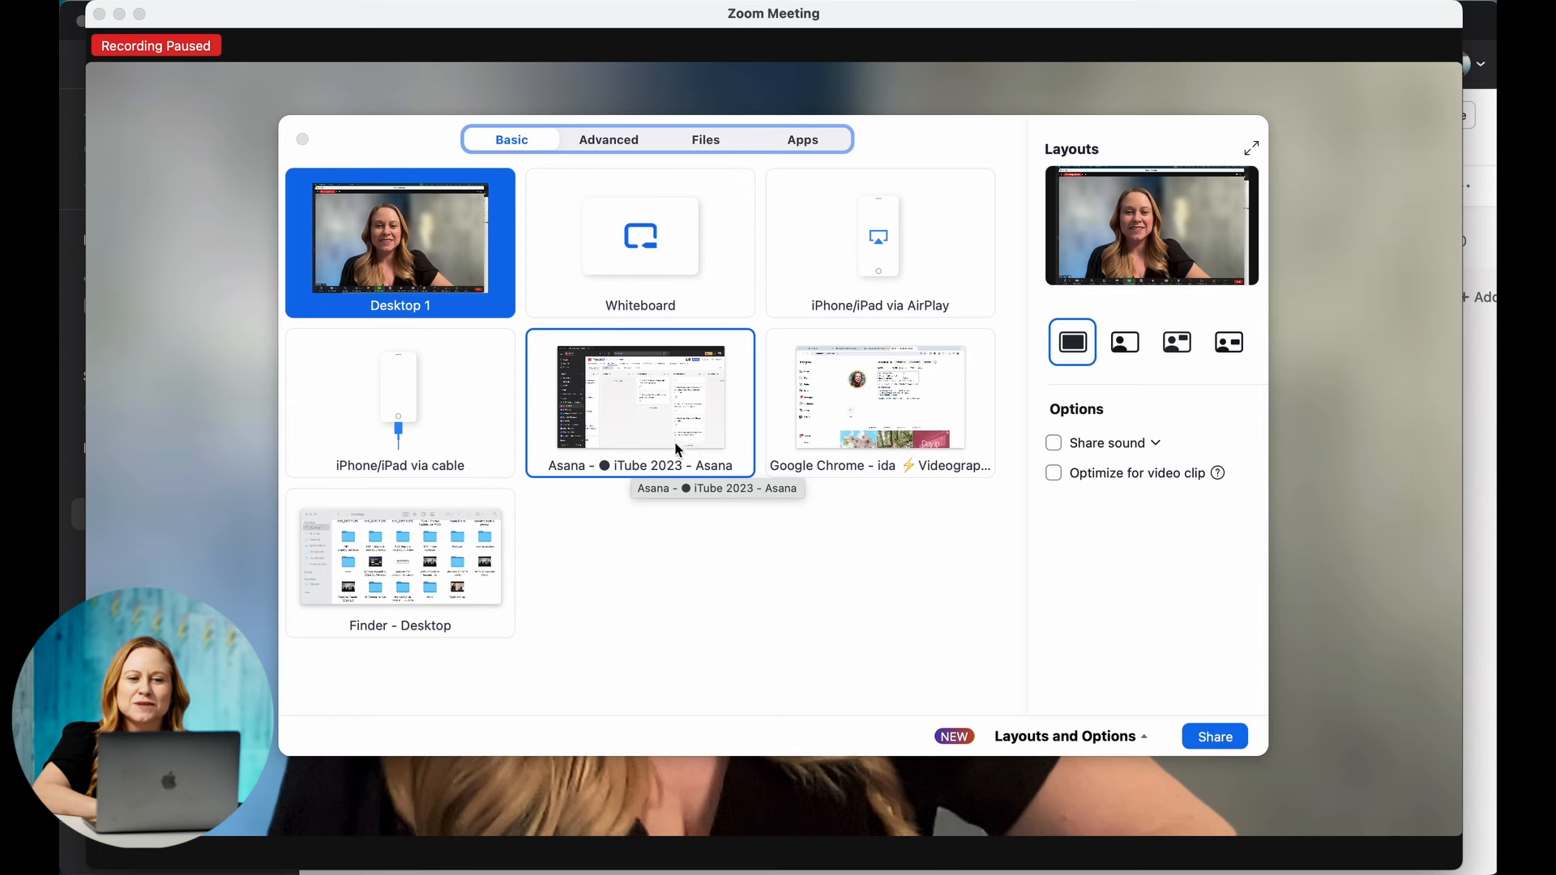
{"action": "mouse_move", "coordinate": [824, 429]}
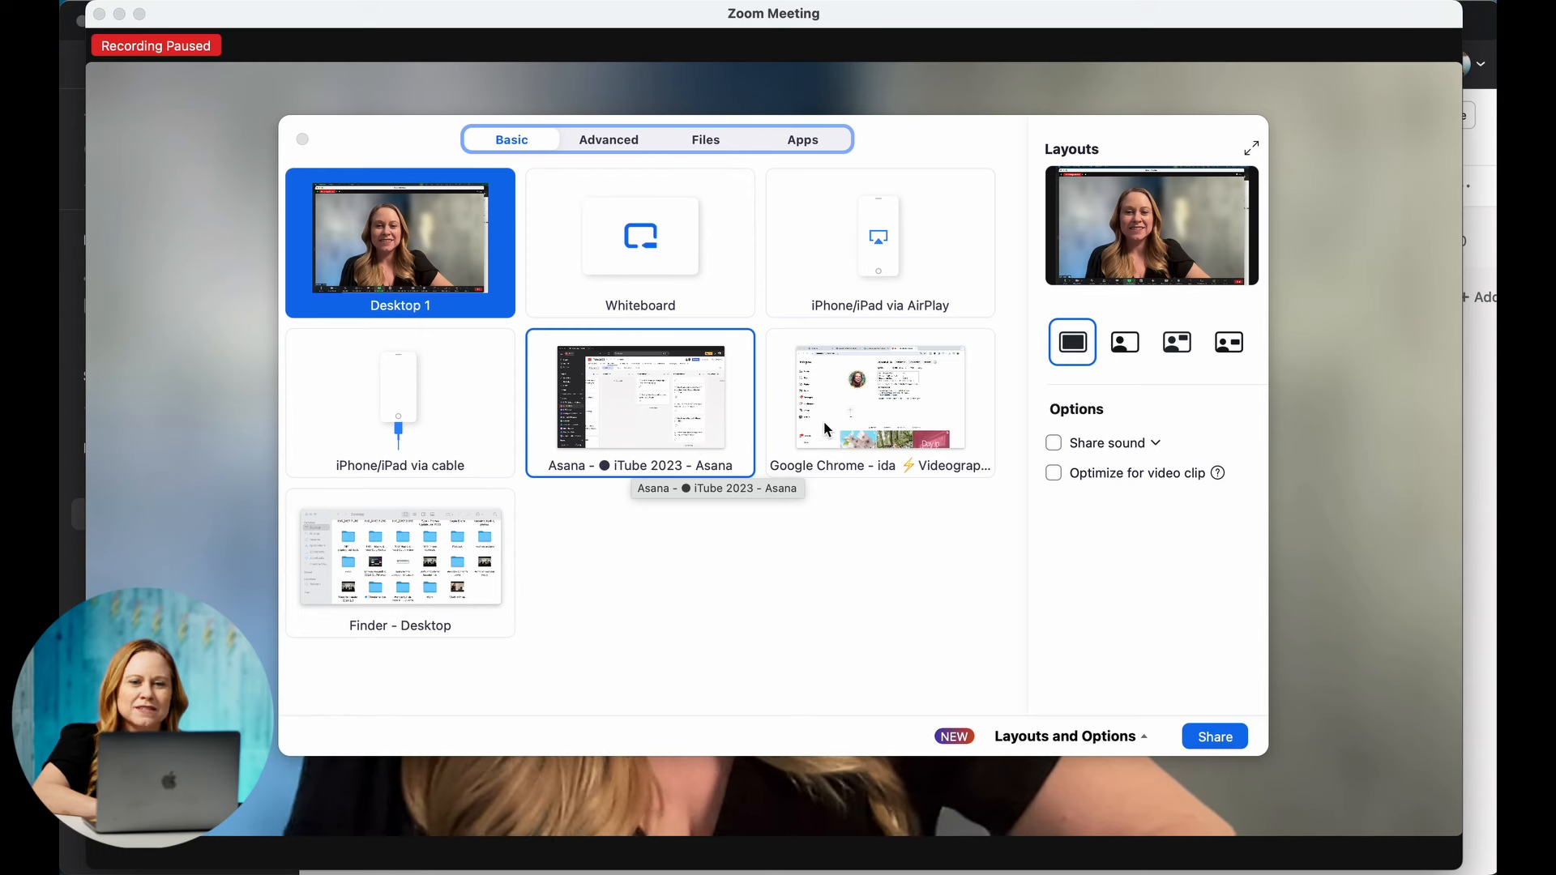
{"action": "mouse_move", "coordinate": [858, 416]}
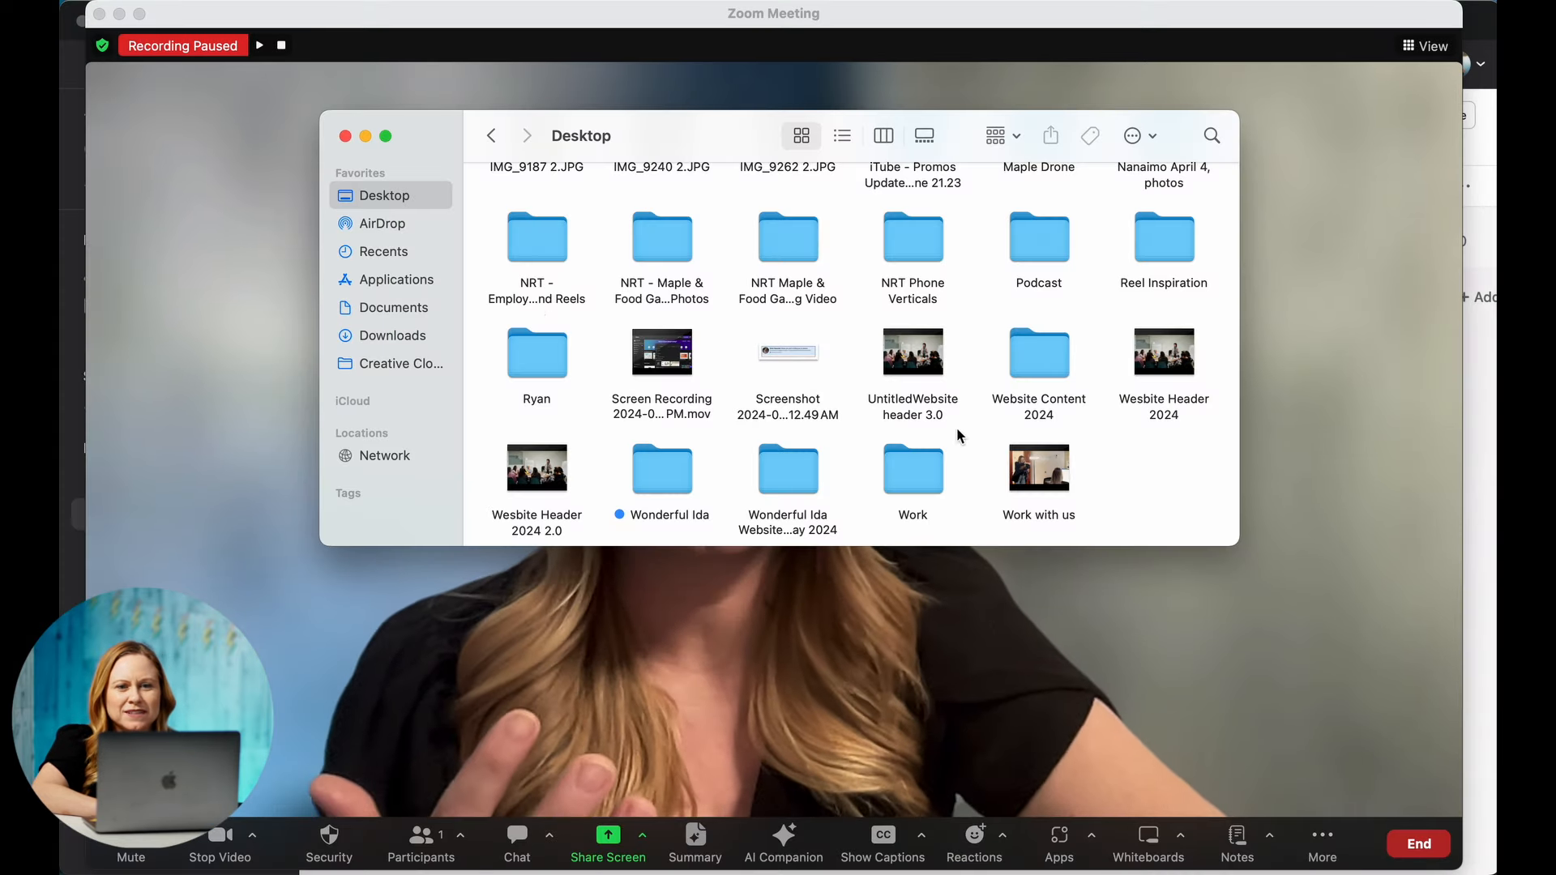
- Preview the UntitledWebsite header 3.0 video from the Desktop, then close its player
{"action": "double_click", "coordinate": [912, 353]}
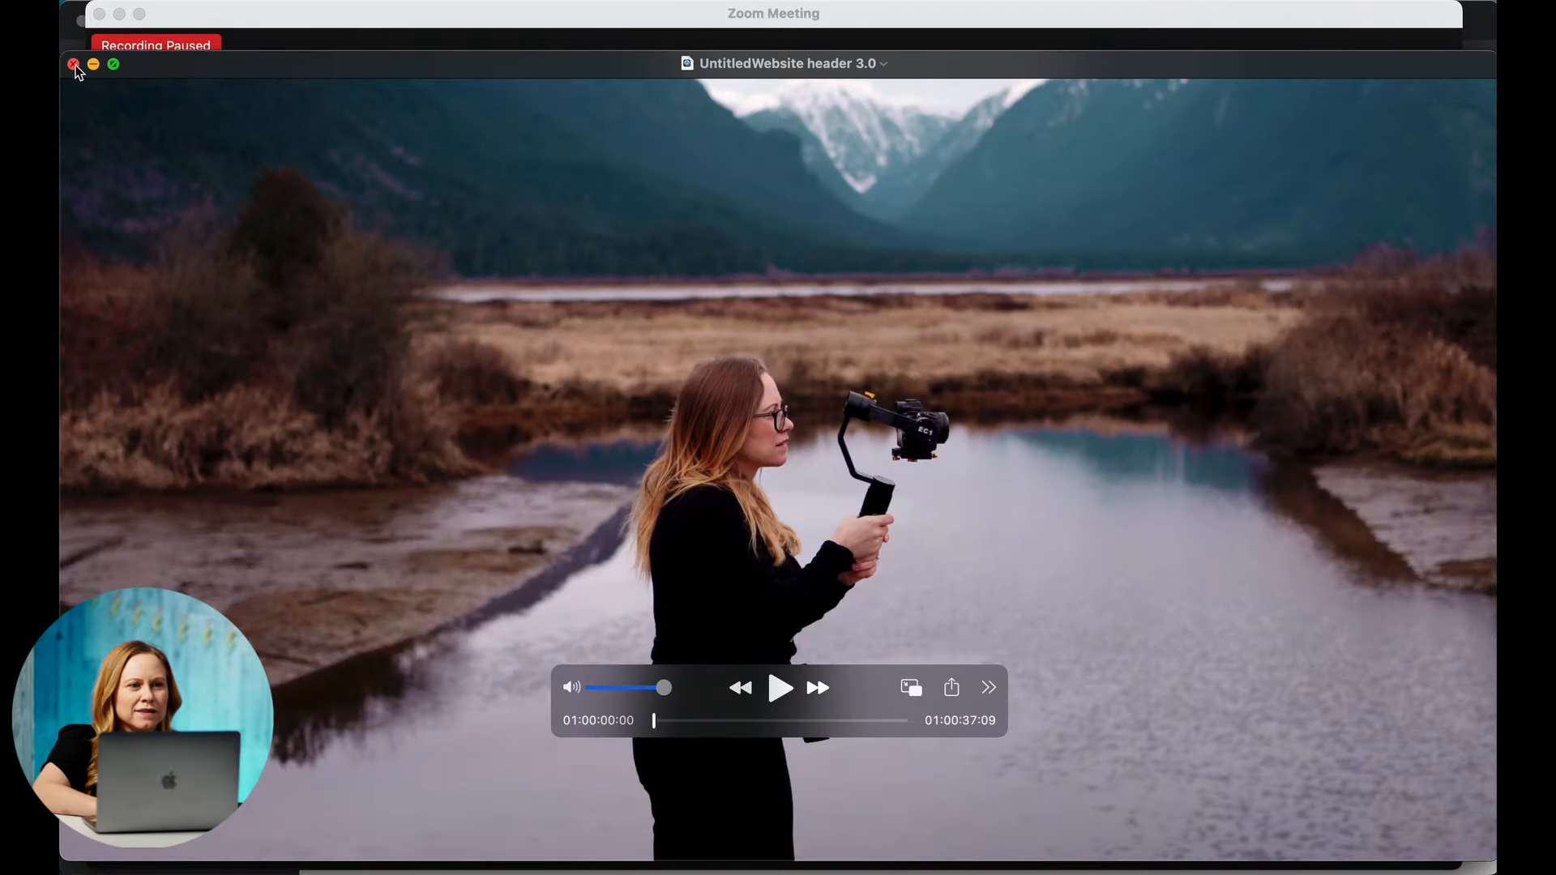
{"action": "left_click", "coordinate": [74, 64]}
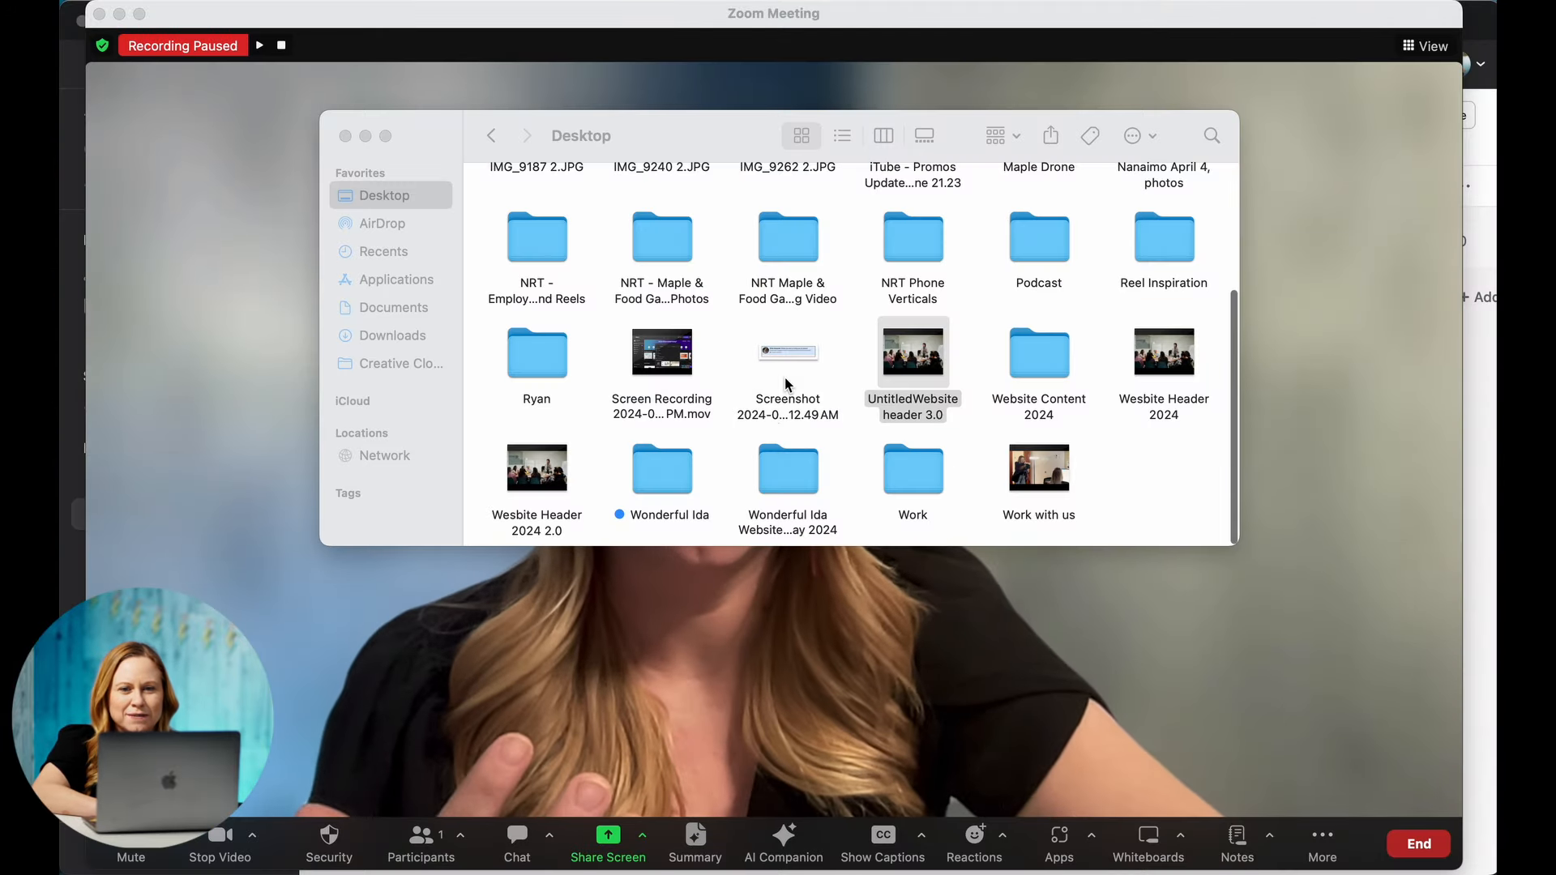
{"action": "scroll", "scroll_direction": "up", "scroll_amount": 3}
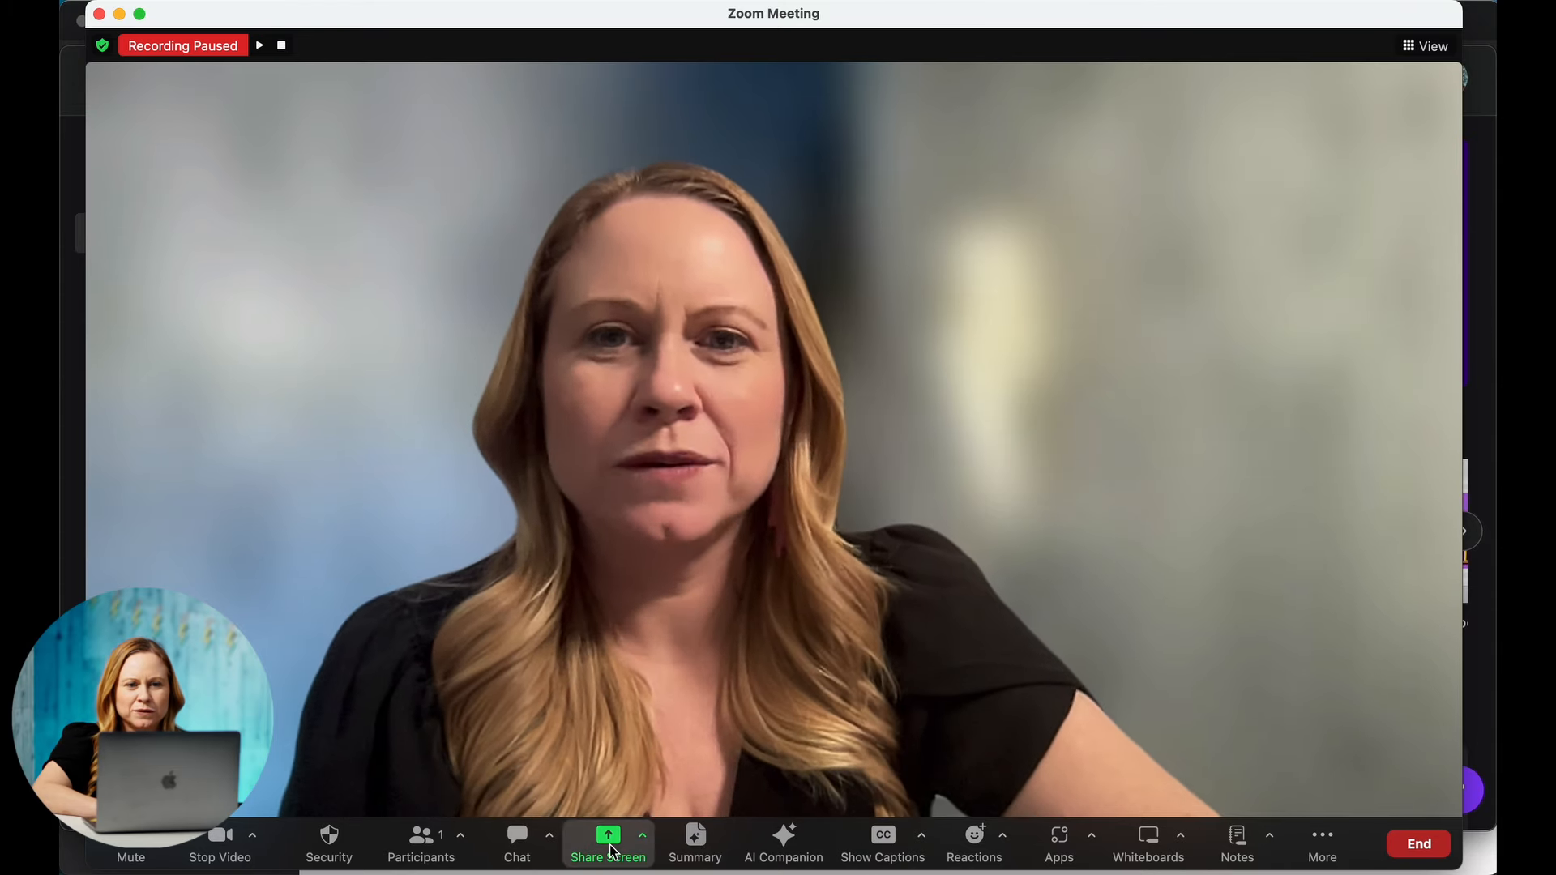
- Reopen the share picker on Desktop 1 with Share sound and Optimize for video clip unchecked
{"action": "left_click", "coordinate": [607, 844]}
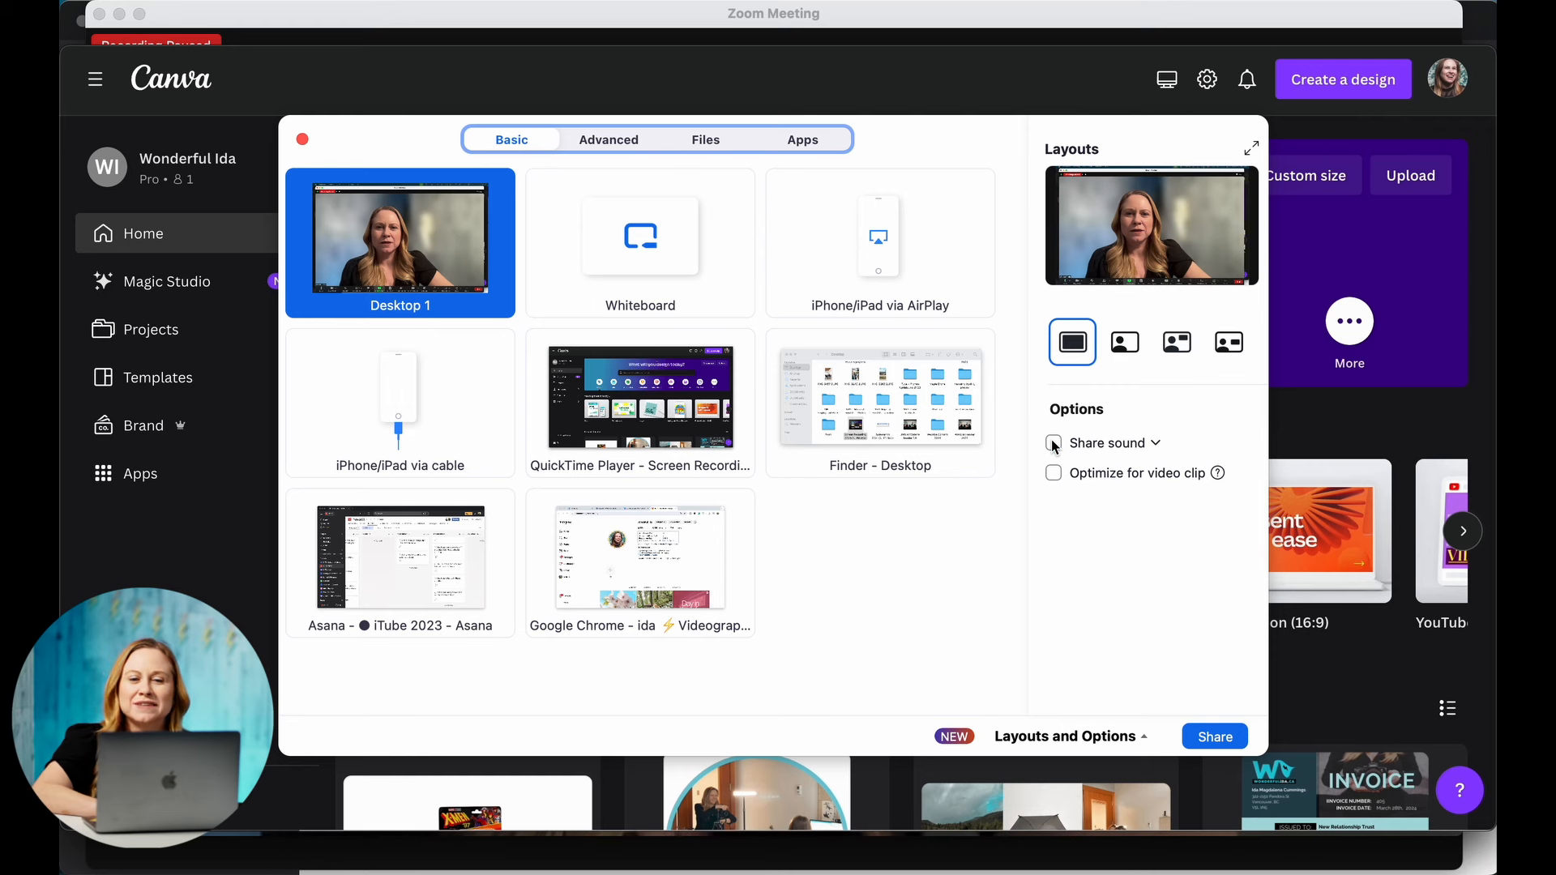
{"action": "left_click", "coordinate": [1052, 442]}
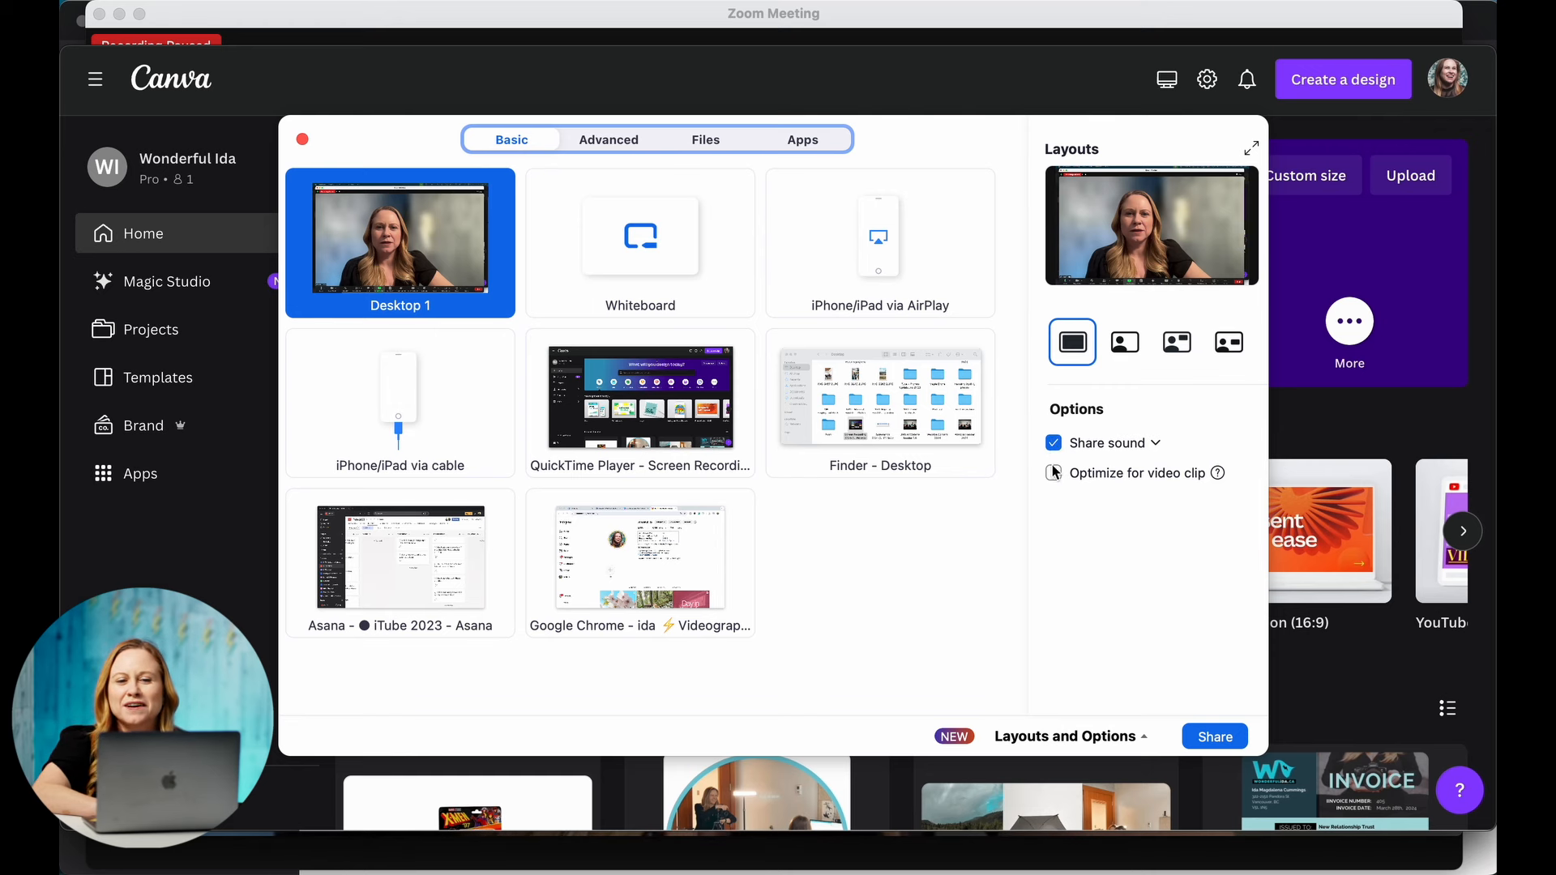
{"action": "left_click", "coordinate": [1053, 472]}
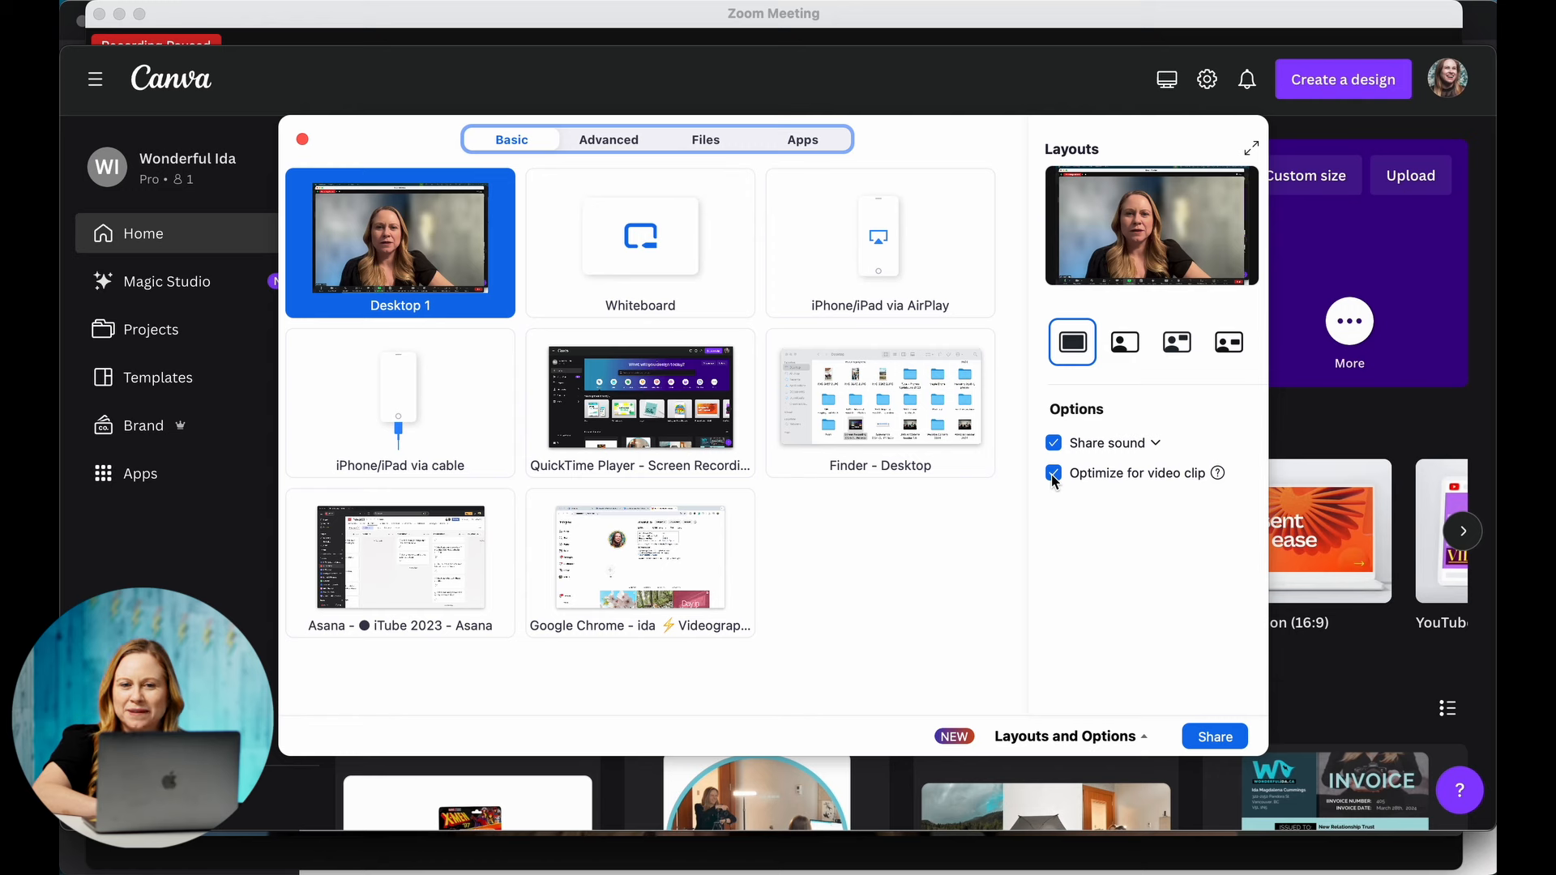
{"action": "left_click", "coordinate": [1053, 473]}
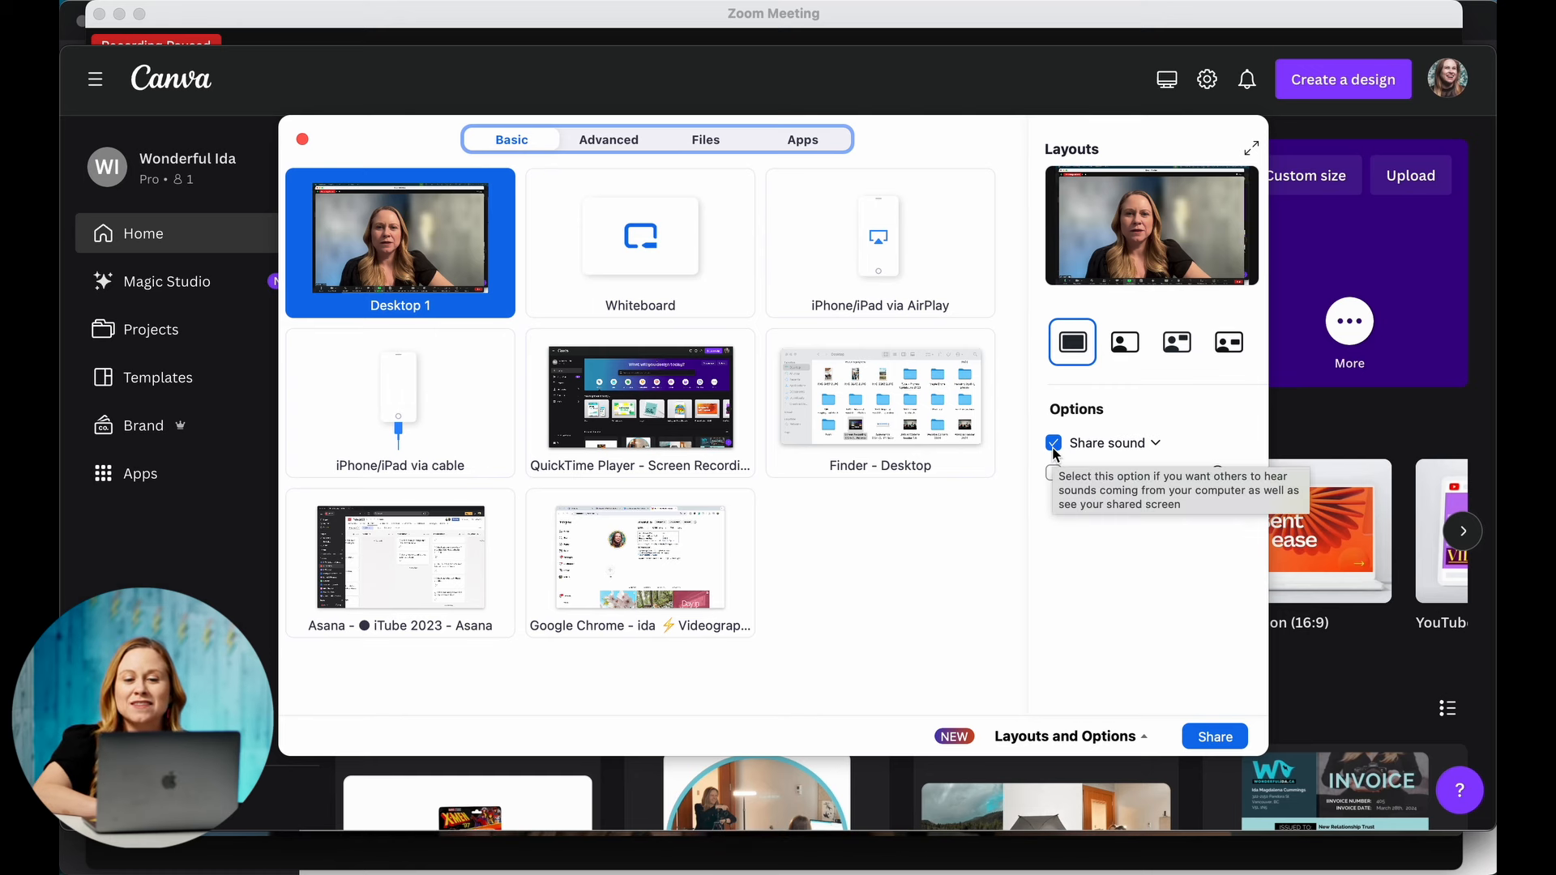
{"action": "left_click", "coordinate": [1054, 443]}
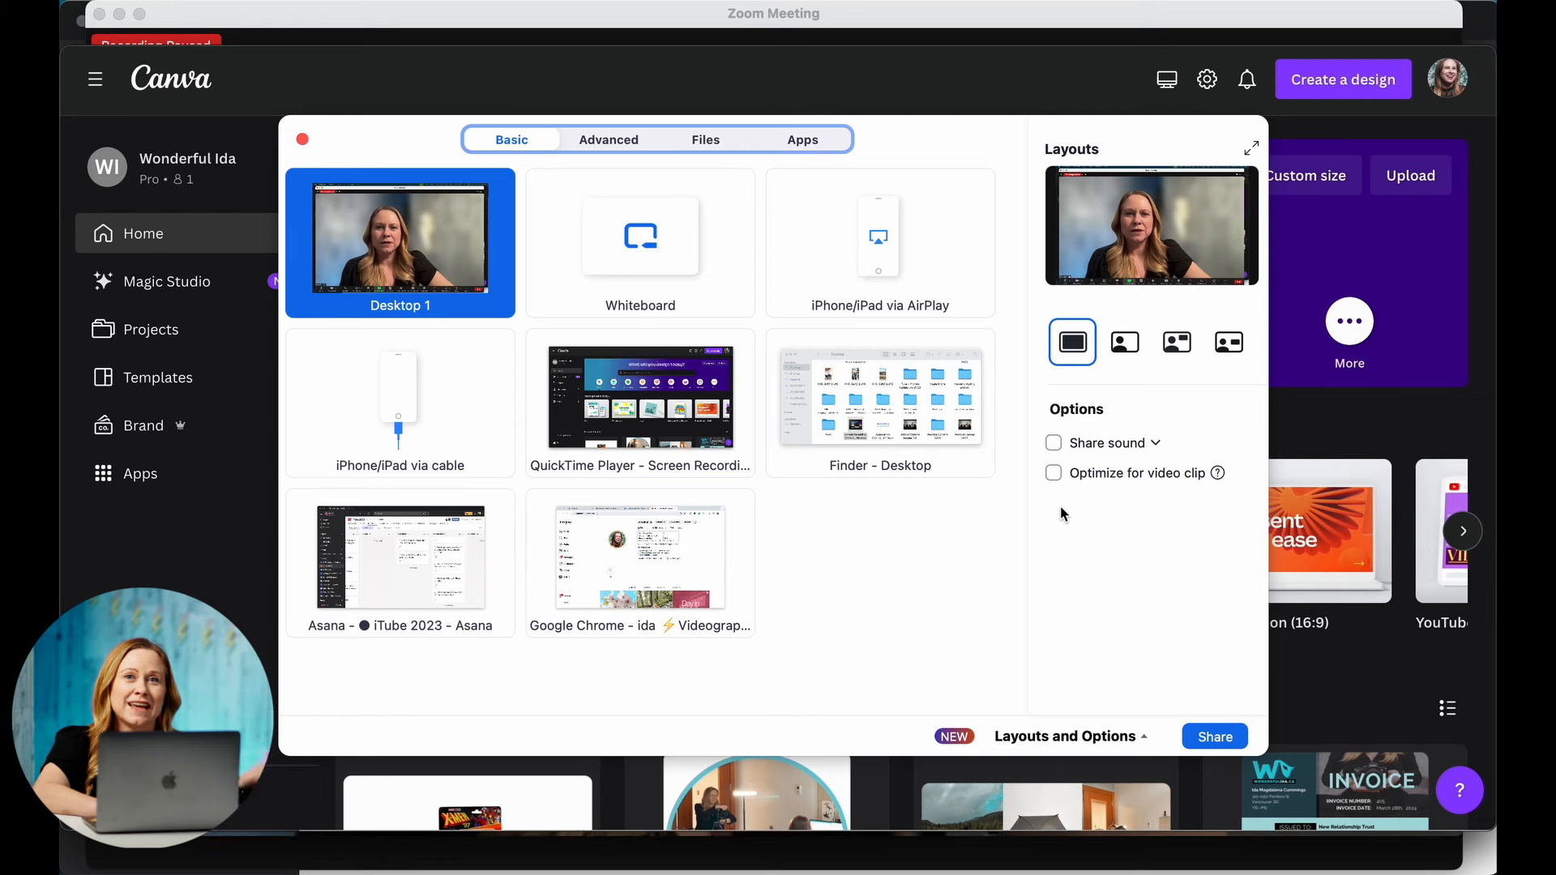
{"action": "mouse_move", "coordinate": [496, 258]}
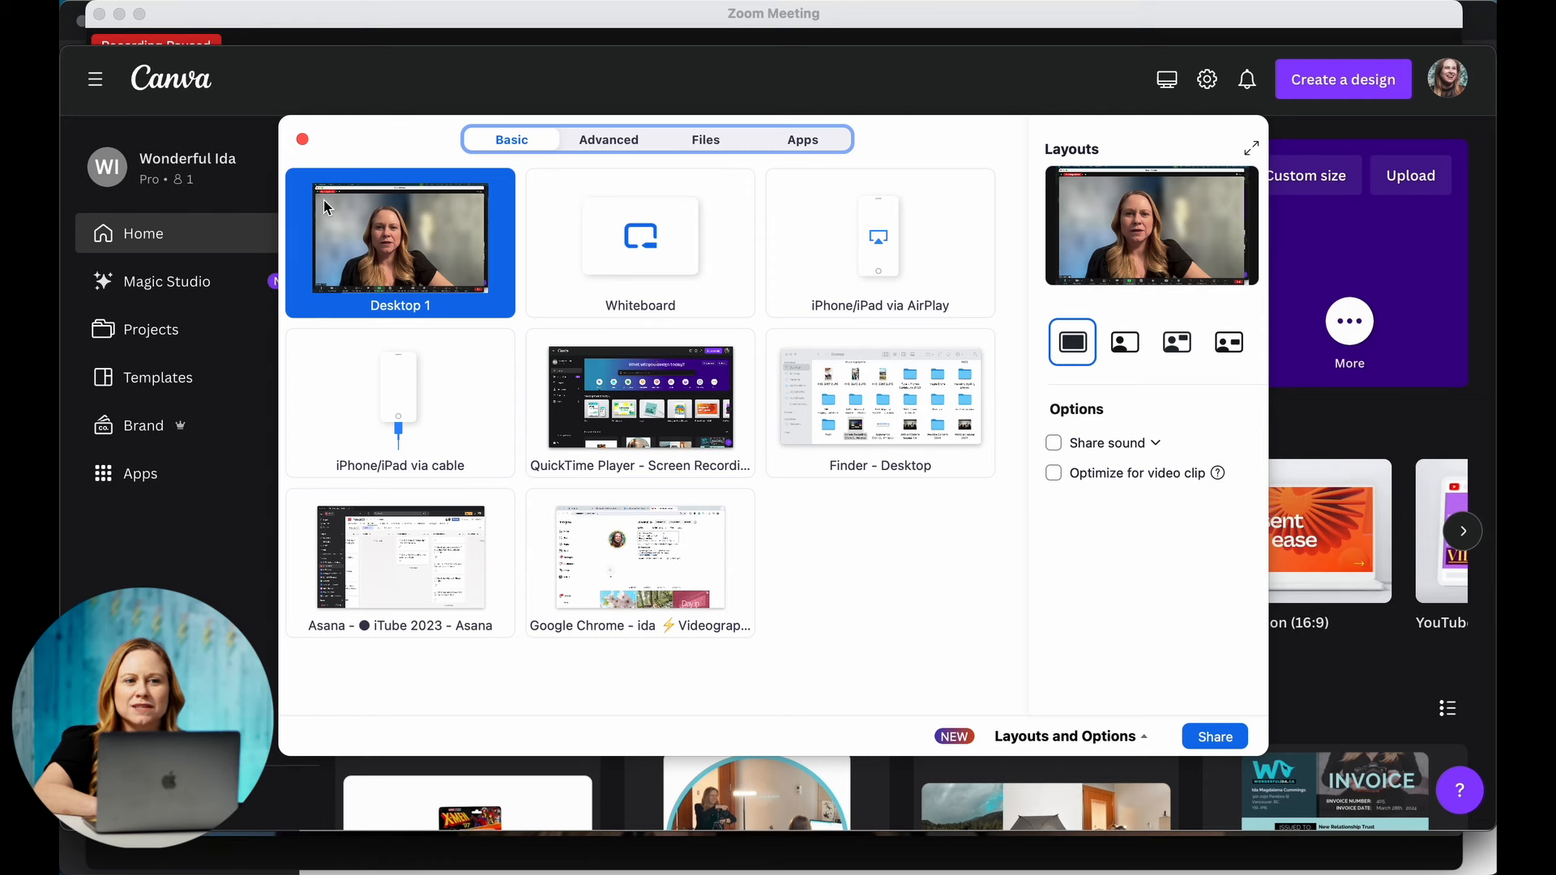
{"action": "mouse_move", "coordinate": [407, 291]}
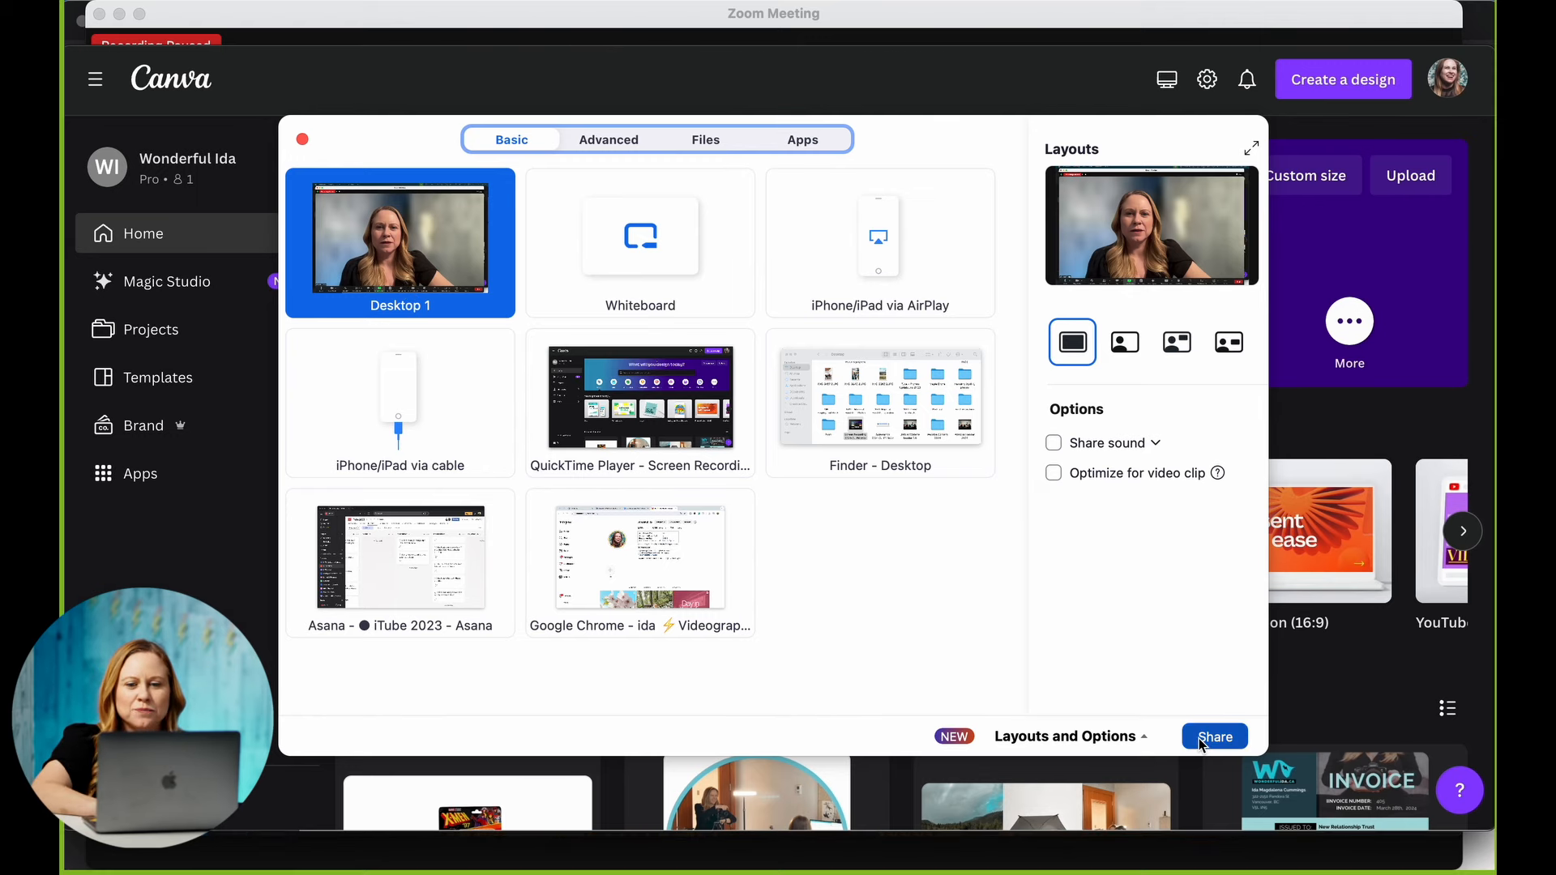
- Share Desktop 1 and start the screen recording playing in QuickTime
{"action": "left_click", "coordinate": [1214, 737]}
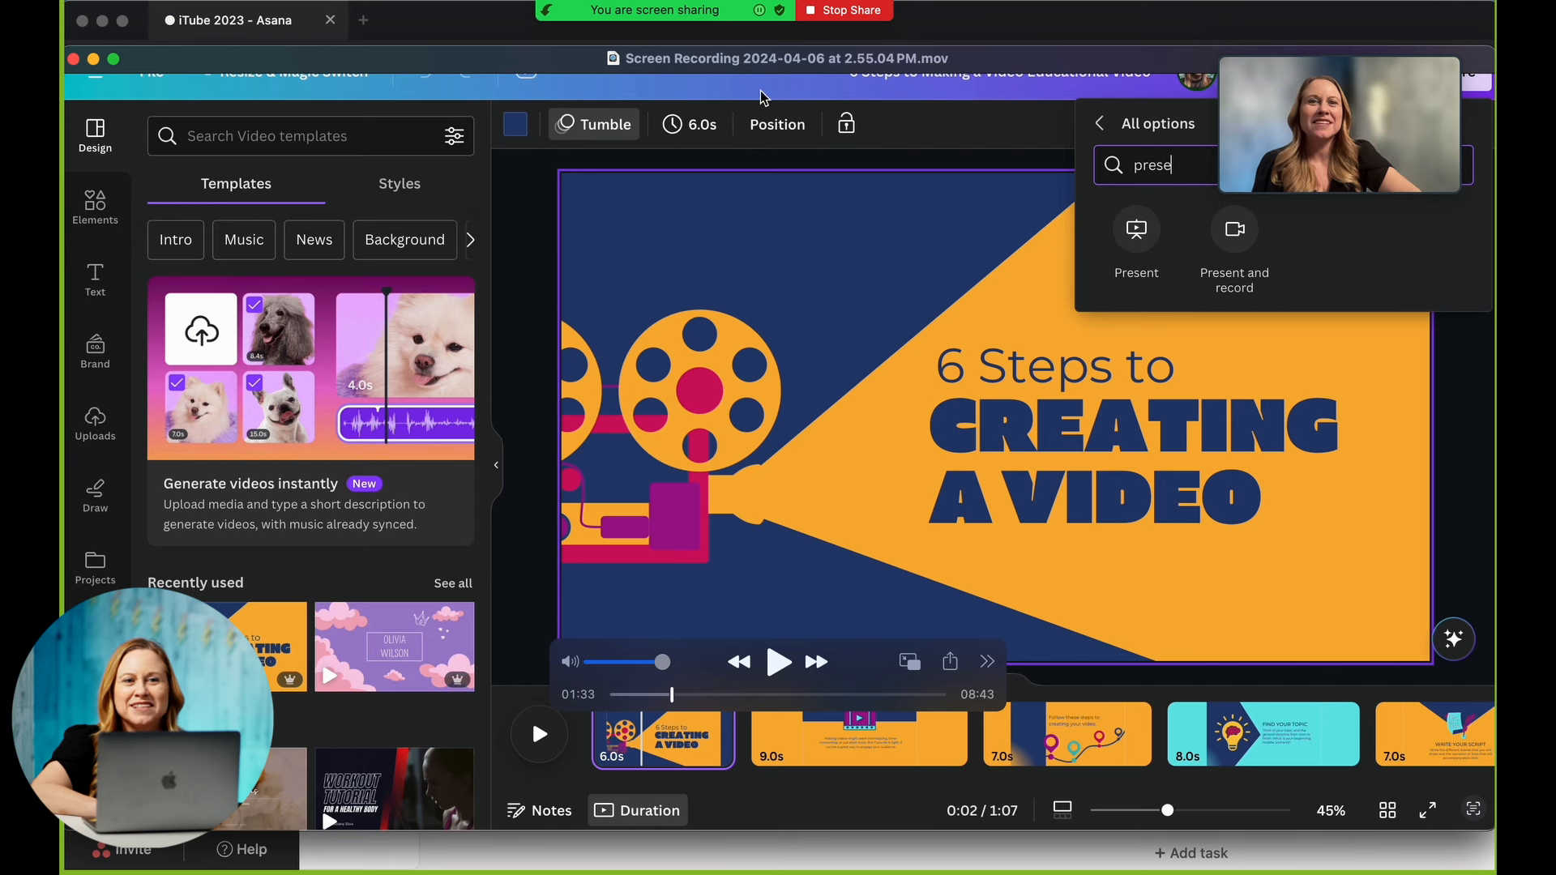
{"action": "mouse_move", "coordinate": [476, 305]}
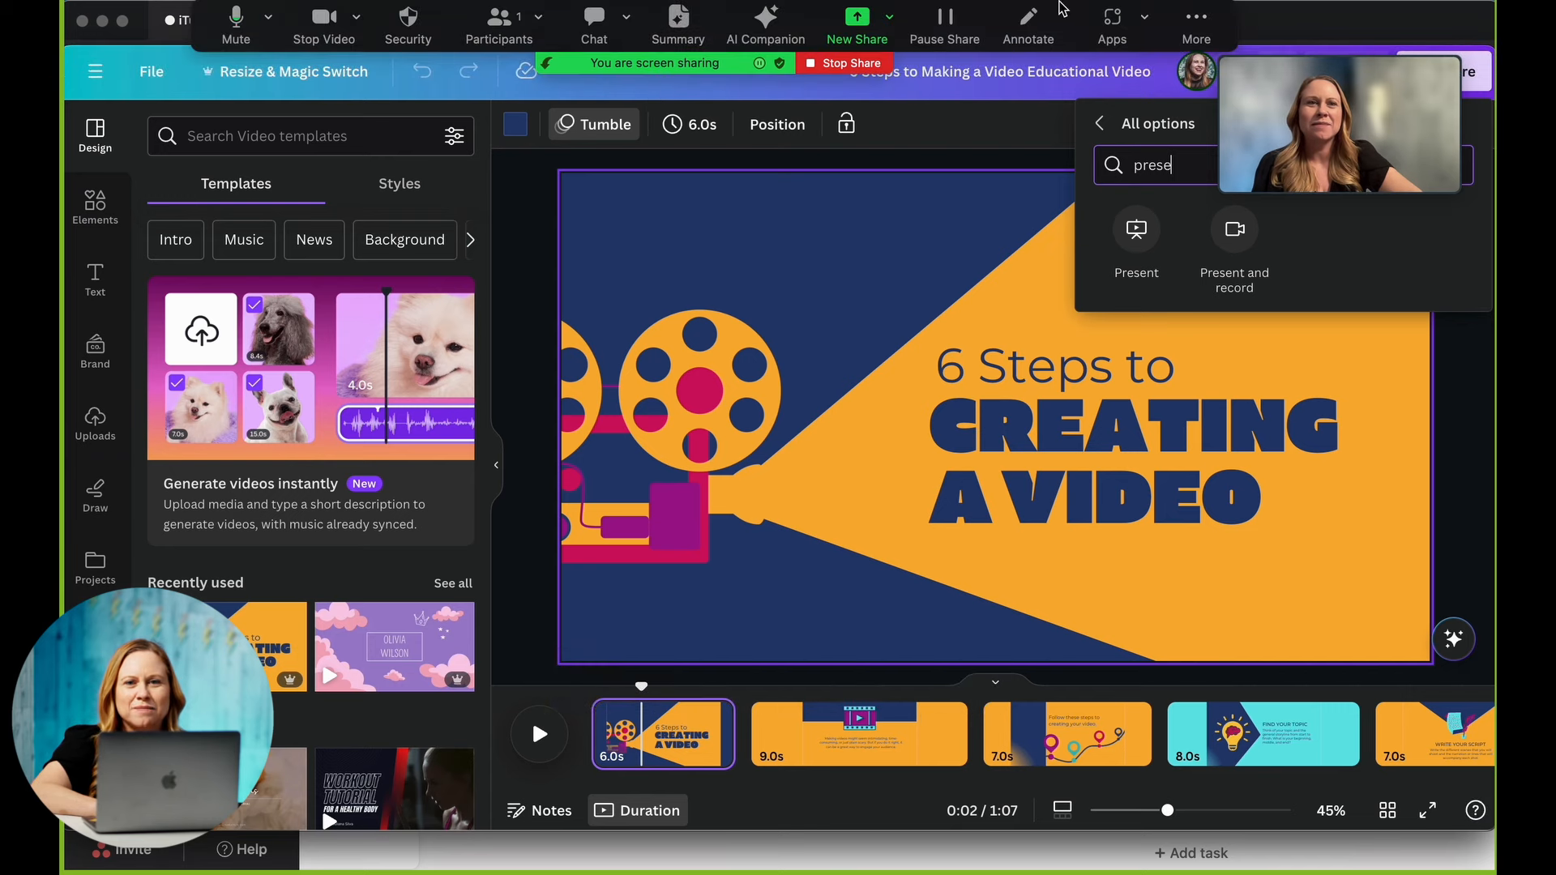
{"action": "left_click", "coordinate": [1196, 19]}
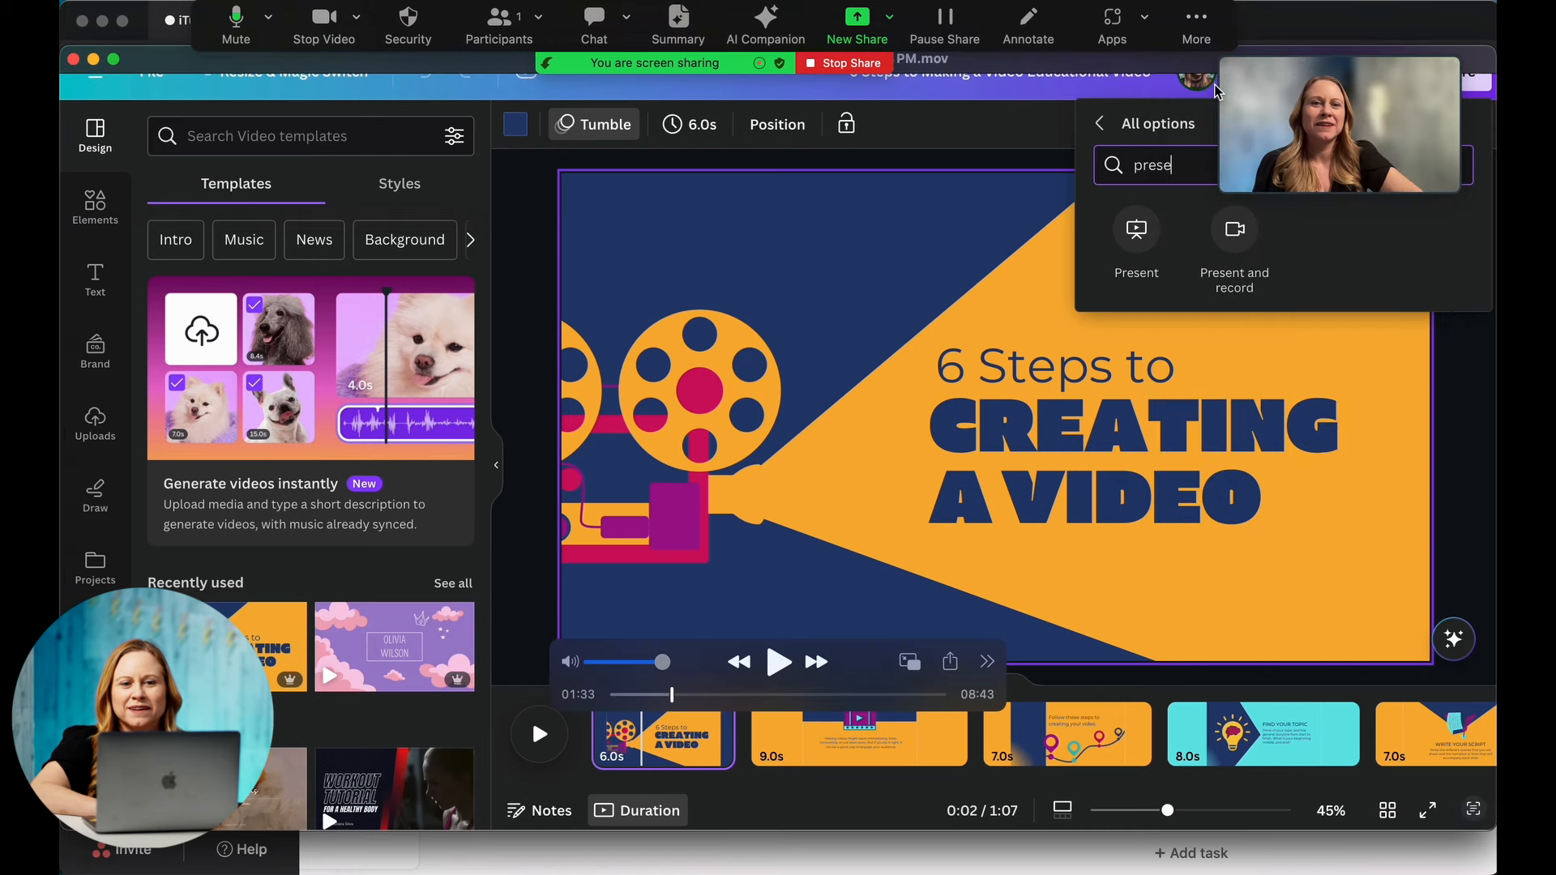
{"action": "left_click", "coordinate": [778, 662]}
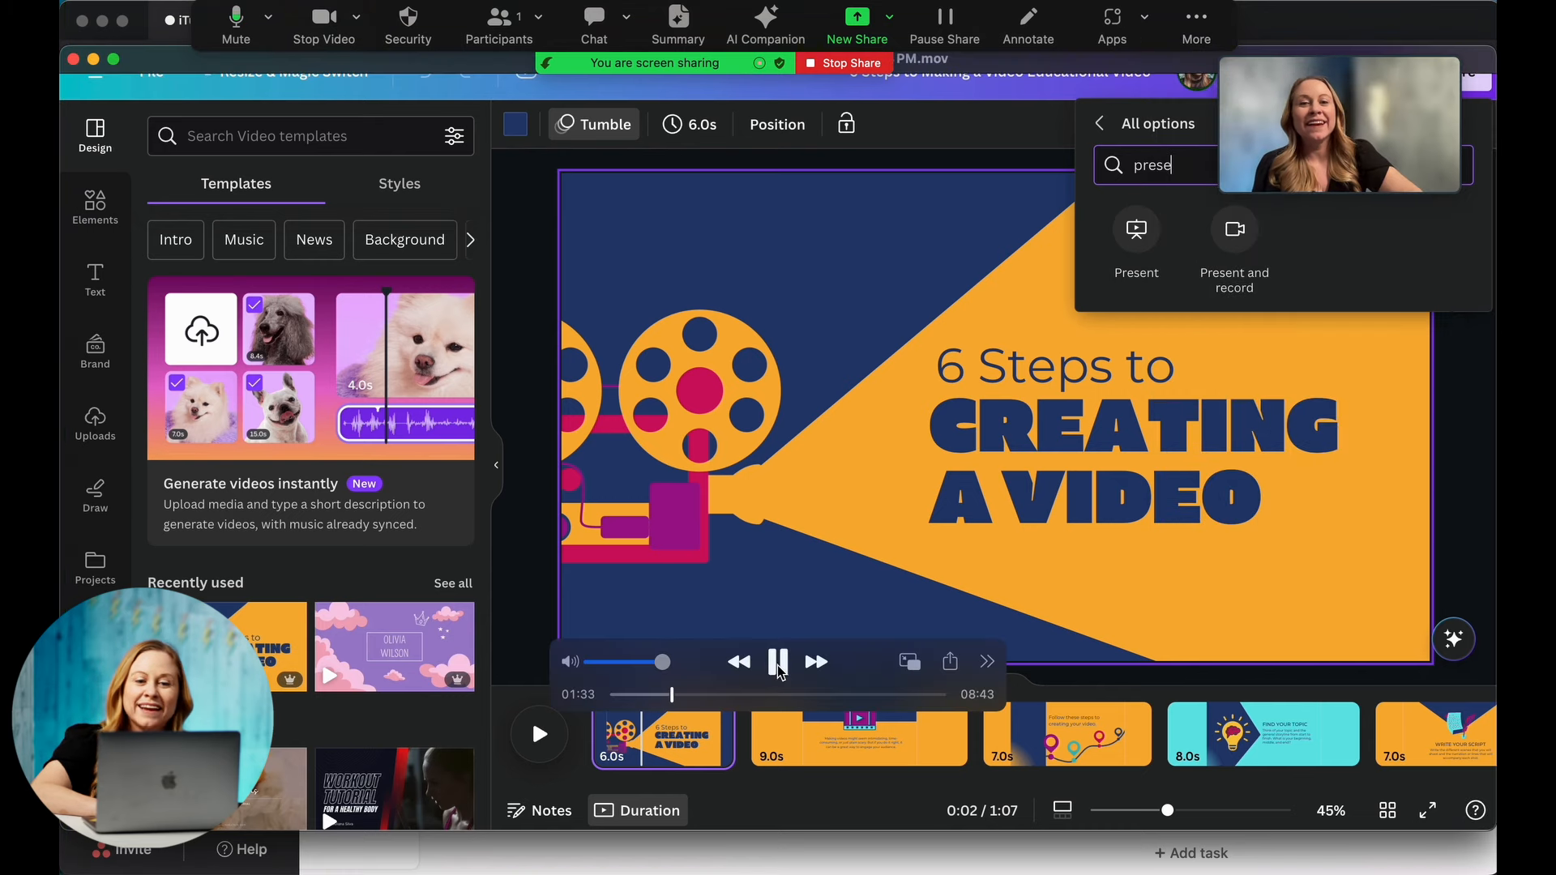
{"action": "left_click", "coordinate": [1234, 243]}
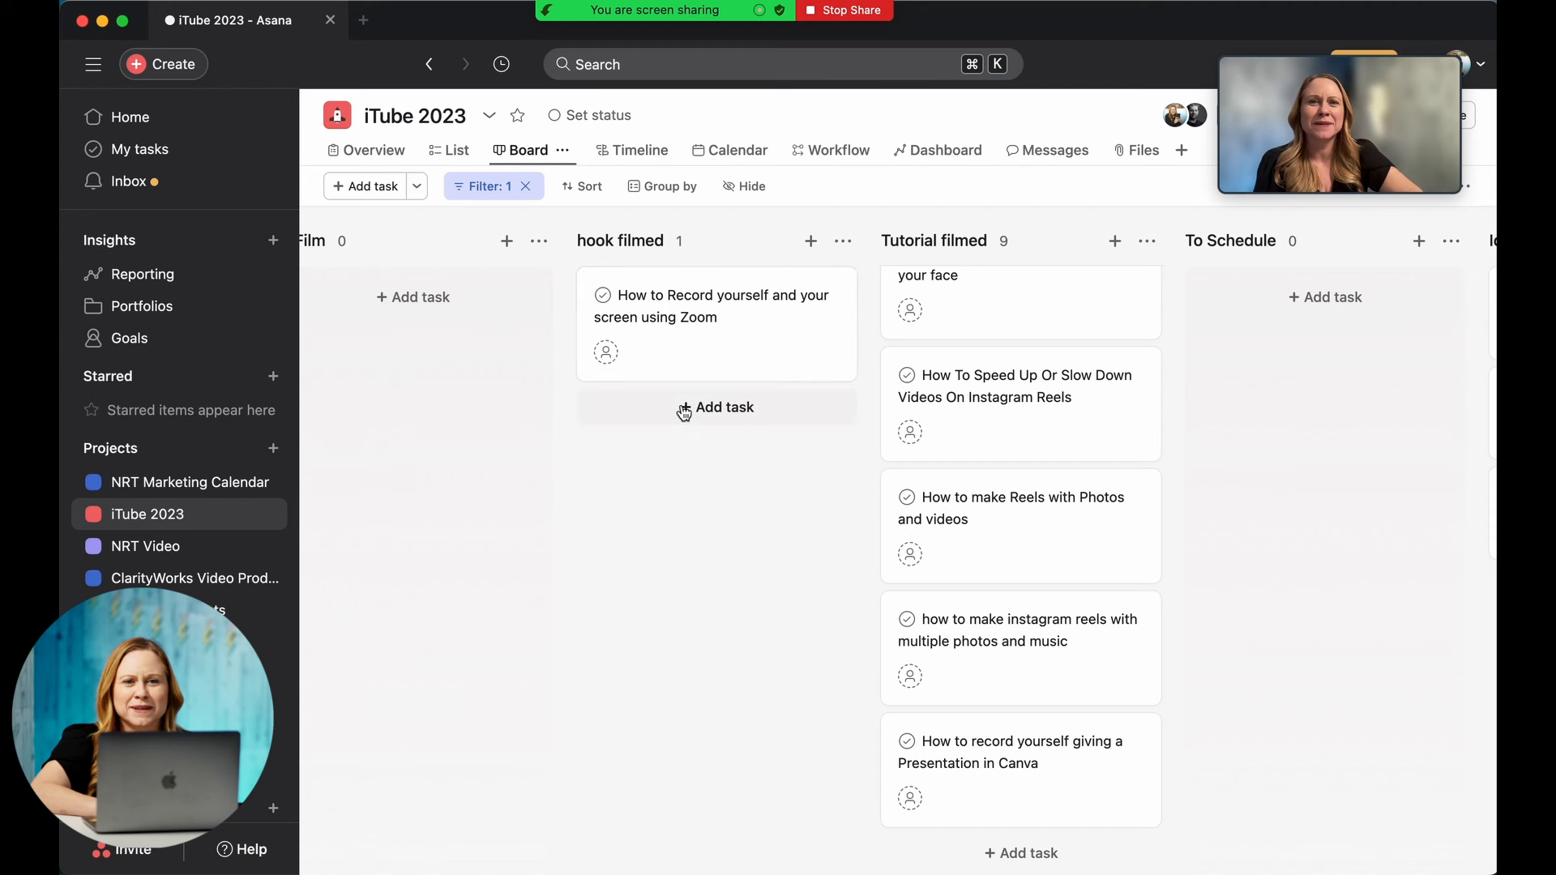
{"action": "mouse_move", "coordinate": [698, 336]}
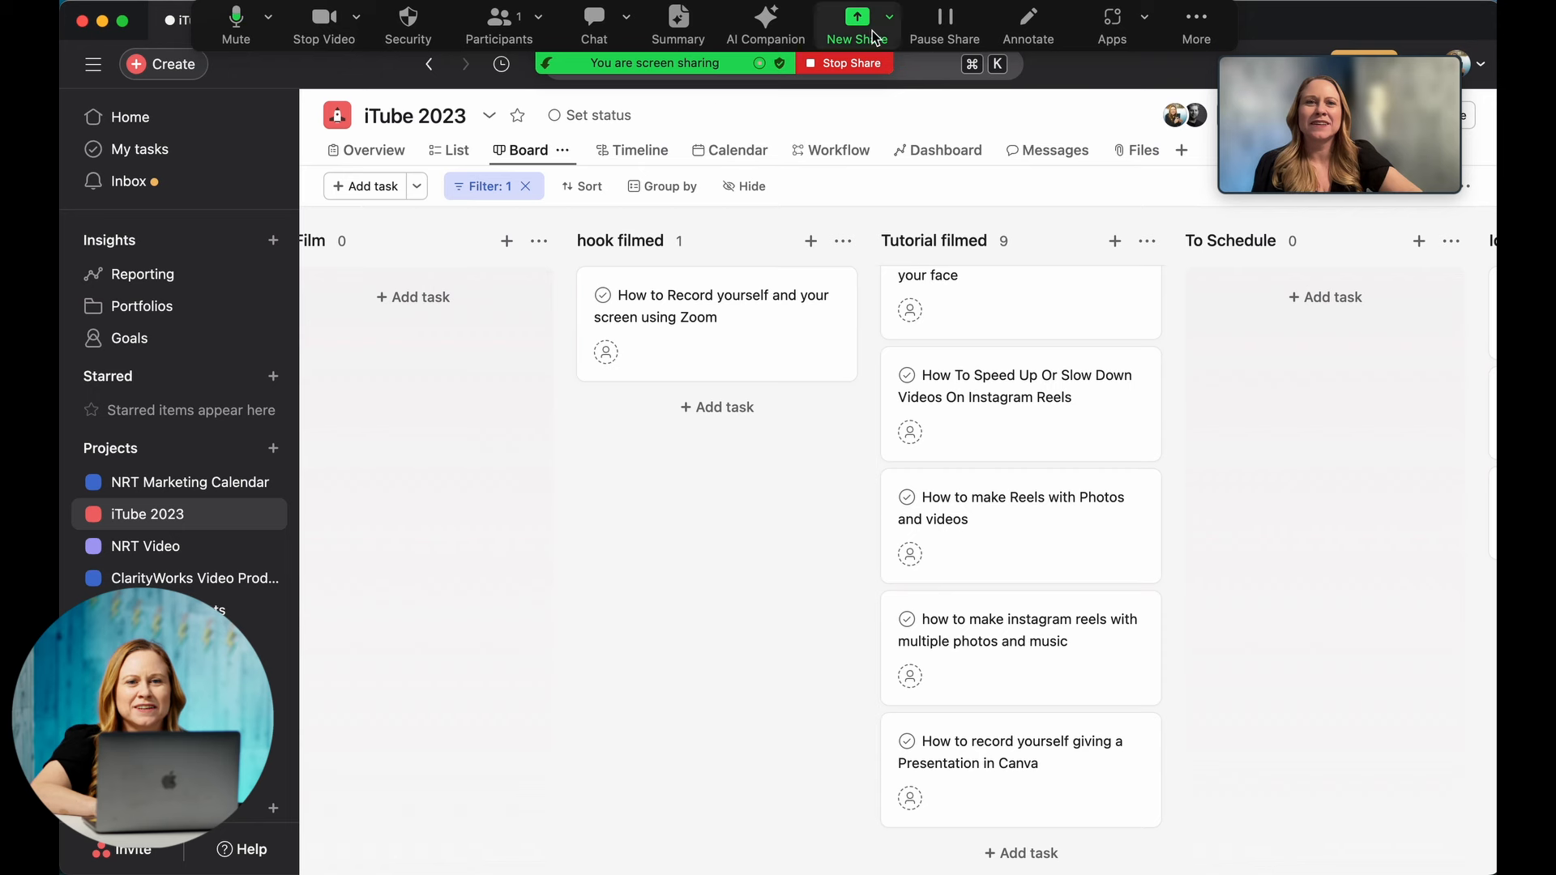
{"action": "mouse_move", "coordinate": [605, 337]}
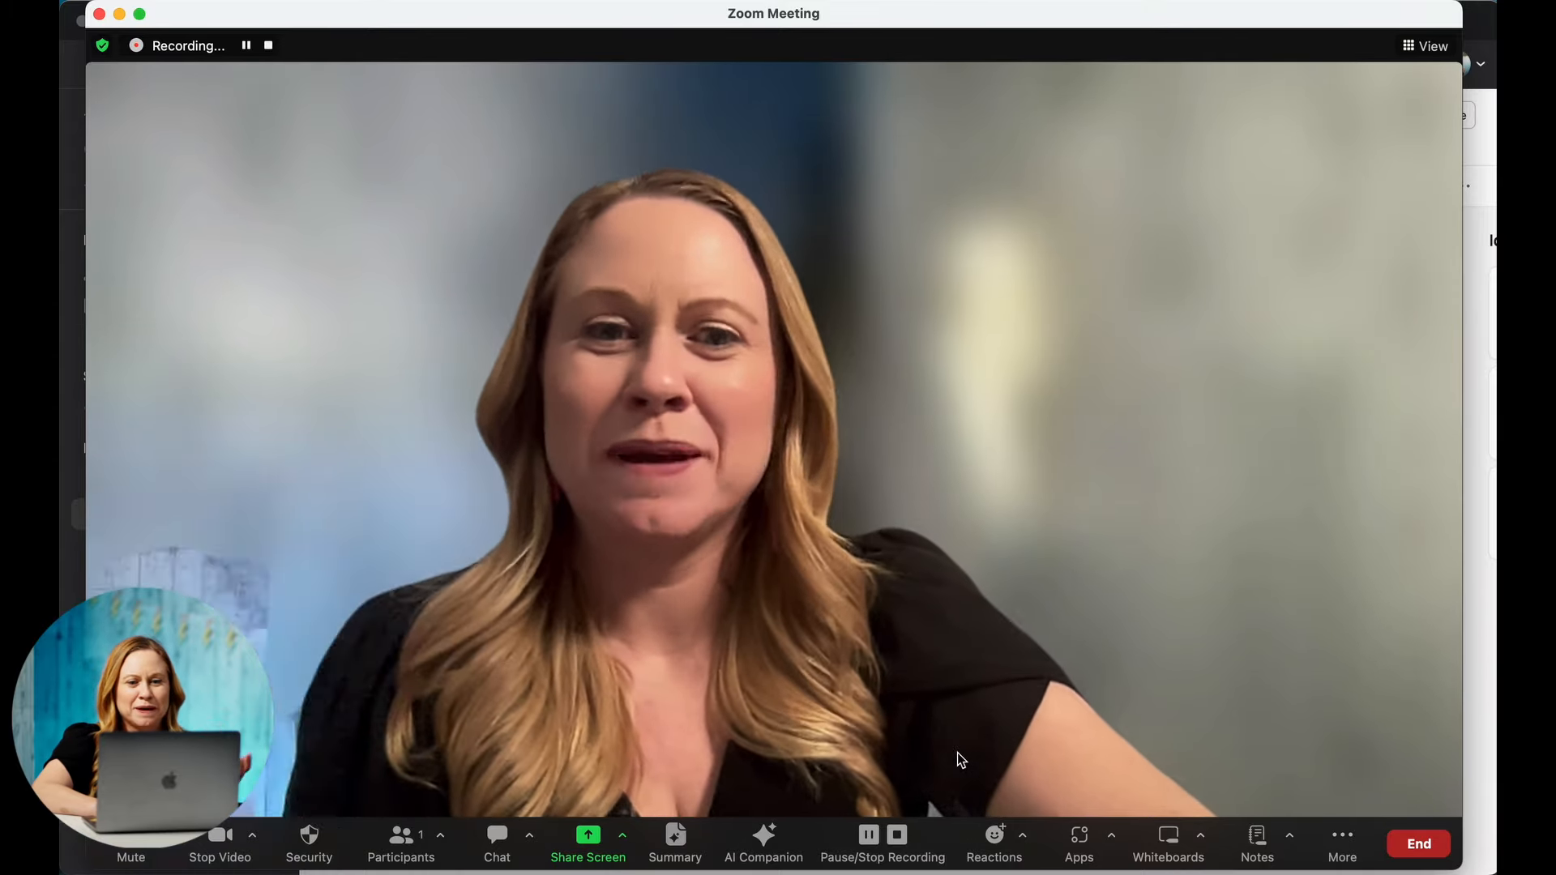
{"action": "mouse_move", "coordinate": [635, 773]}
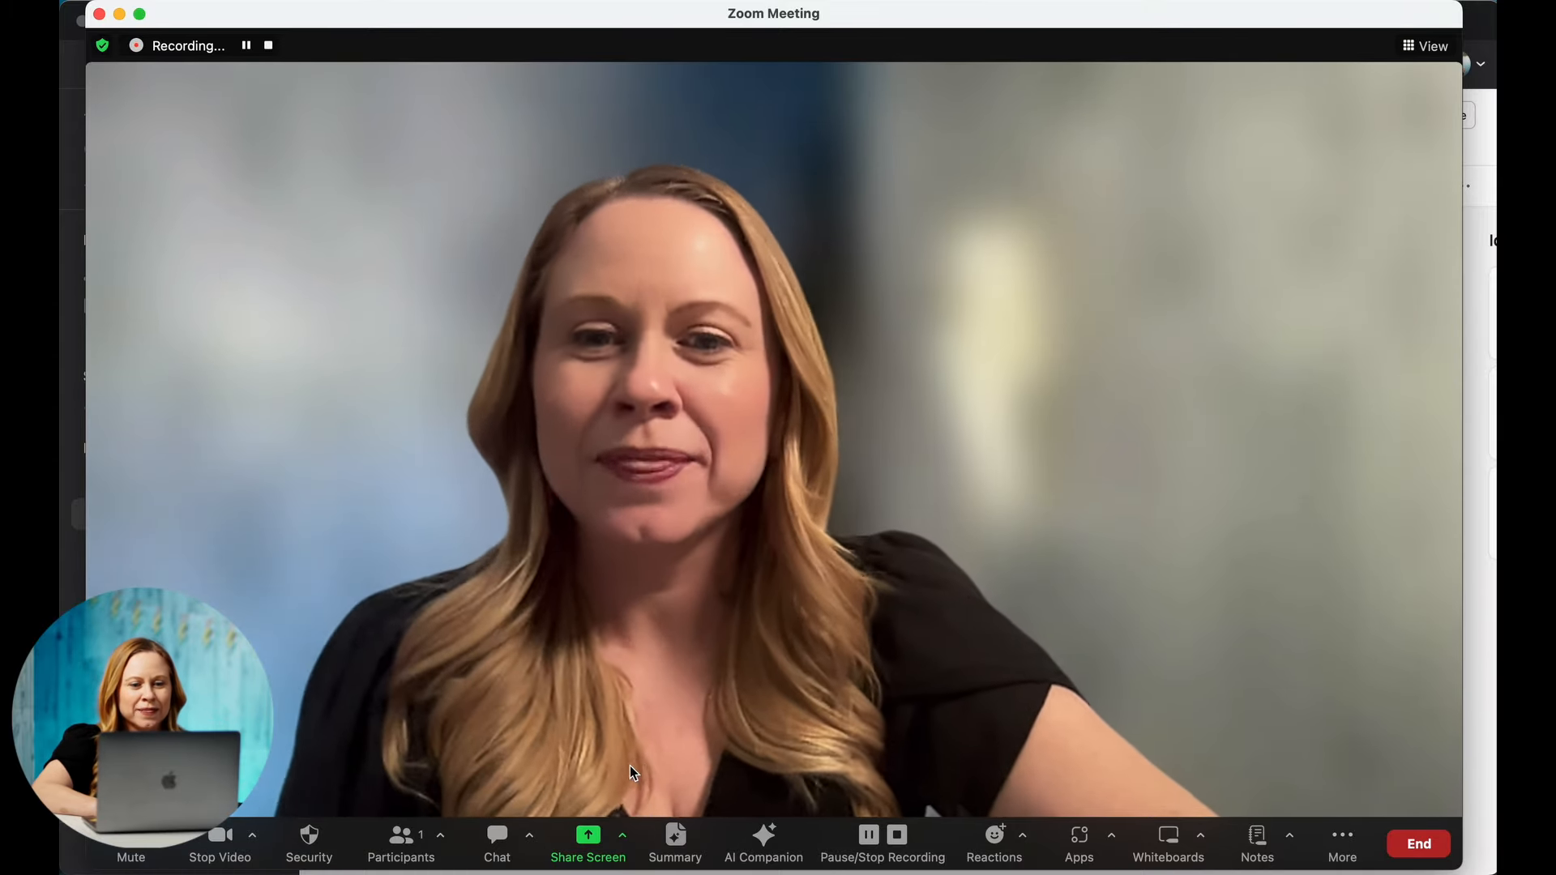
- Share Desktop 1 again instead of the Asana window, showing the iTube 2023 board
{"action": "left_click", "coordinate": [588, 843]}
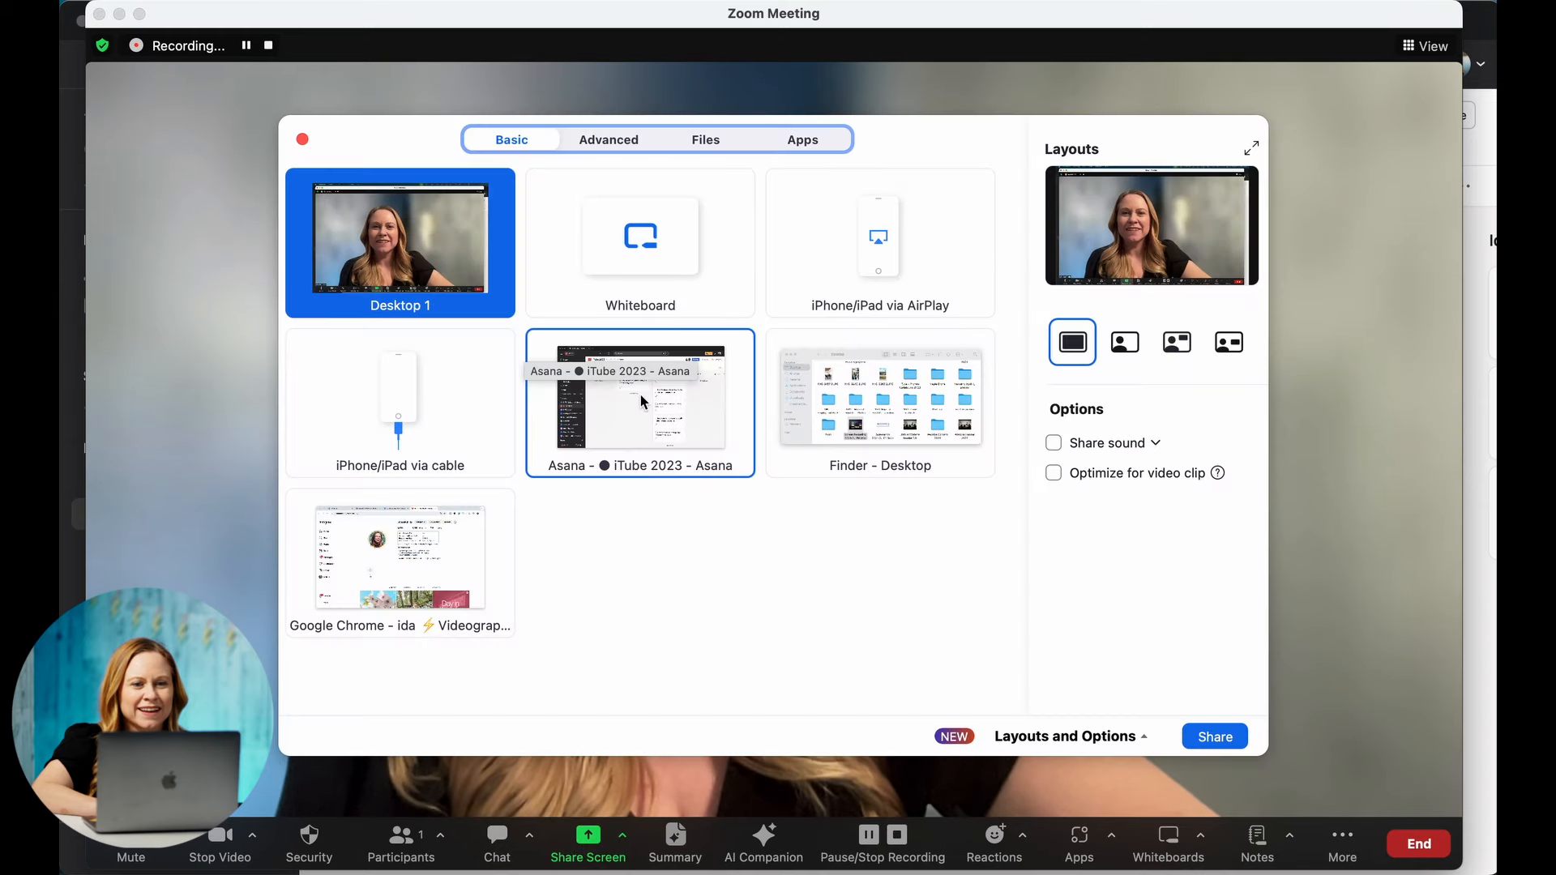
{"action": "left_click", "coordinate": [640, 402]}
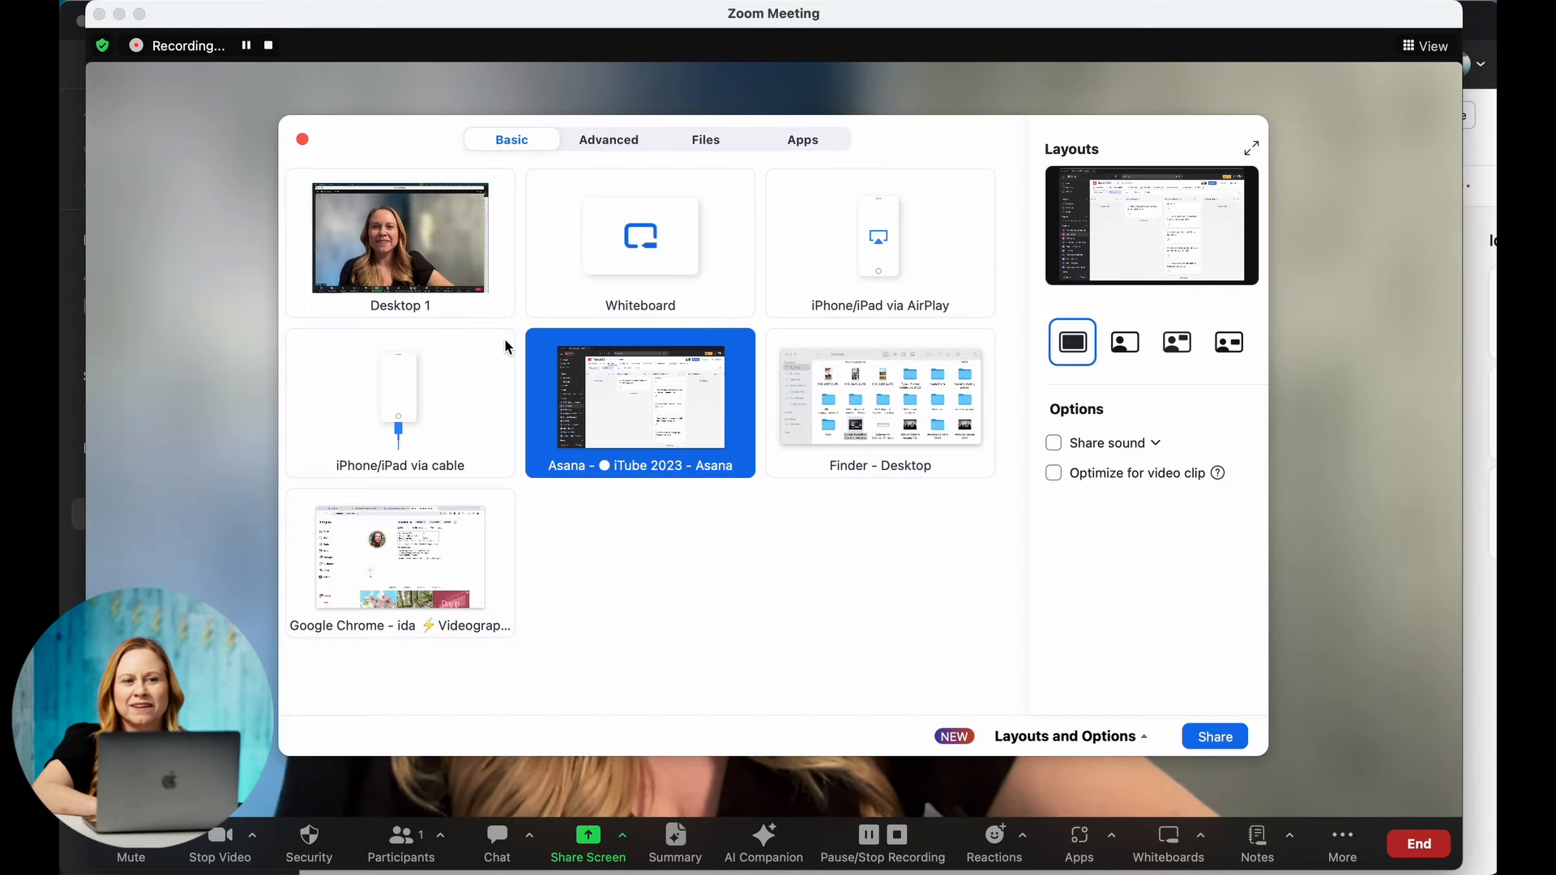
{"action": "left_click", "coordinate": [399, 236]}
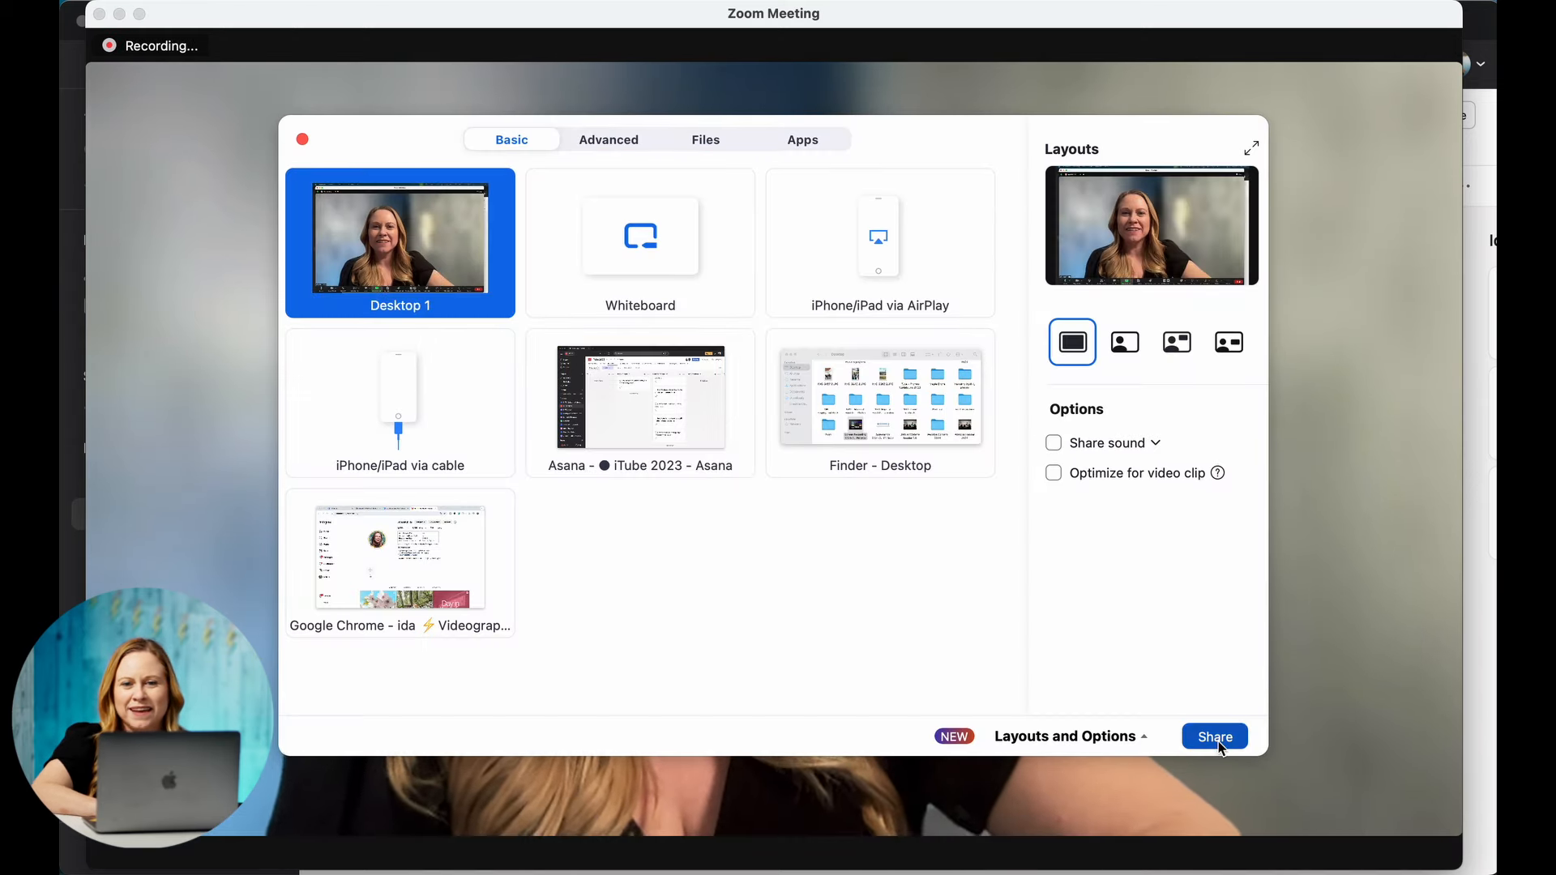
{"action": "left_click", "coordinate": [1214, 737]}
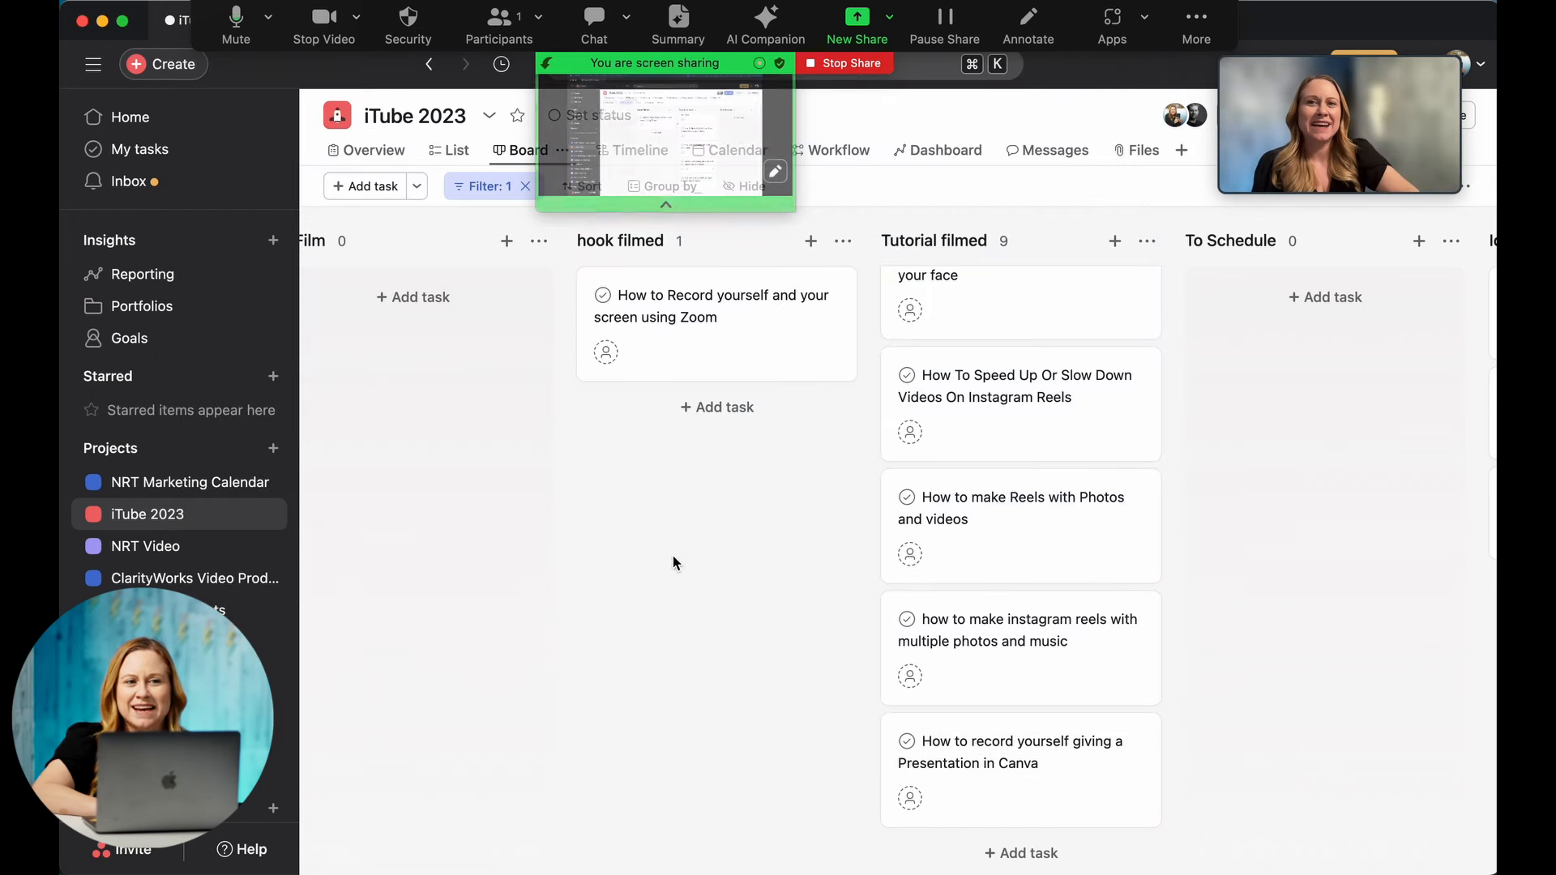
{"action": "mouse_move", "coordinate": [958, 508]}
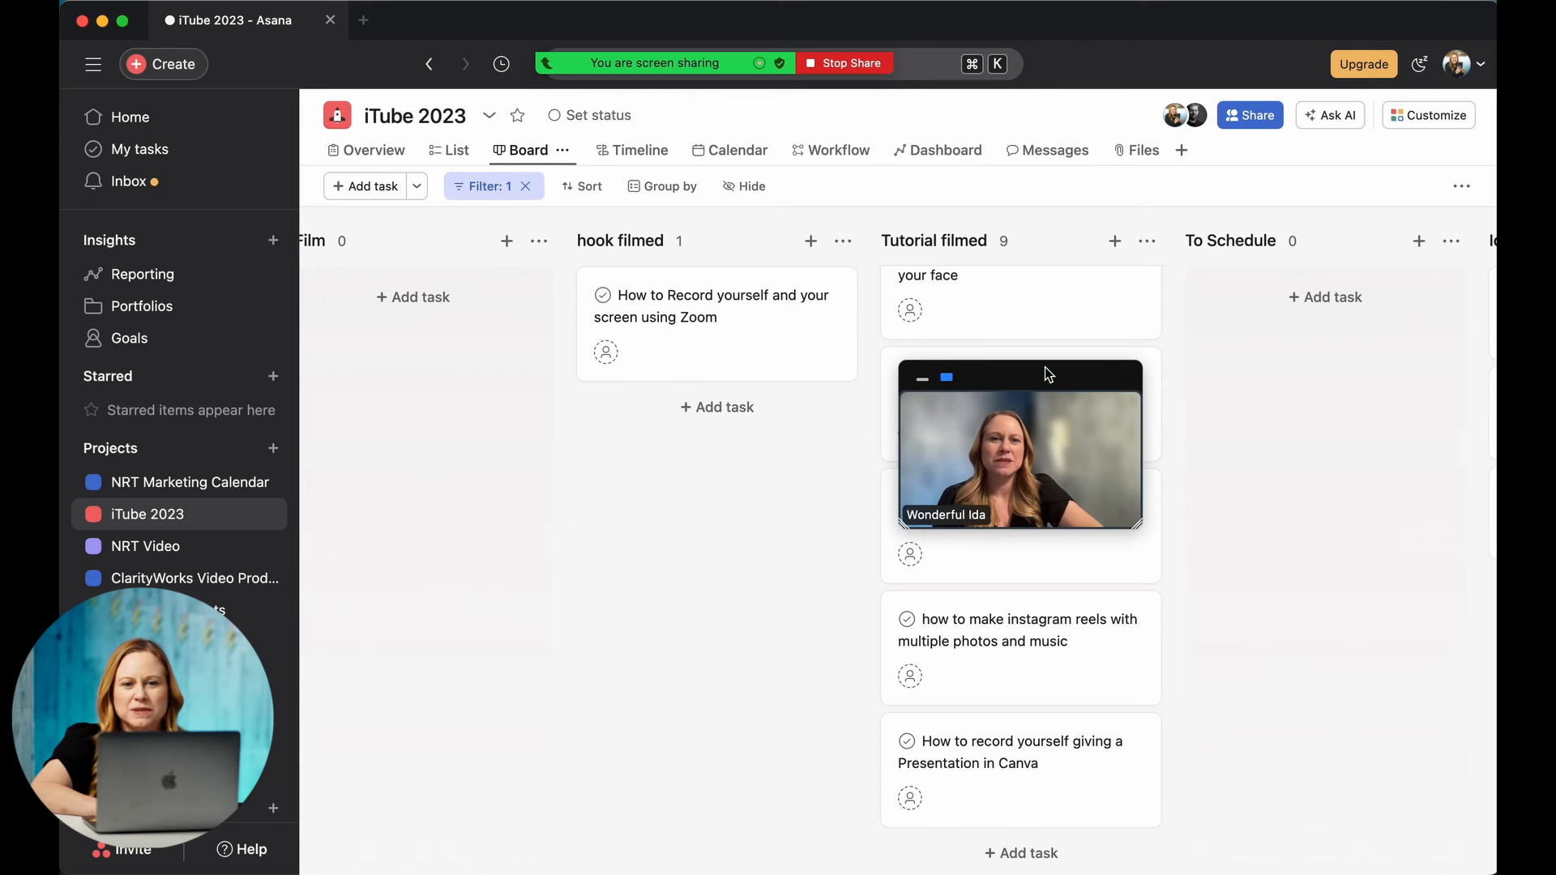
{"action": "mouse_move", "coordinate": [1031, 388]}
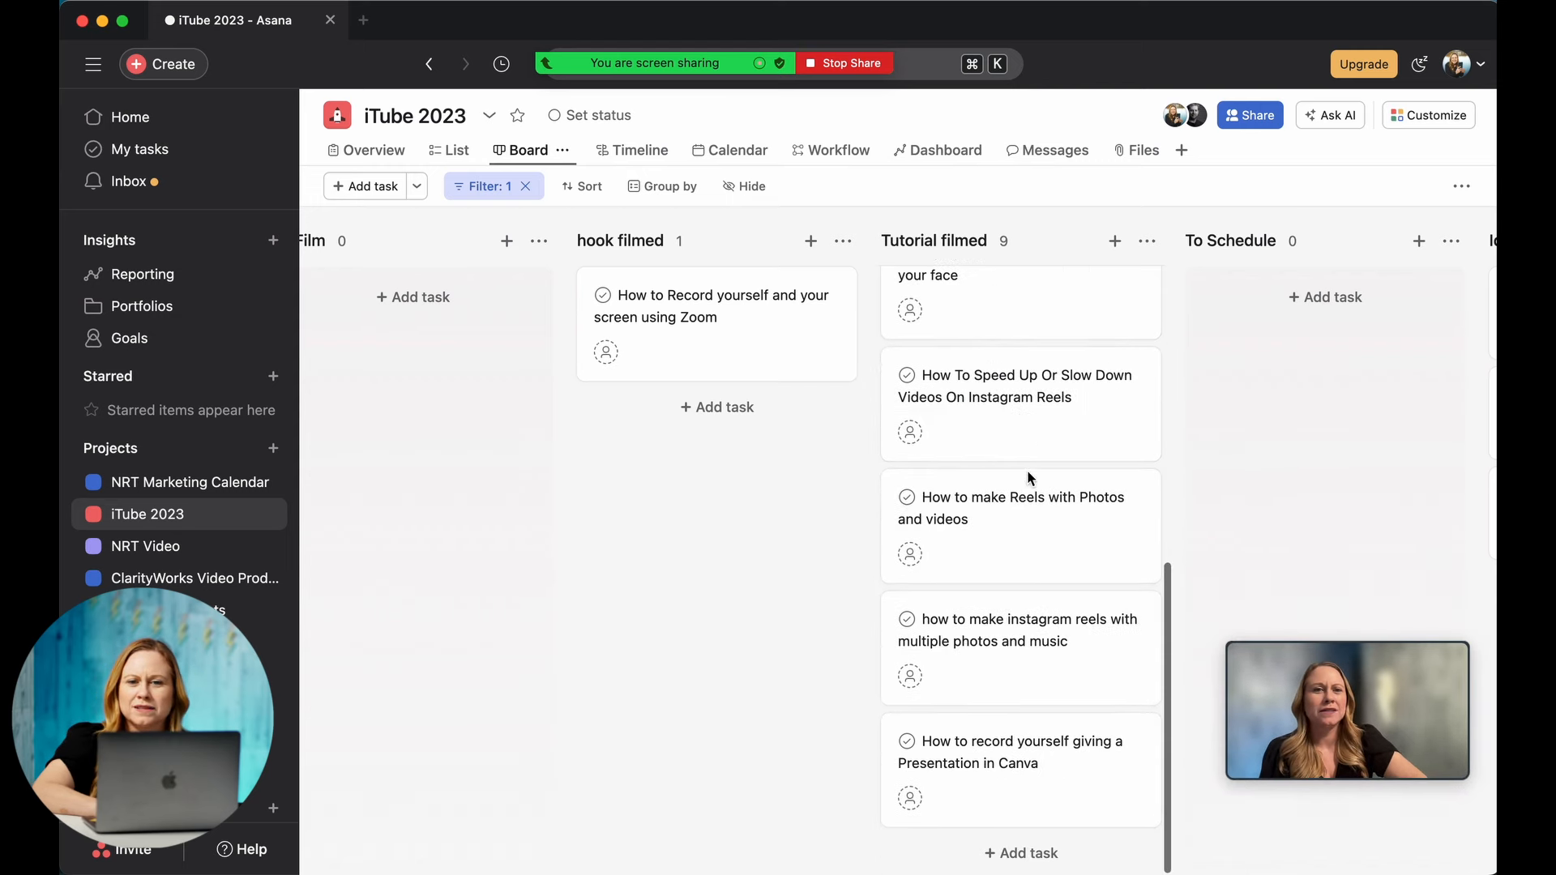
- Scroll up and down over the shared iTube 2023 board
{"action": "scroll", "scroll_direction": "up", "scroll_amount": 3}
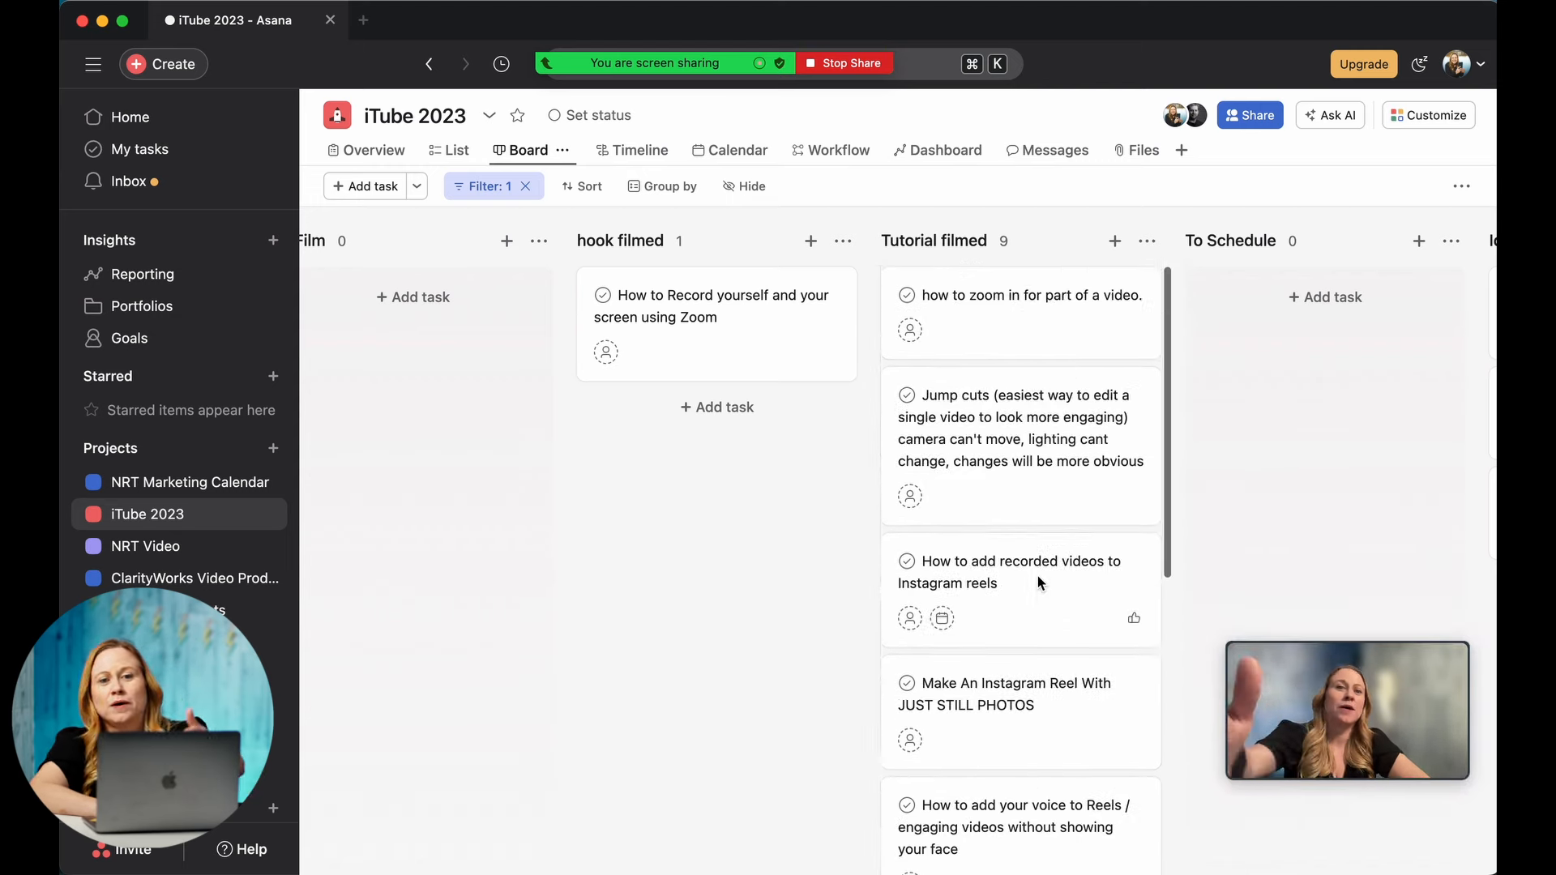
{"action": "scroll", "scroll_direction": "down", "scroll_amount": 3}
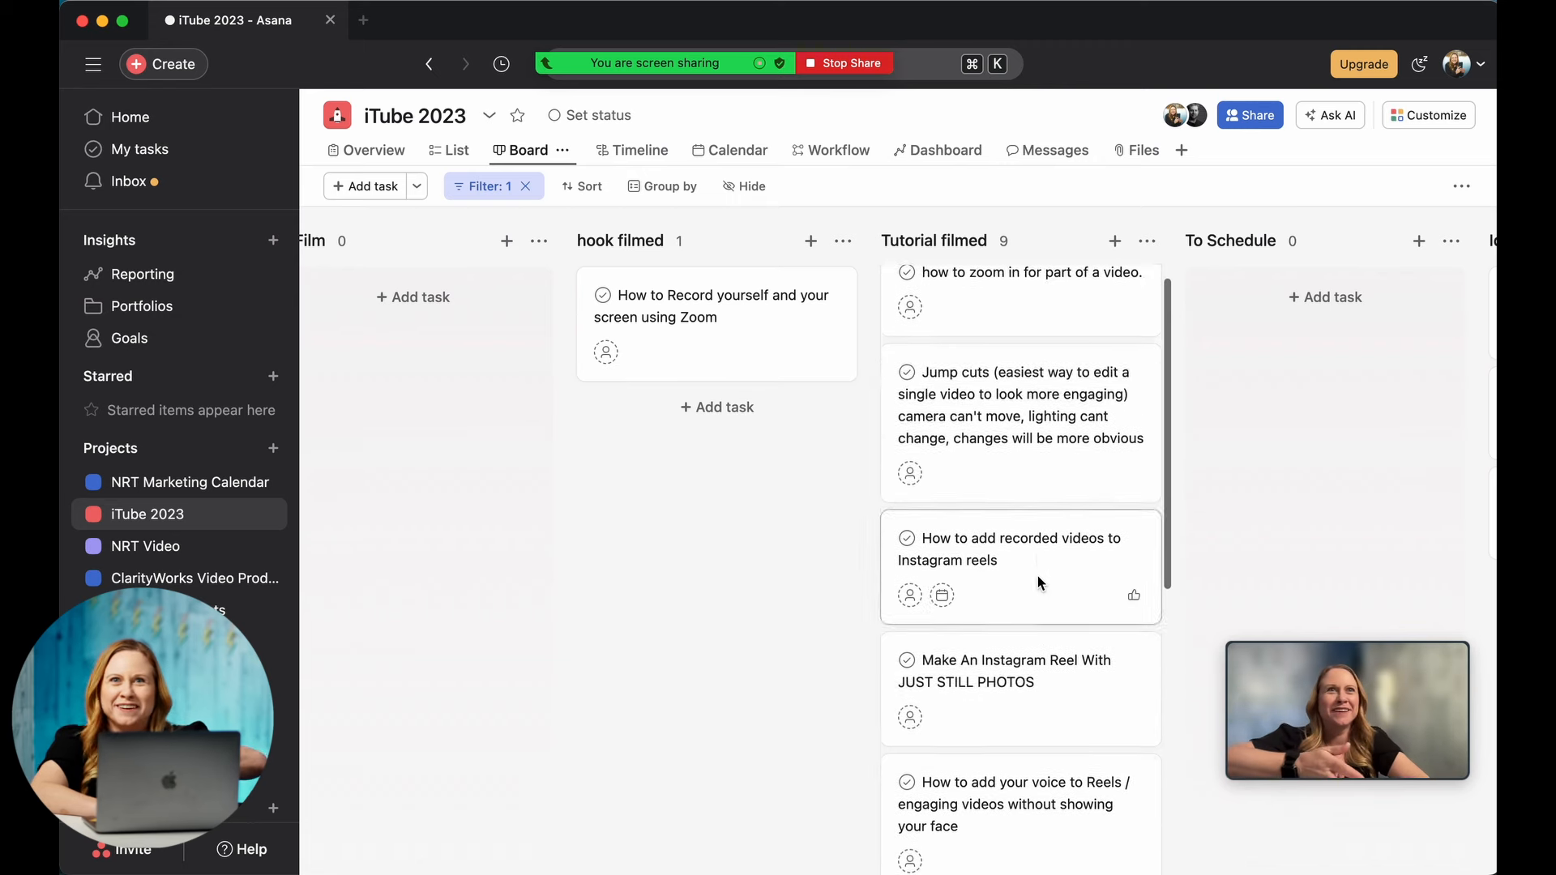
{"action": "scroll", "scroll_direction": "down", "scroll_amount": 3}
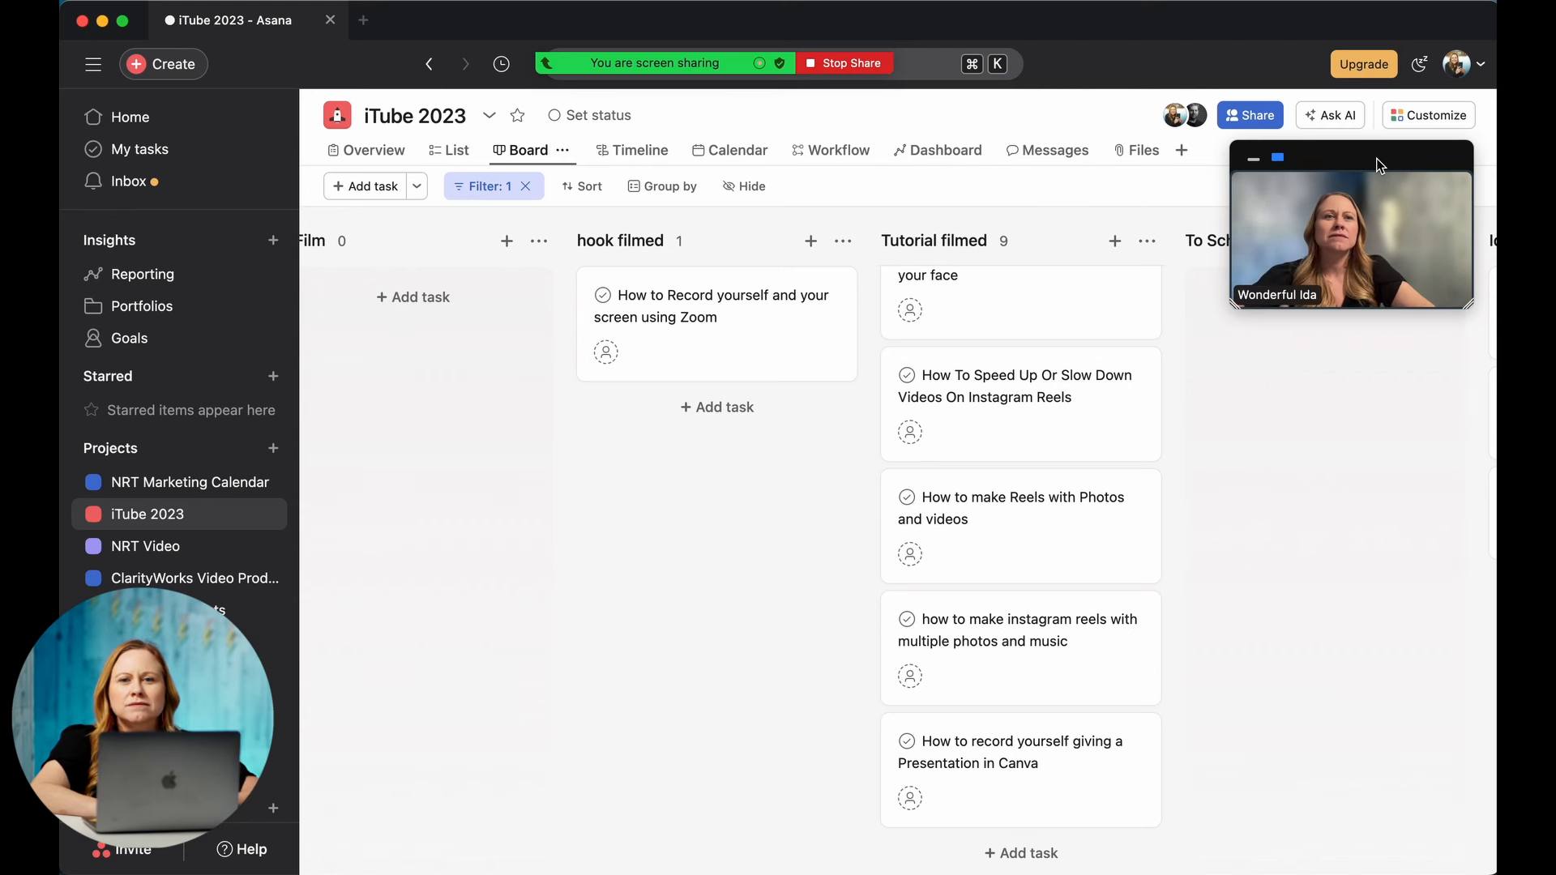
{"action": "mouse_move", "coordinate": [1375, 177]}
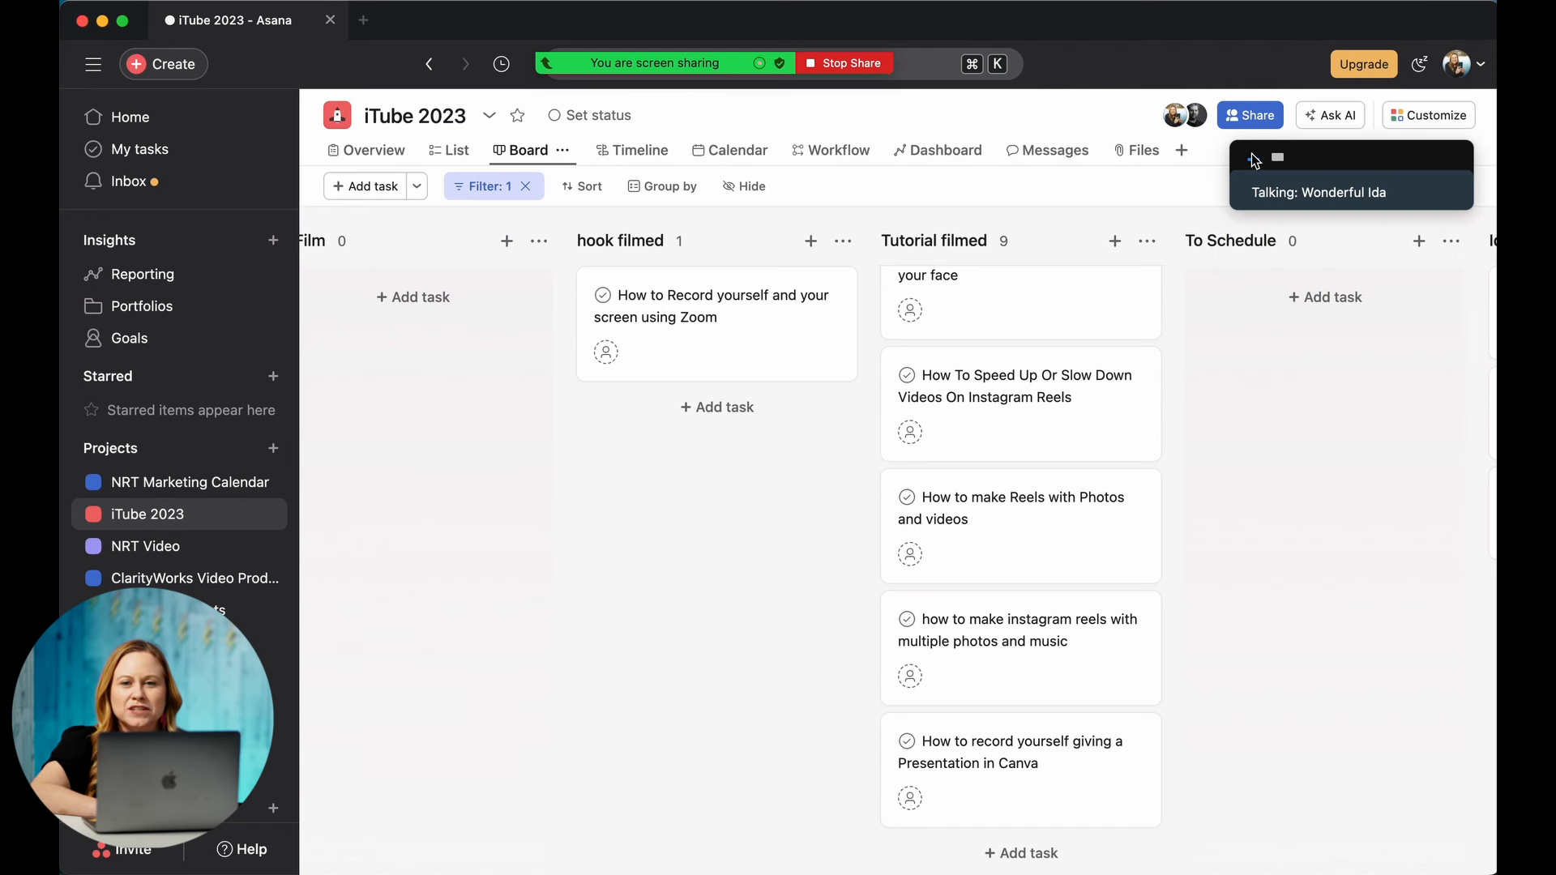
{"action": "mouse_move", "coordinate": [1391, 418]}
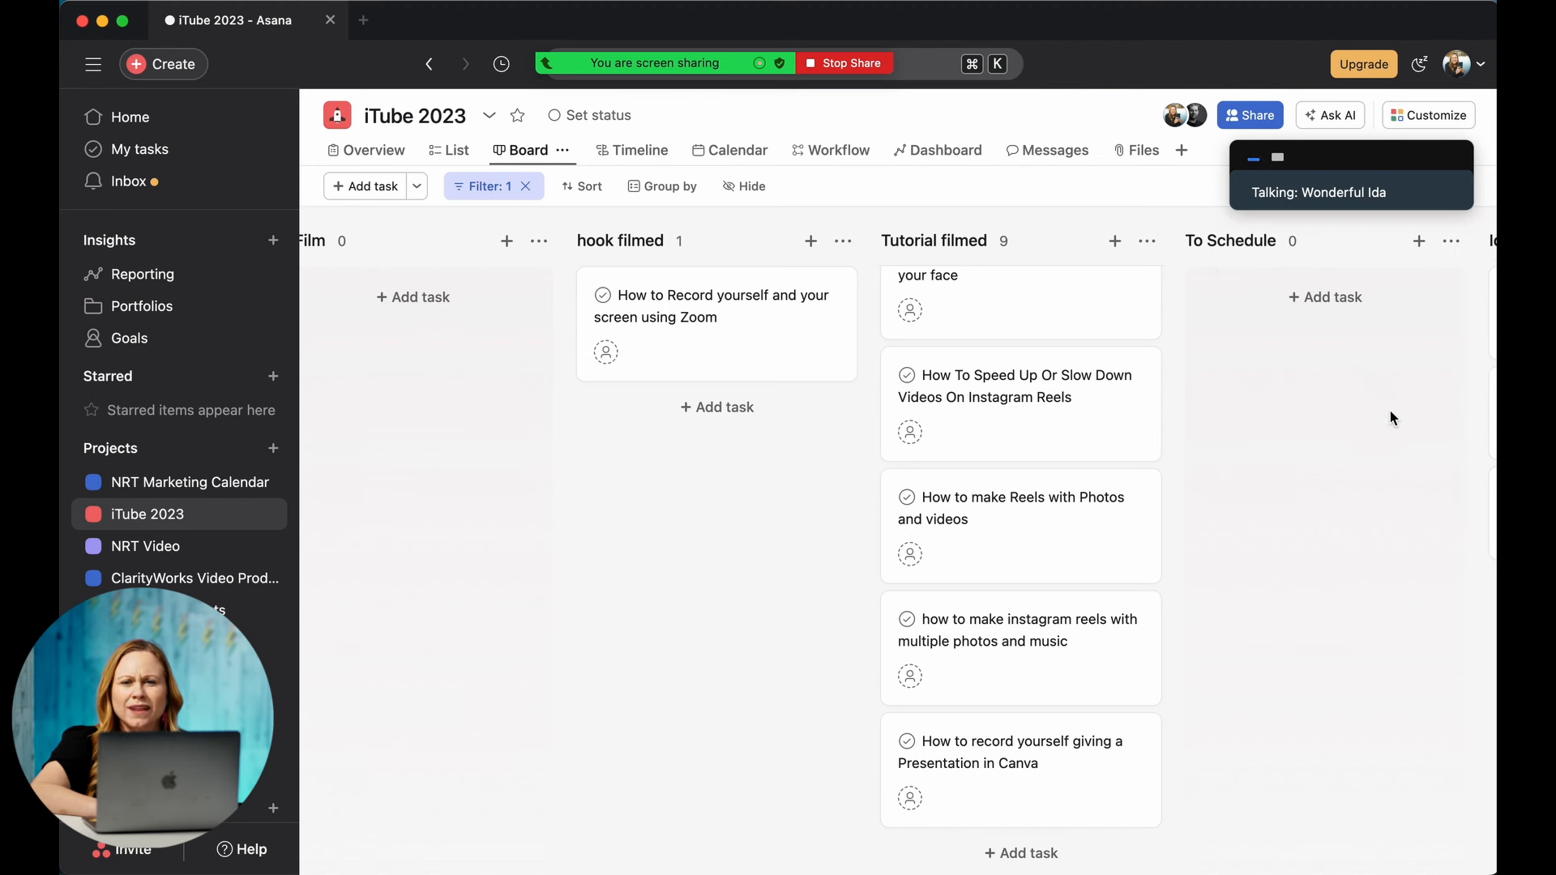
{"action": "mouse_move", "coordinate": [1354, 220]}
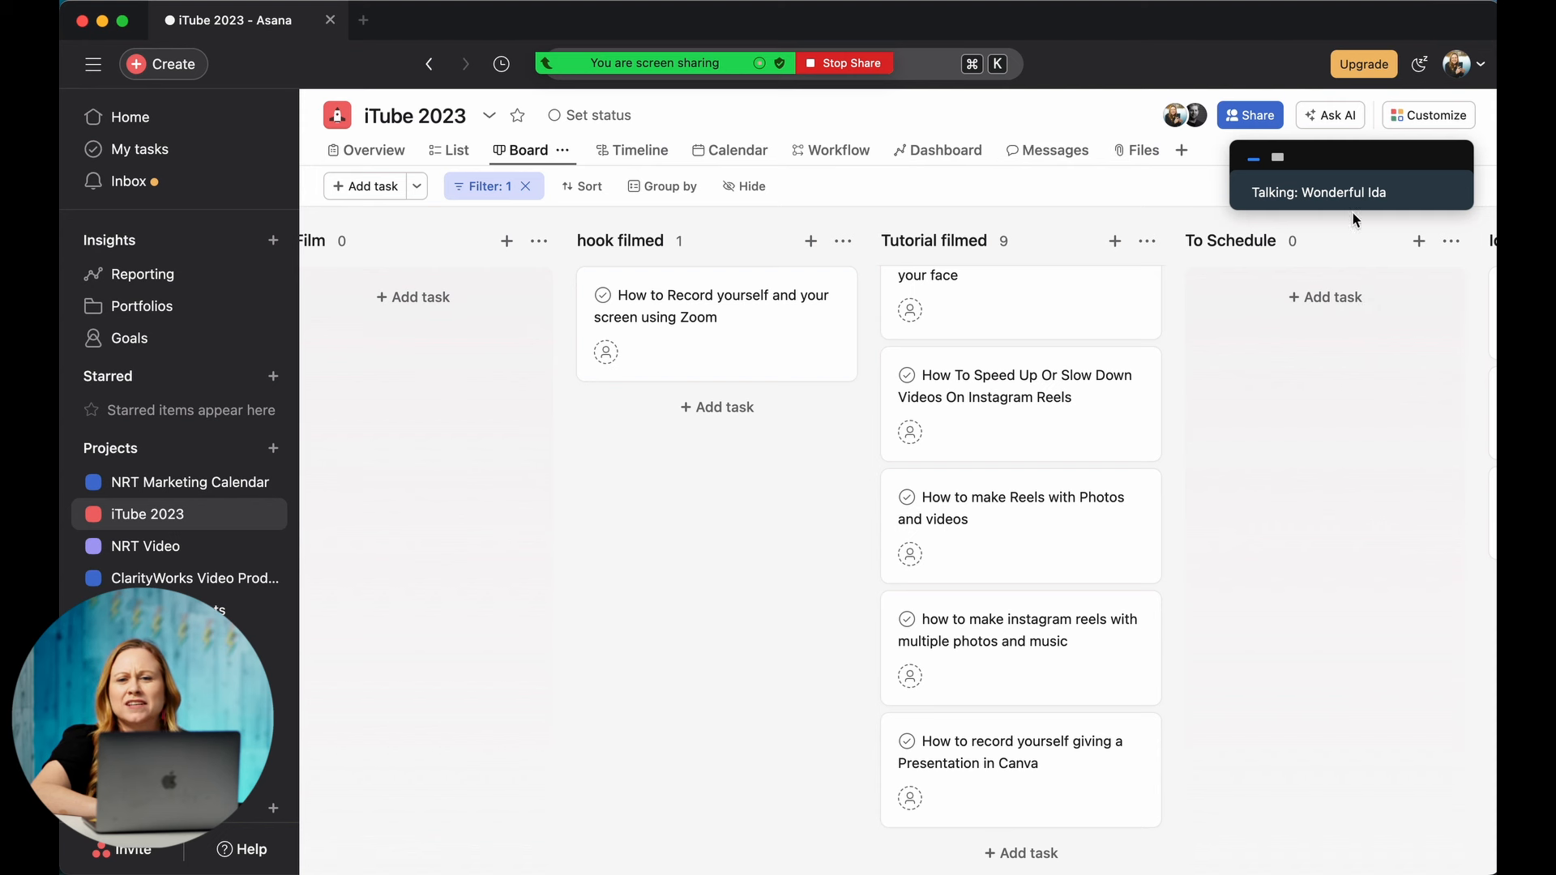
{"action": "mouse_move", "coordinate": [1300, 177]}
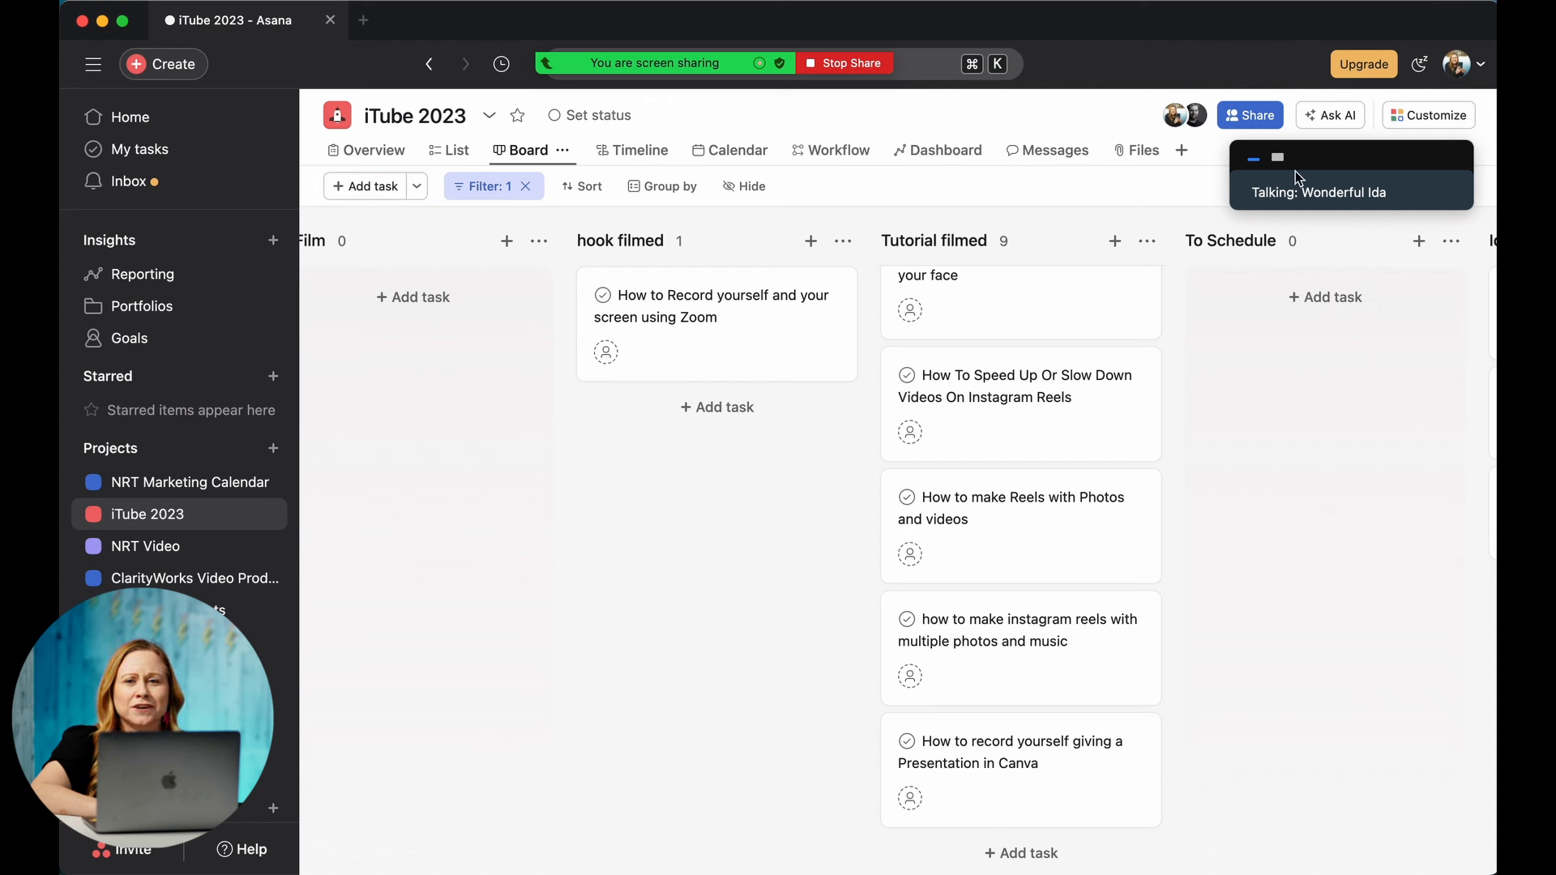
- Expand the minimized Talking bar back into the full meeting window
{"action": "left_click", "coordinate": [1278, 158]}
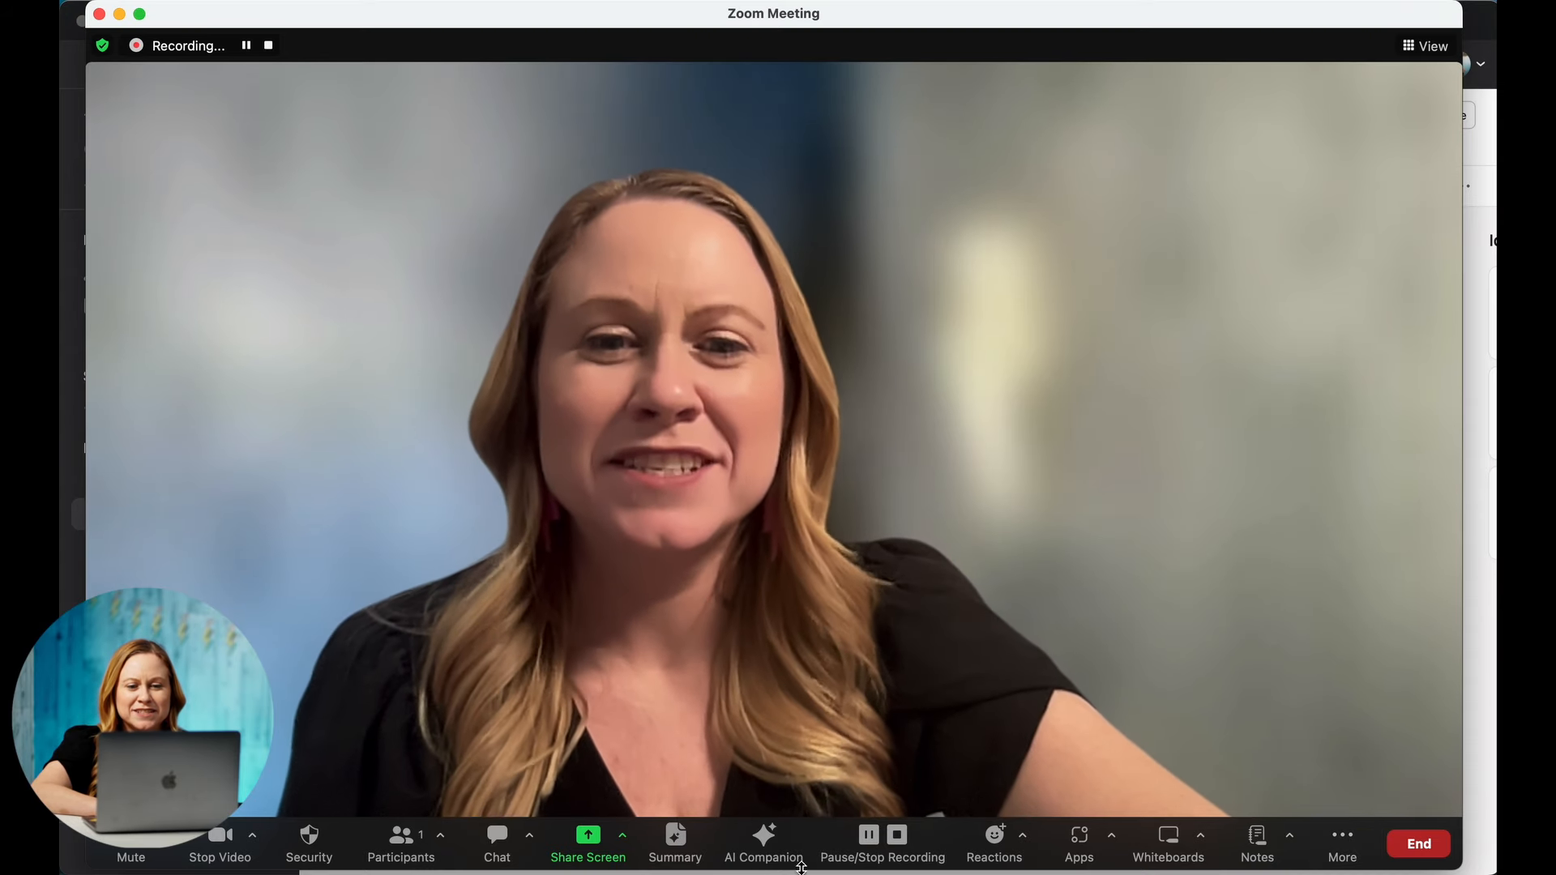
- Stop the local recording and close the meeting window
{"action": "left_click", "coordinate": [881, 842]}
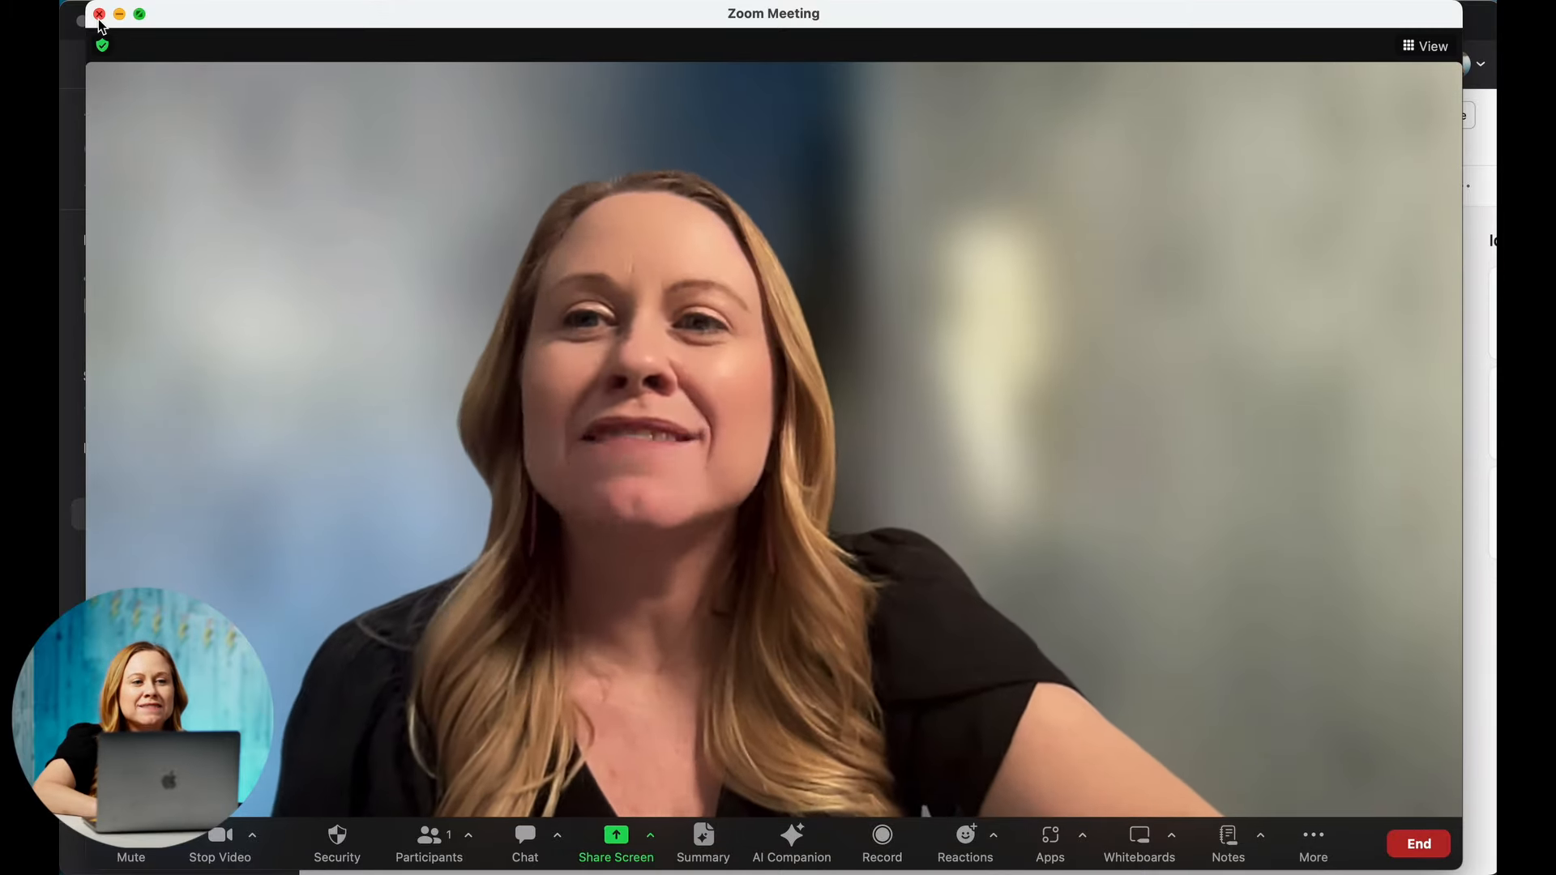
{"action": "left_click", "coordinate": [99, 13]}
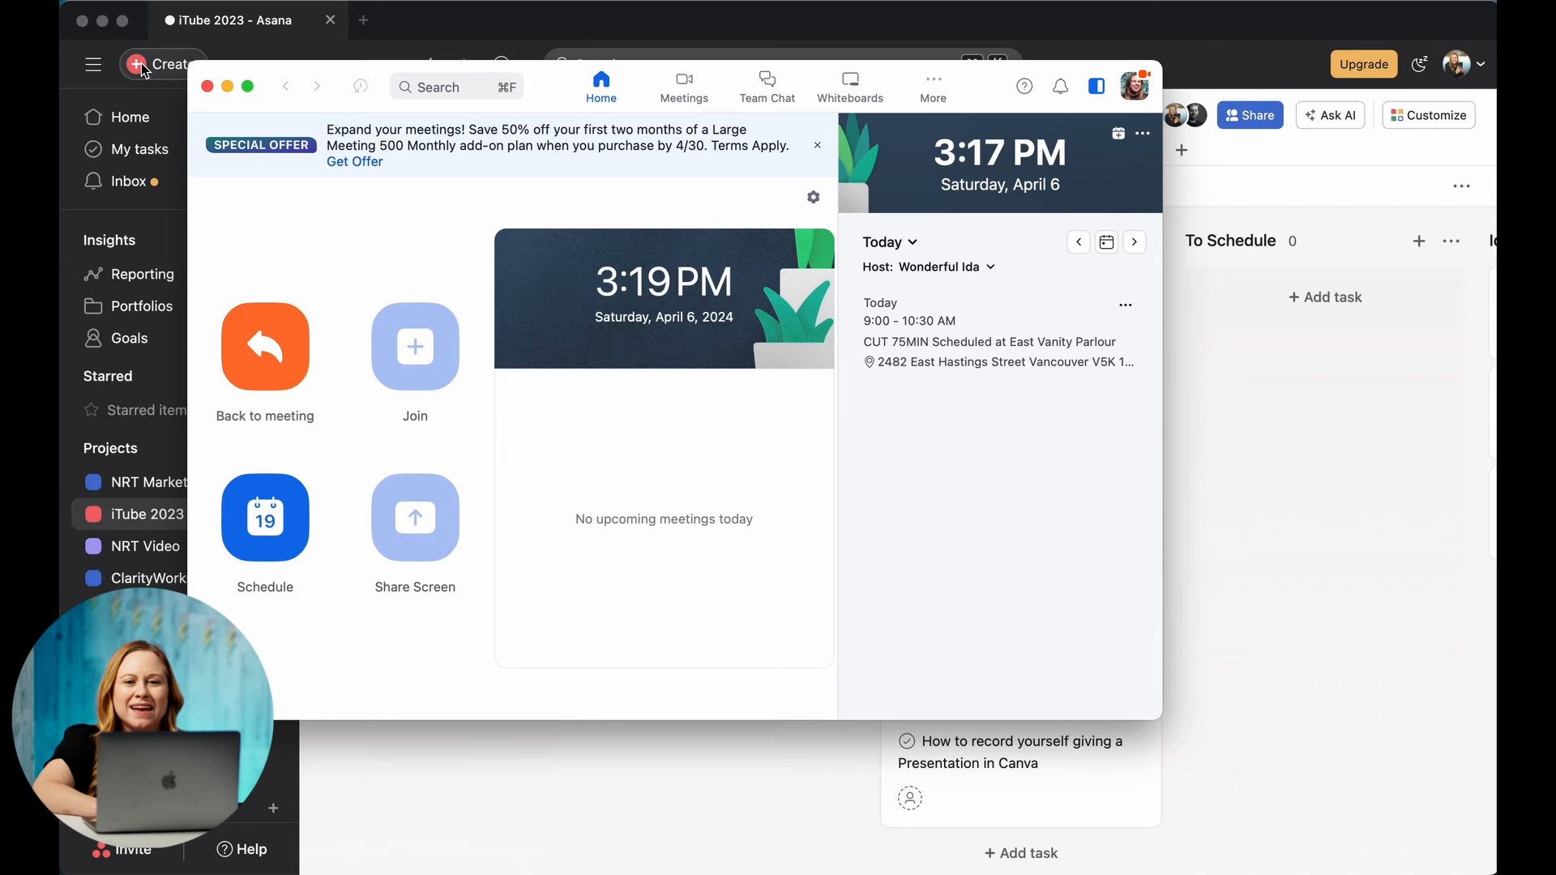